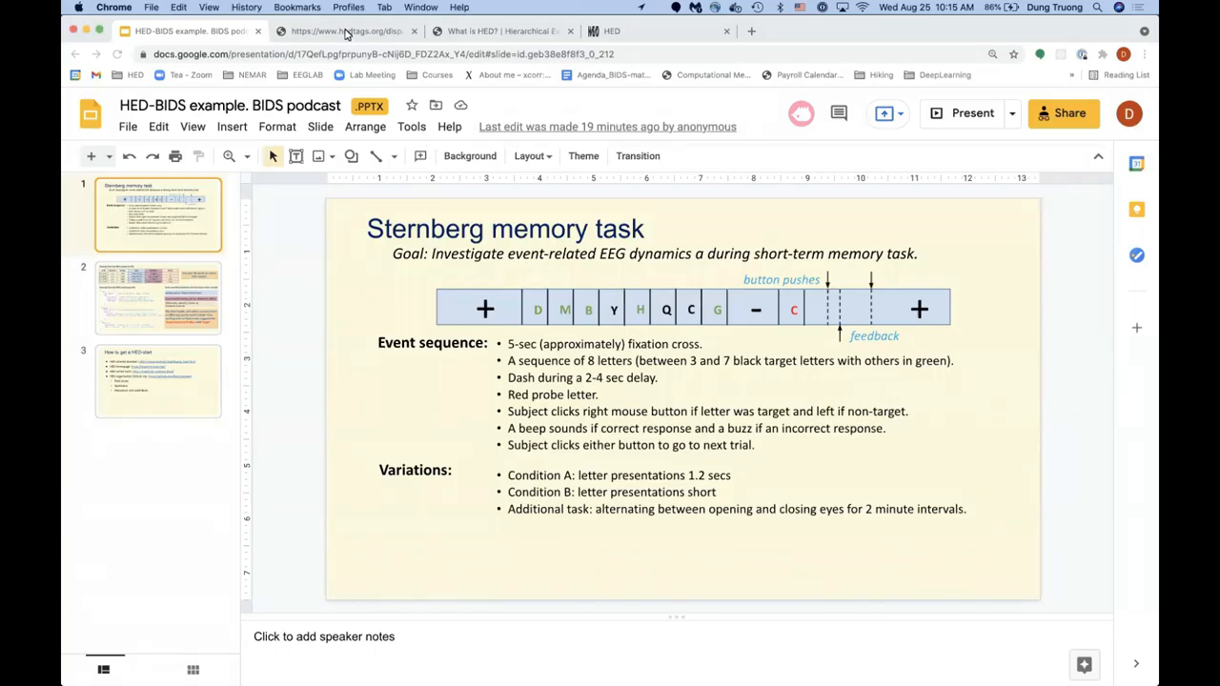
Step: Switch from the Google Slides presentation to the hedtags.org HED 8.0.0 schema browser
{"action": "left_click", "coordinate": [346, 30]}
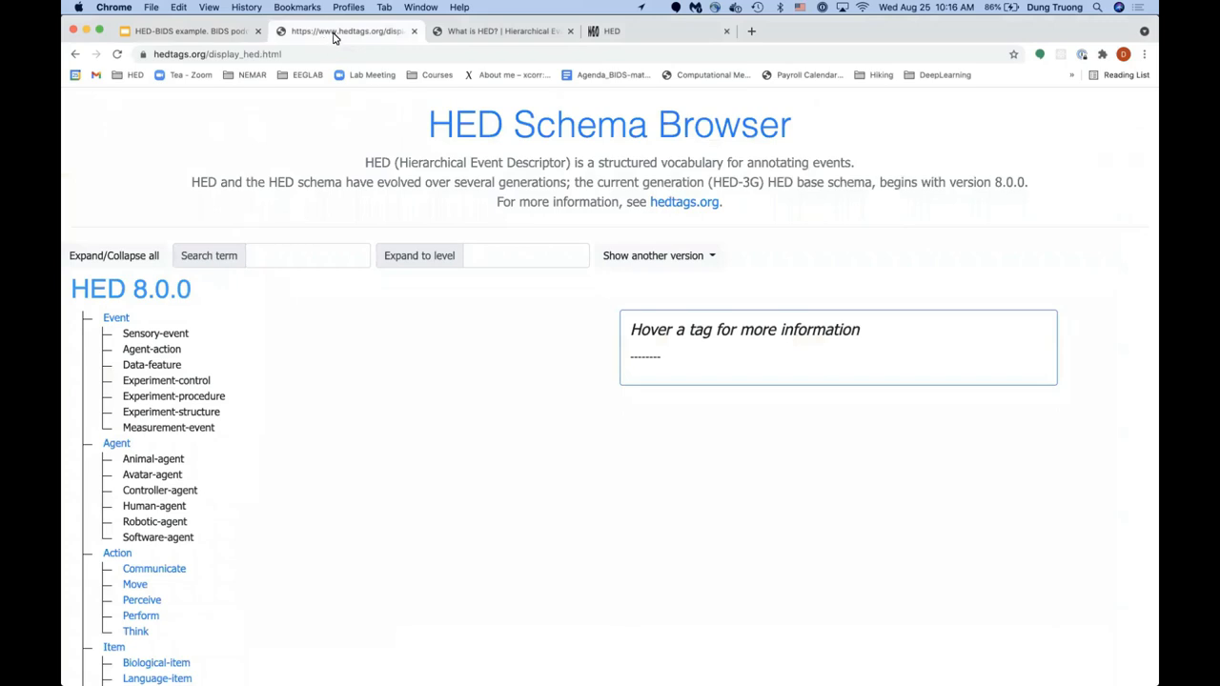
{"action": "mouse_move", "coordinate": [371, 217]}
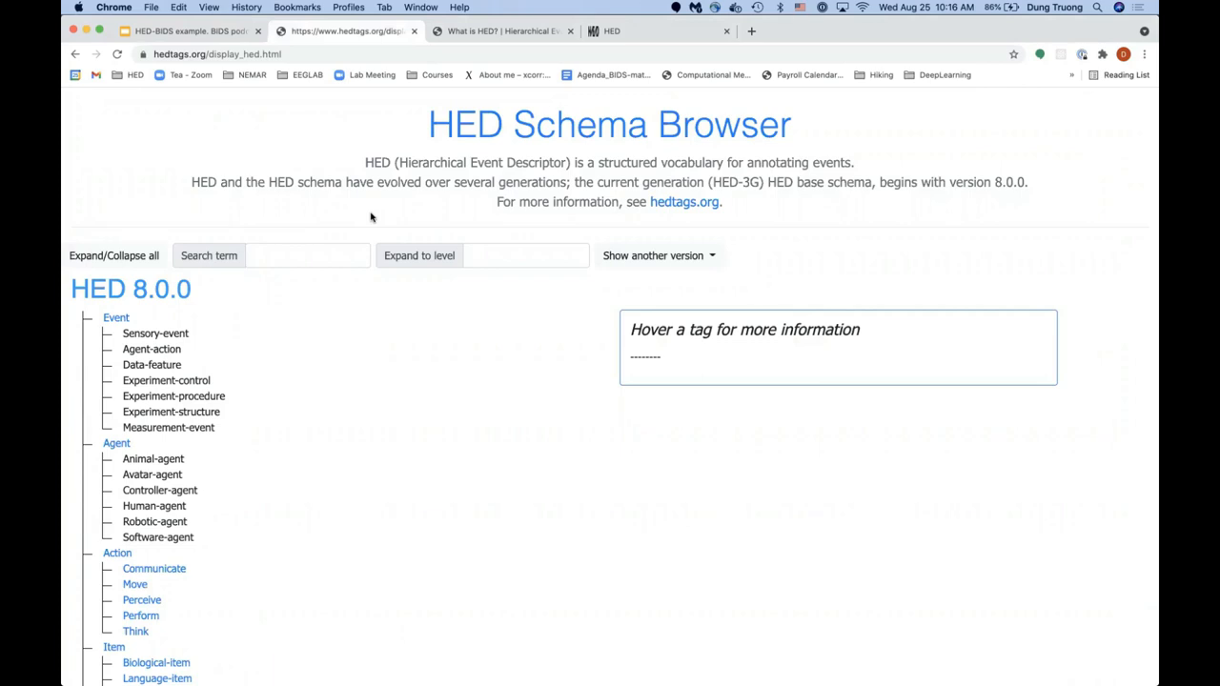
{"action": "mouse_move", "coordinate": [291, 296]}
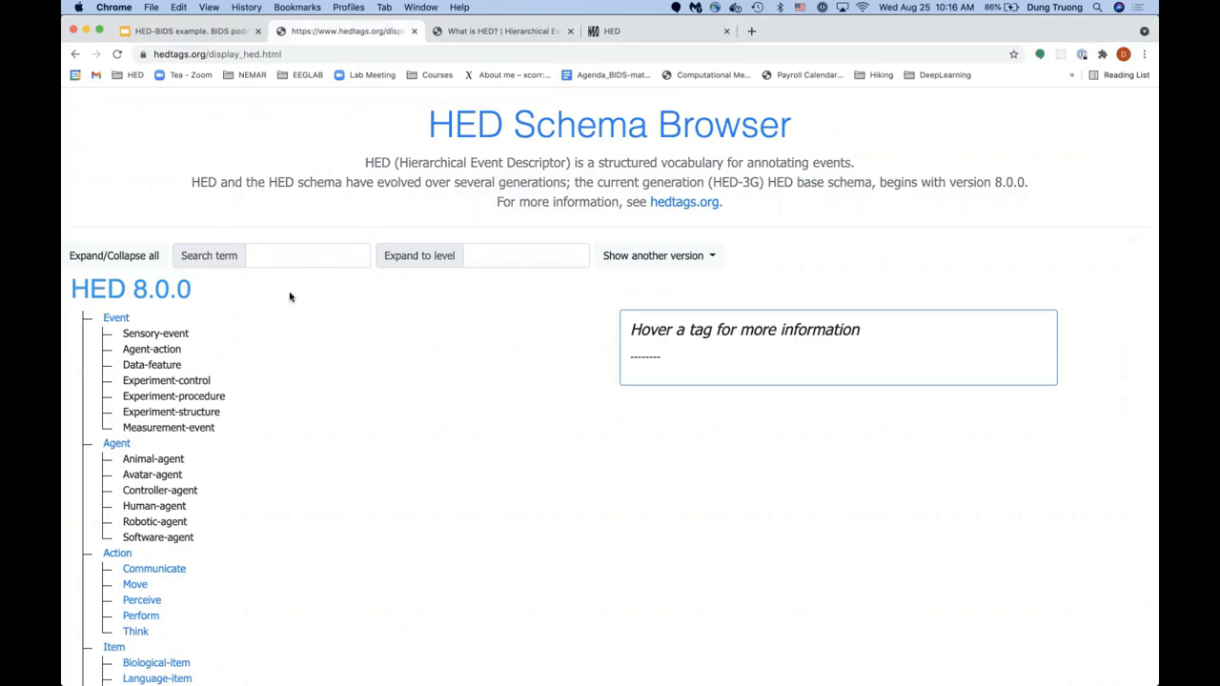
{"action": "mouse_move", "coordinate": [337, 224]}
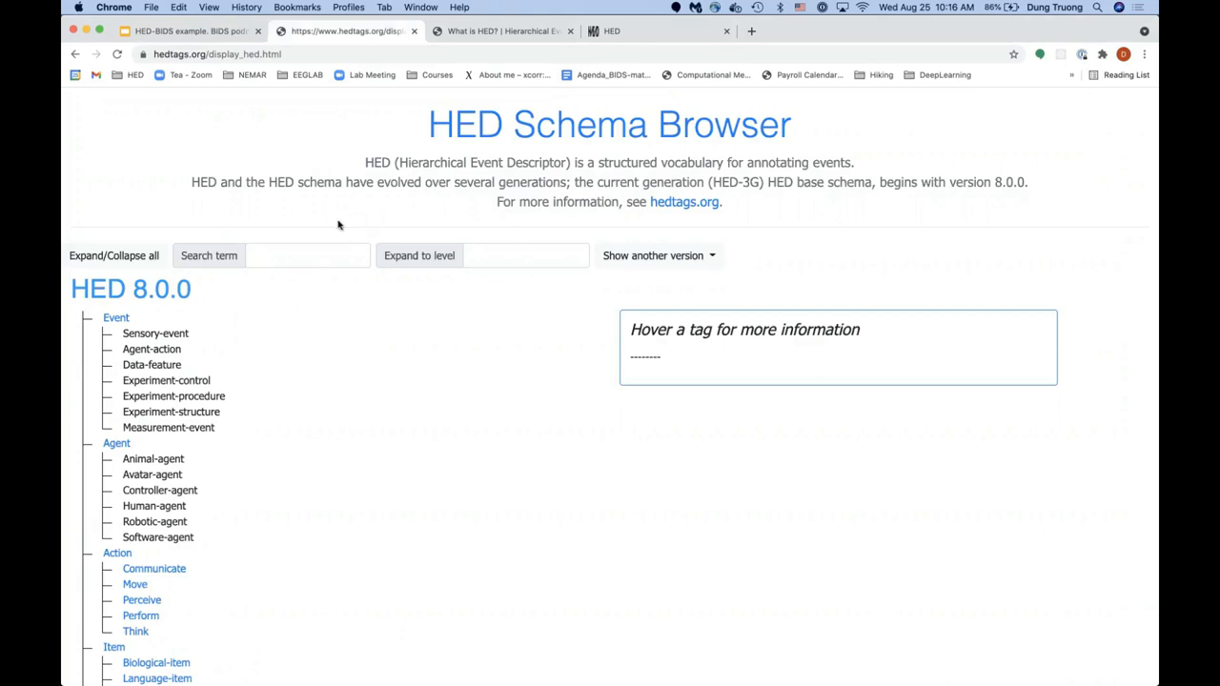
{"action": "mouse_move", "coordinate": [282, 236]}
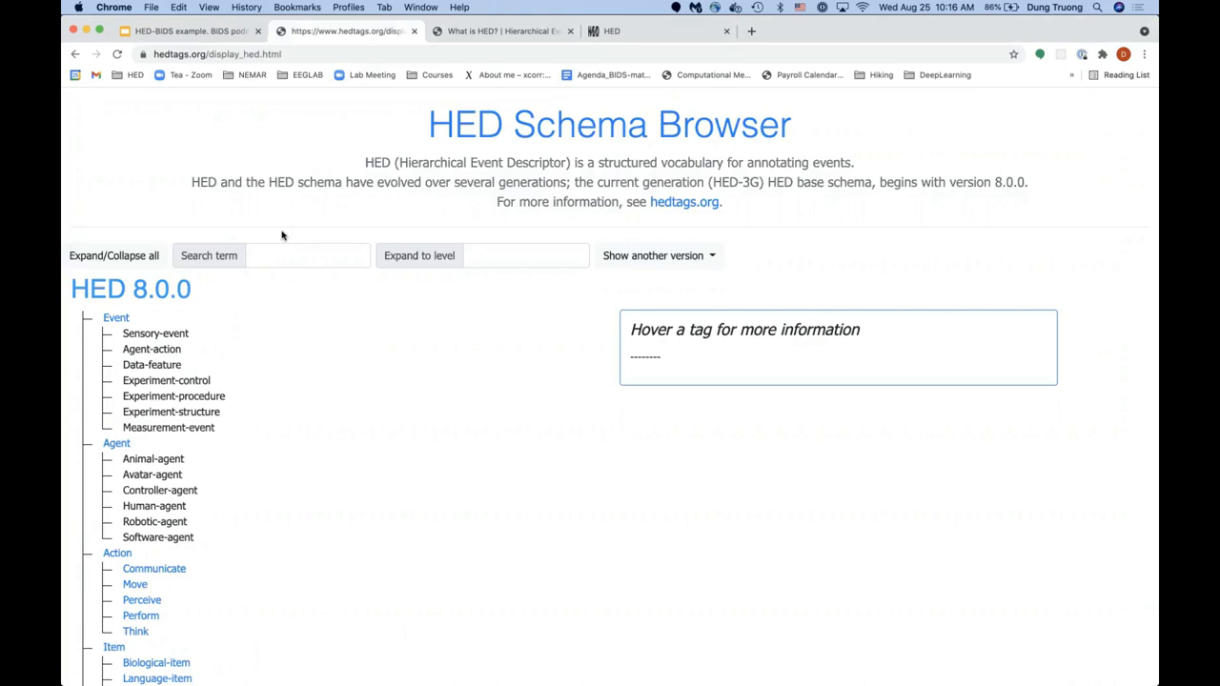
{"action": "mouse_move", "coordinate": [151, 299]}
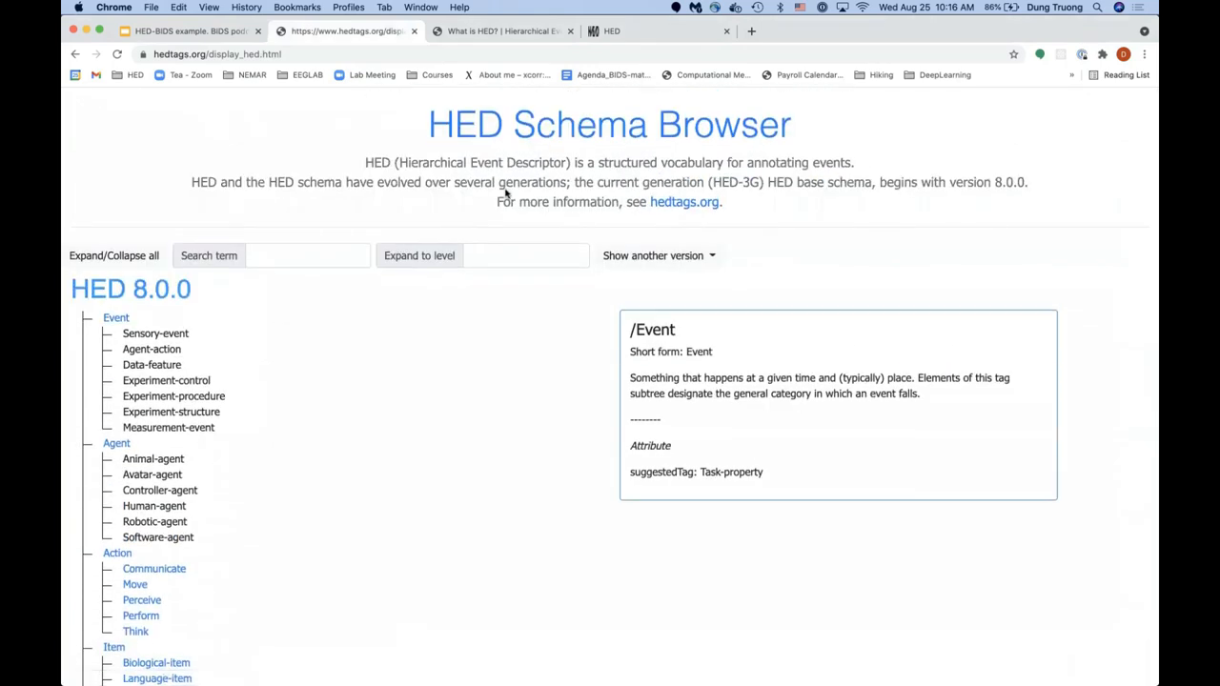
Step: Select Event, then Sensory-event, to view Sensory-event's description and suggested tags
{"action": "left_click", "coordinate": [155, 333]}
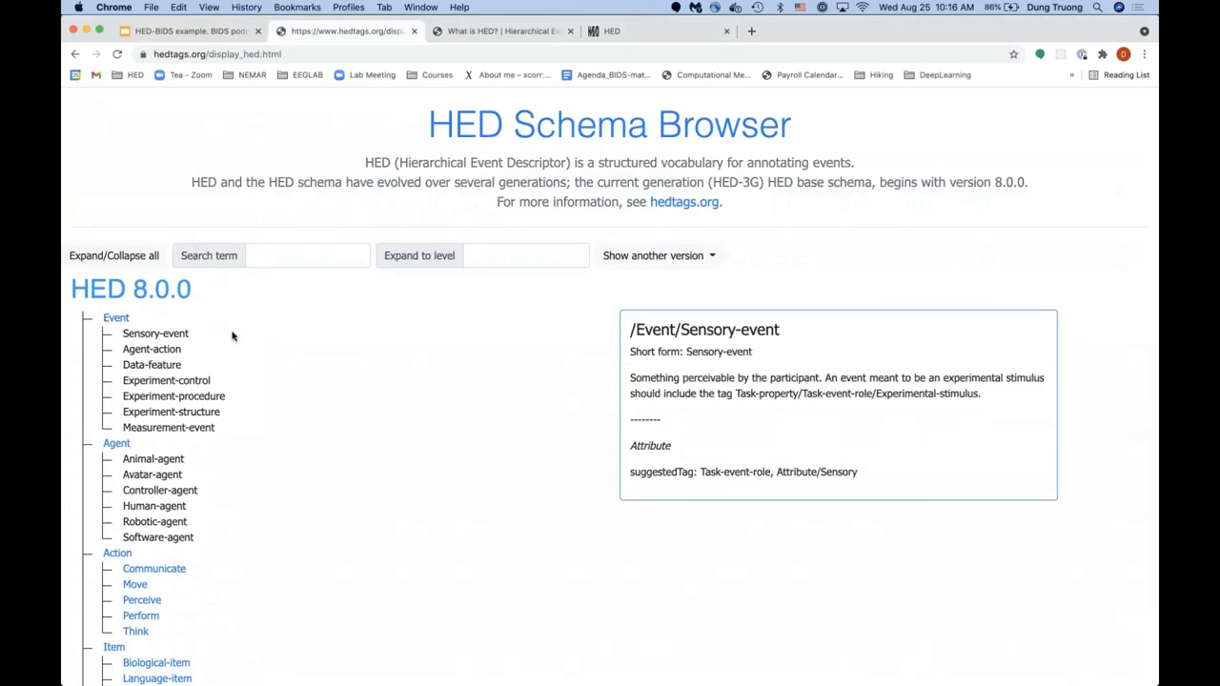
{"action": "left_click", "coordinate": [115, 317]}
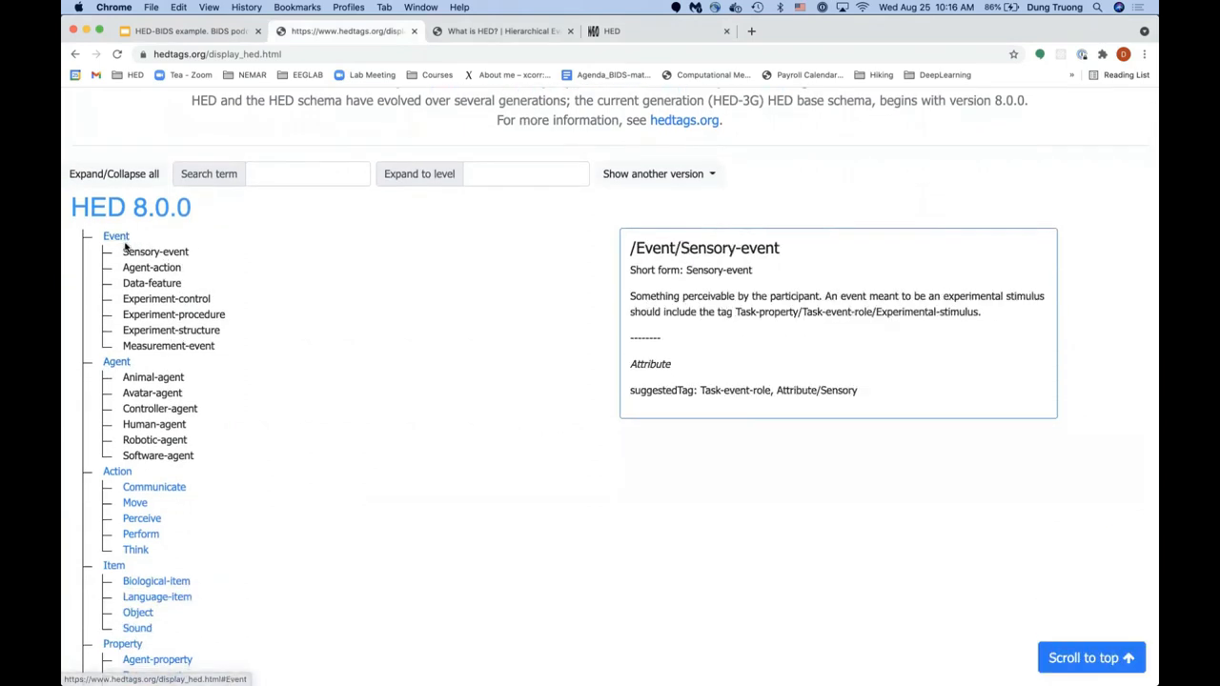
Step: Check the Event, Experiment-procedure and Sensory-event descriptions, then collapse the tree to top-level categories
{"action": "left_click", "coordinate": [115, 235]}
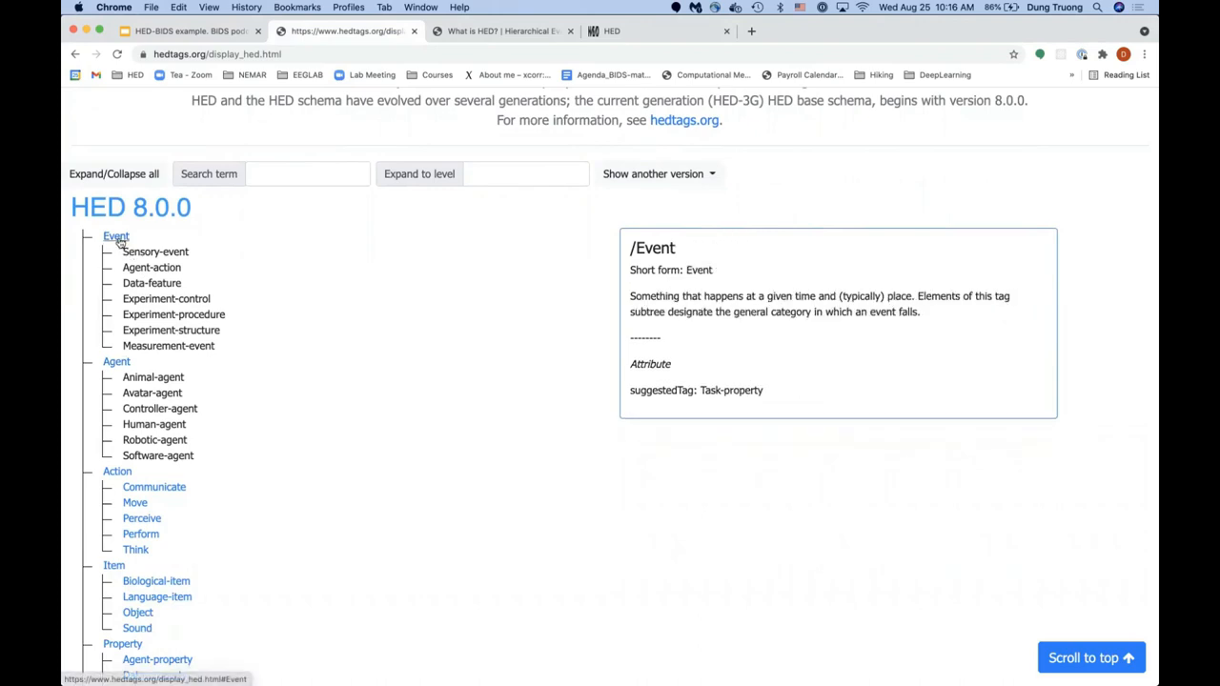
{"action": "left_click", "coordinate": [174, 314]}
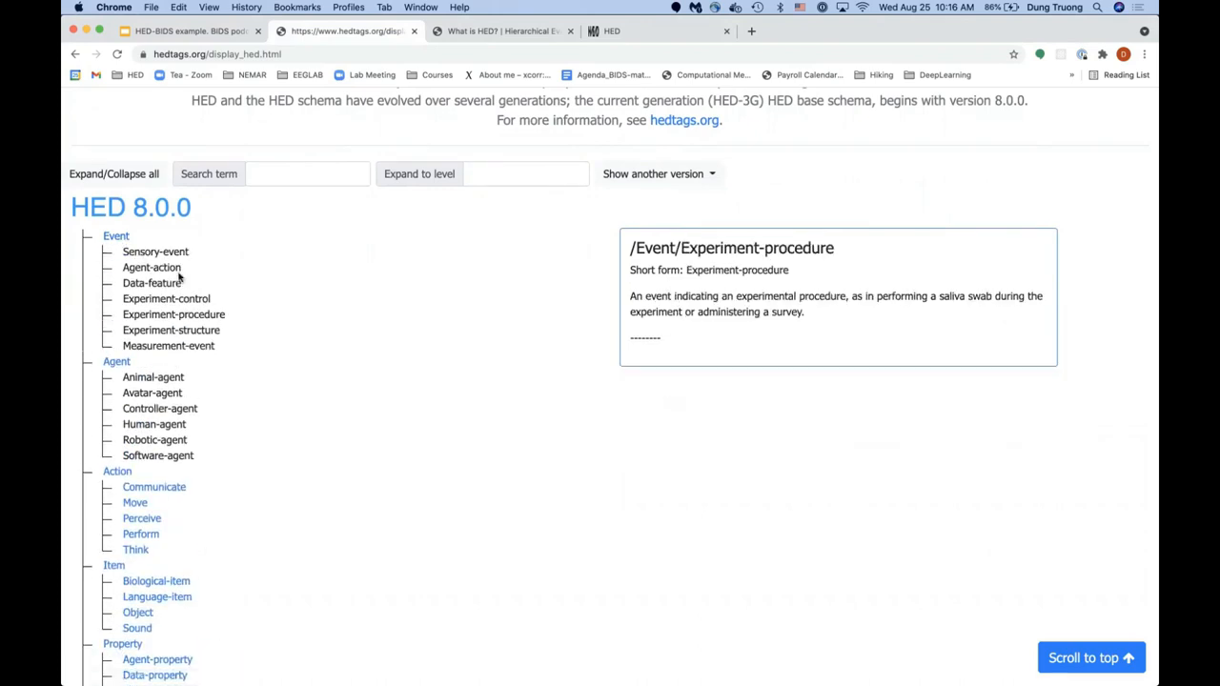
{"action": "left_click", "coordinate": [155, 250]}
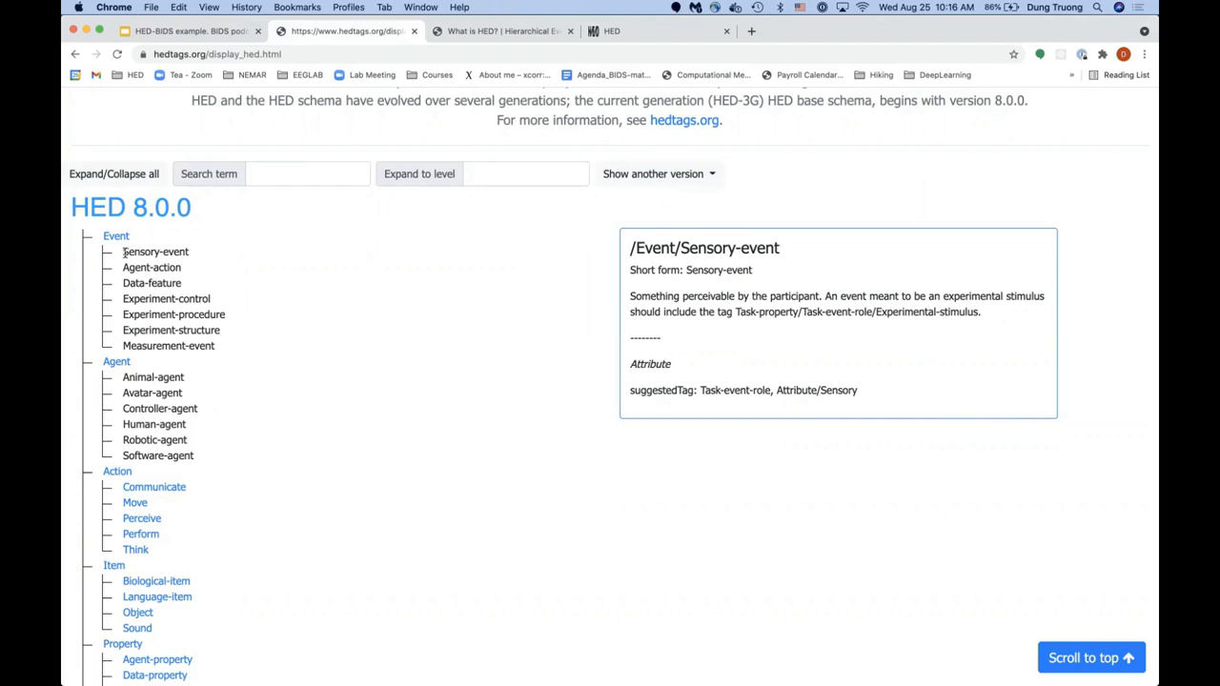
{"action": "double_click", "coordinate": [156, 251]}
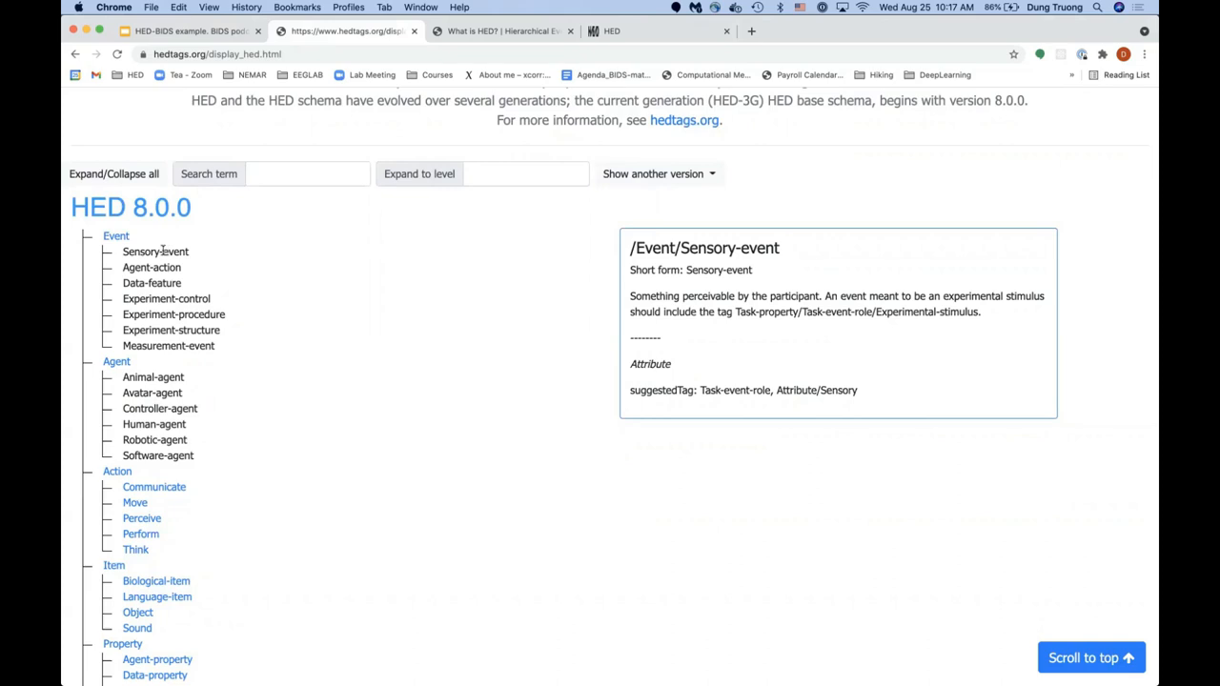
{"action": "left_click", "coordinate": [115, 236]}
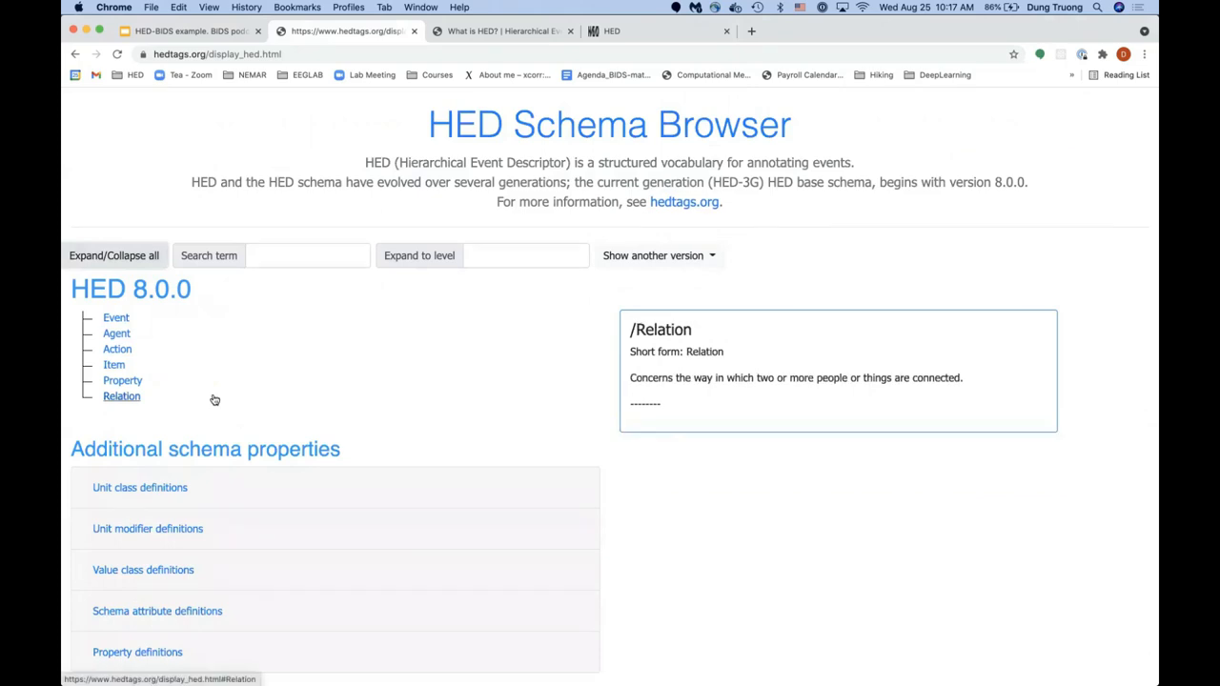
Step: Compare the Event, Property and Action descriptions, then expand Event to list Sensory-event through Measurement-event
{"action": "left_click", "coordinate": [115, 318]}
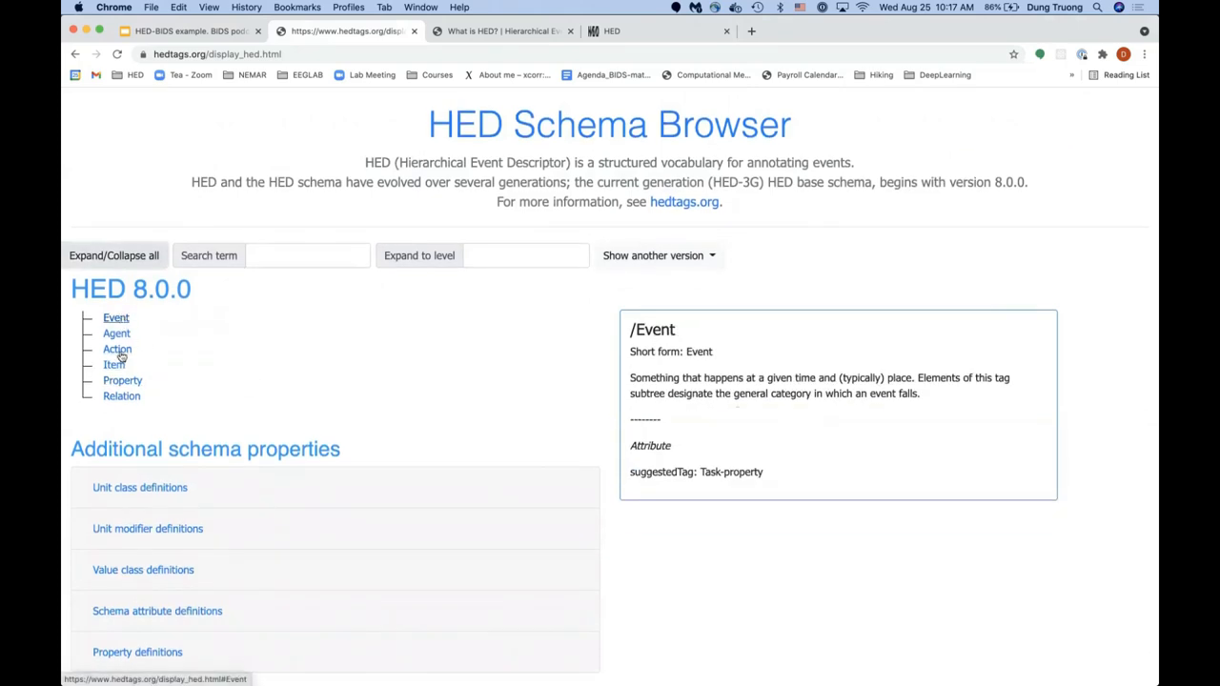
{"action": "left_click", "coordinate": [122, 380]}
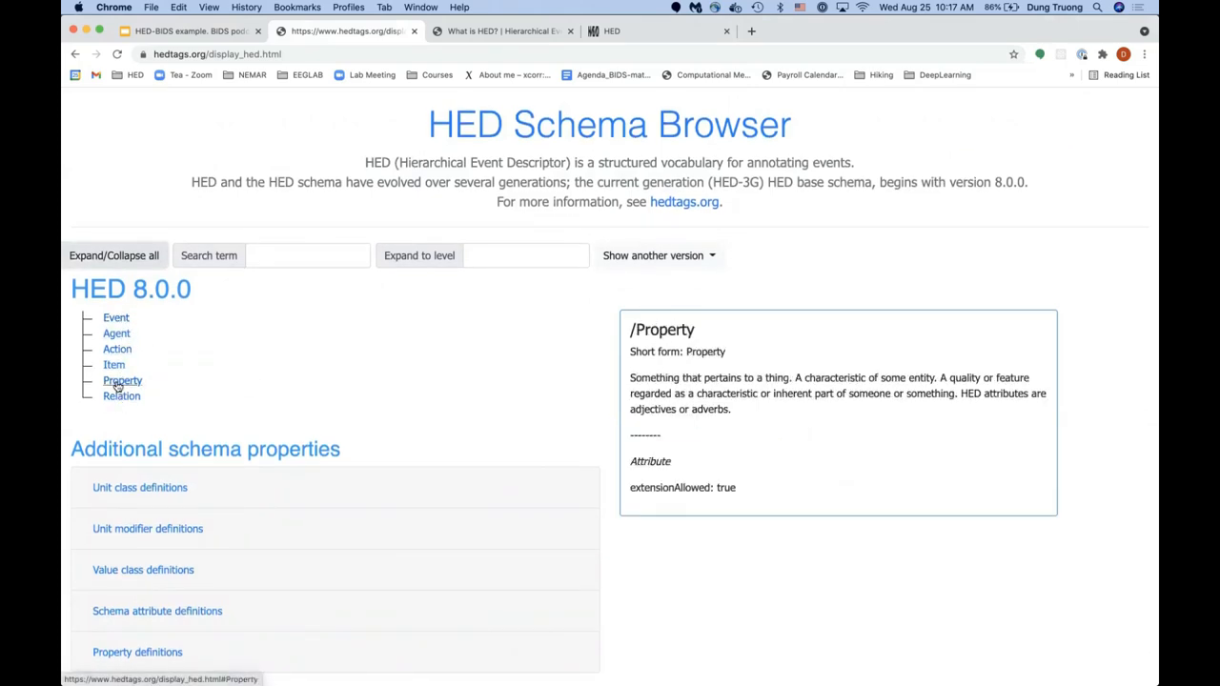
{"action": "left_click", "coordinate": [117, 349]}
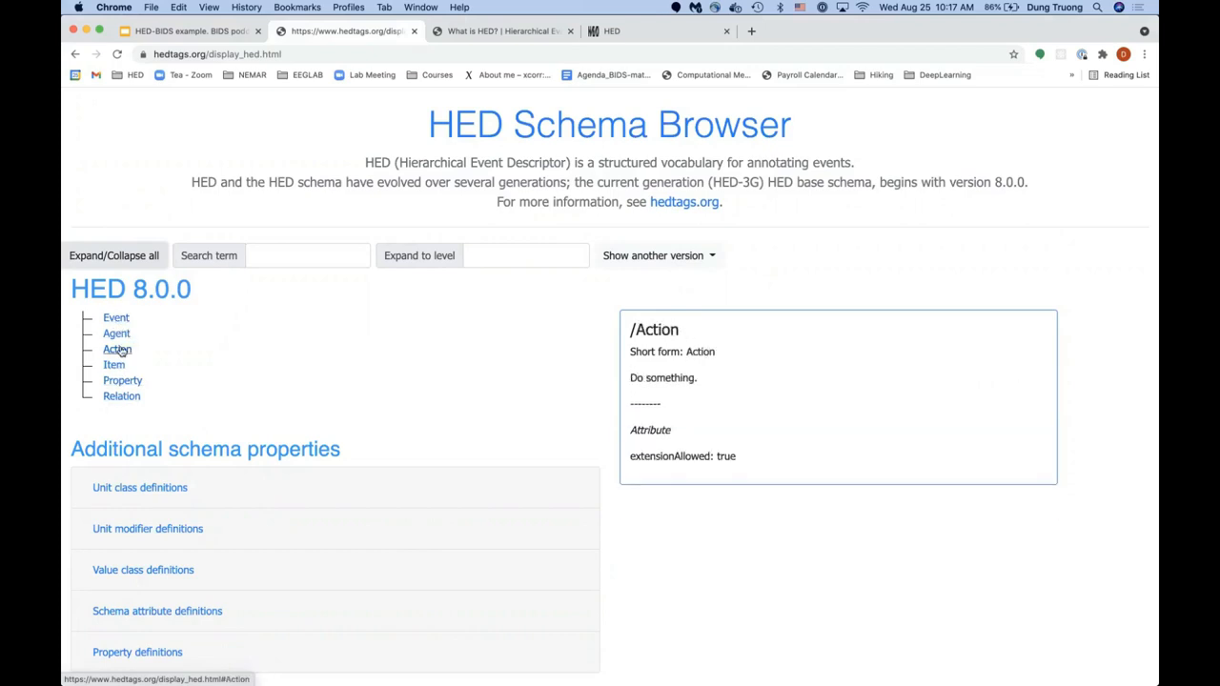
{"action": "left_click", "coordinate": [122, 381]}
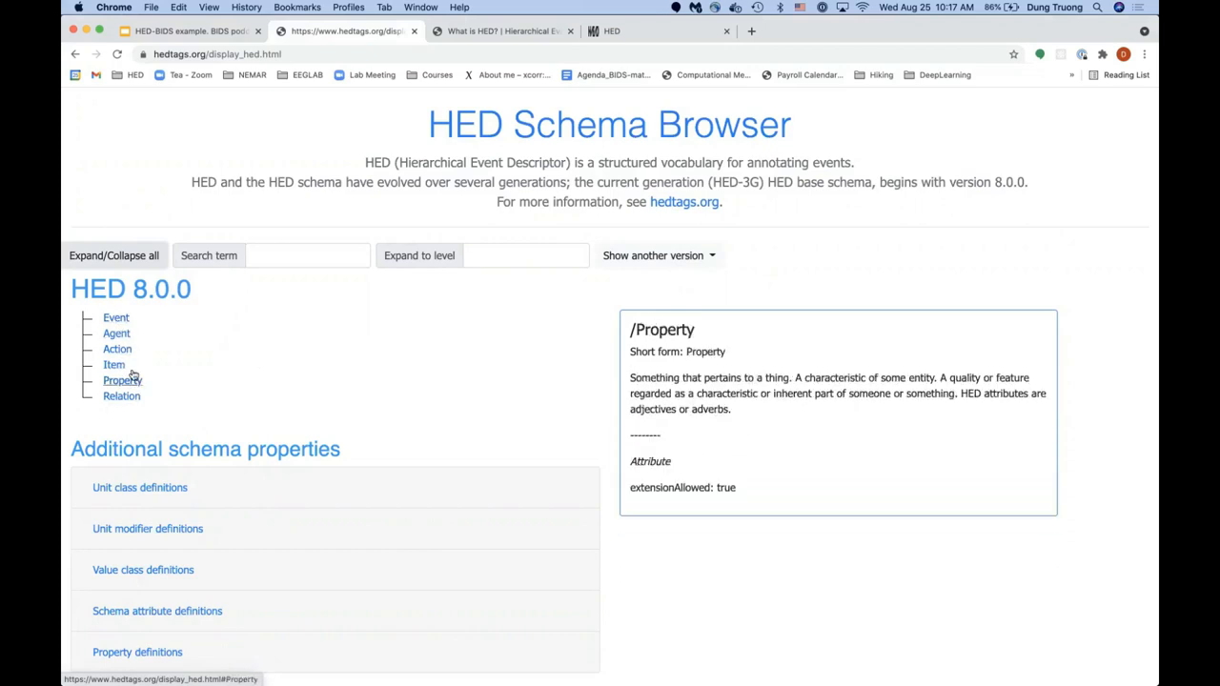
{"action": "left_click", "coordinate": [117, 349]}
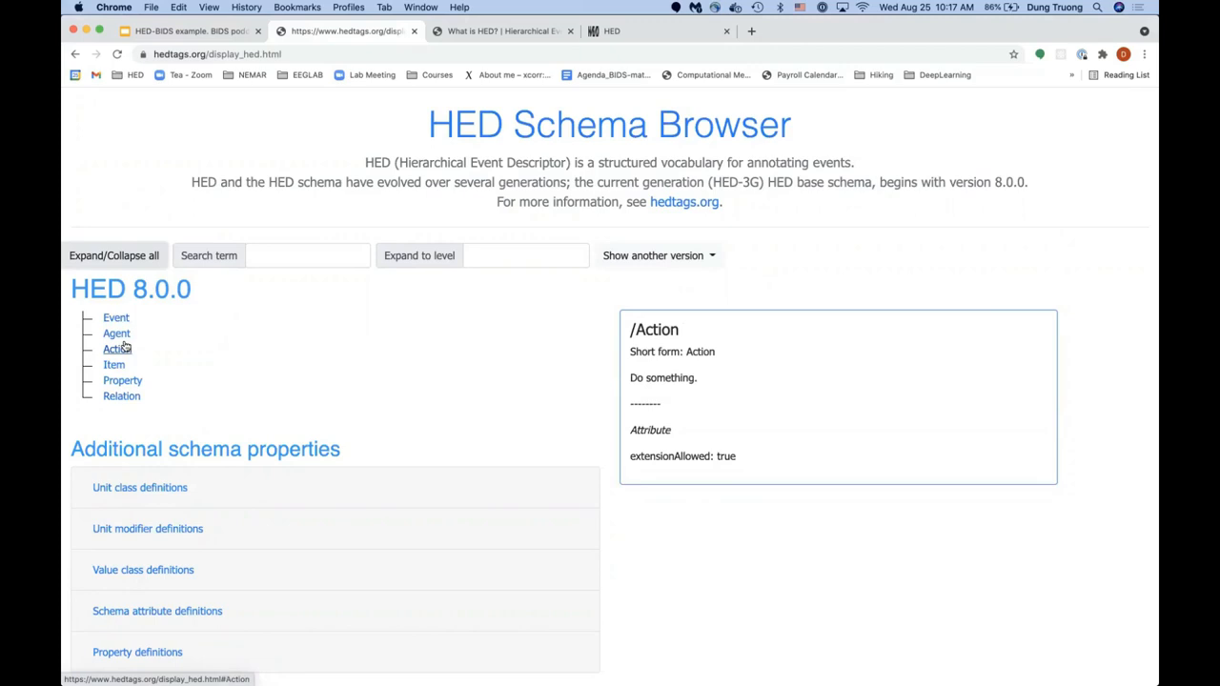
{"action": "left_click", "coordinate": [115, 317]}
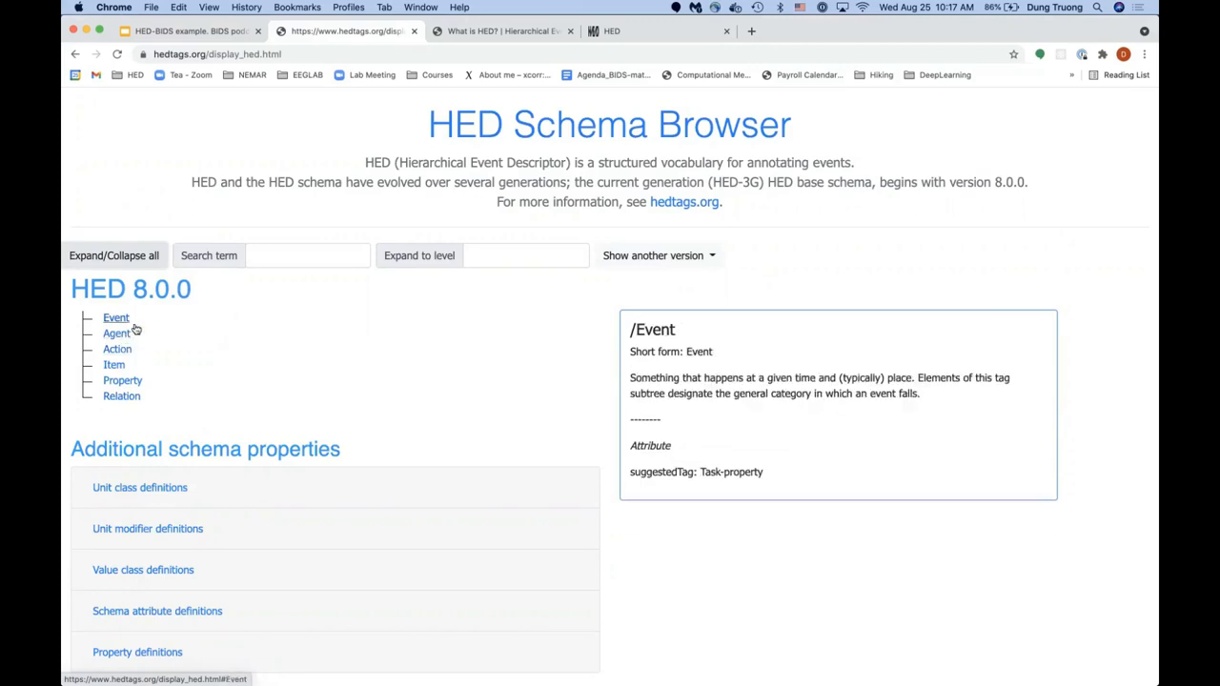
{"action": "mouse_move", "coordinate": [128, 325]}
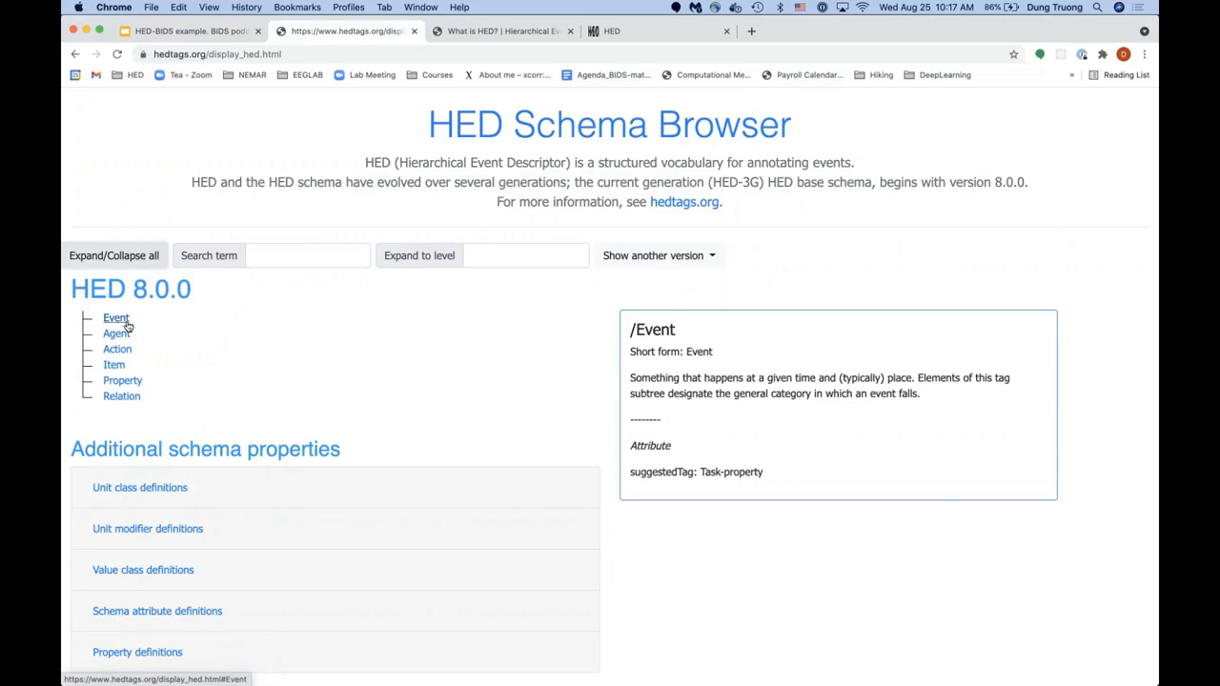
{"action": "left_click", "coordinate": [115, 317]}
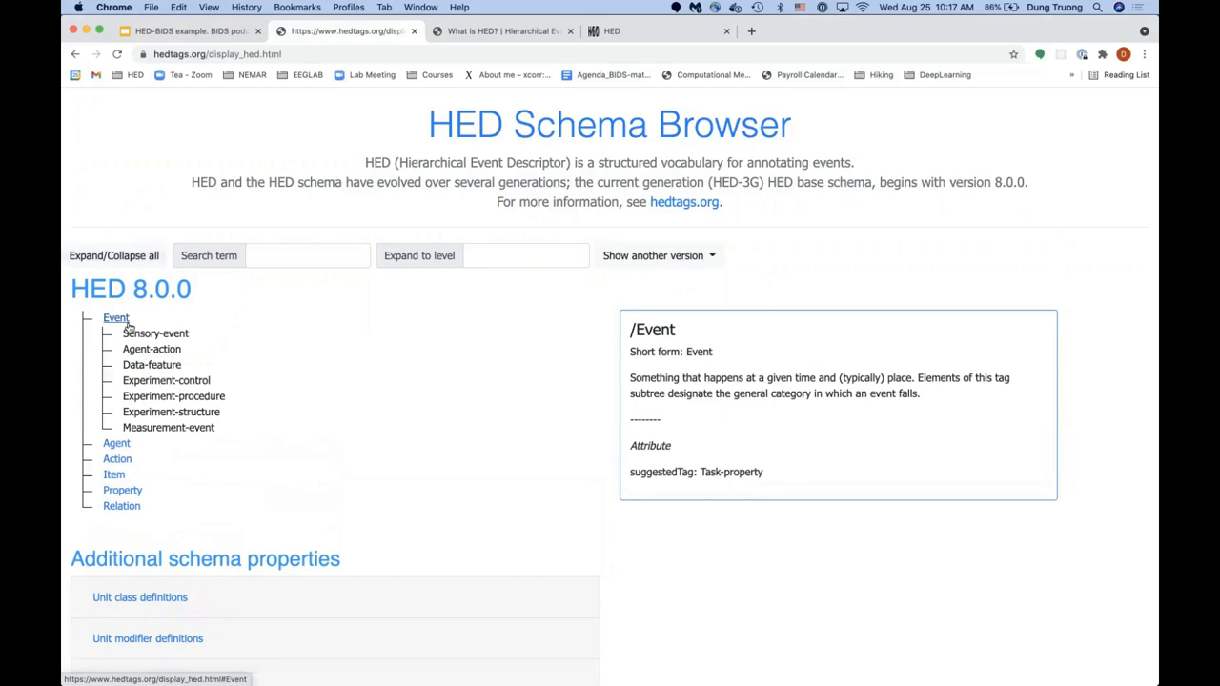
Step: View the Agent-action and Data-feature details and expand Agent to list its children
{"action": "left_click", "coordinate": [150, 349]}
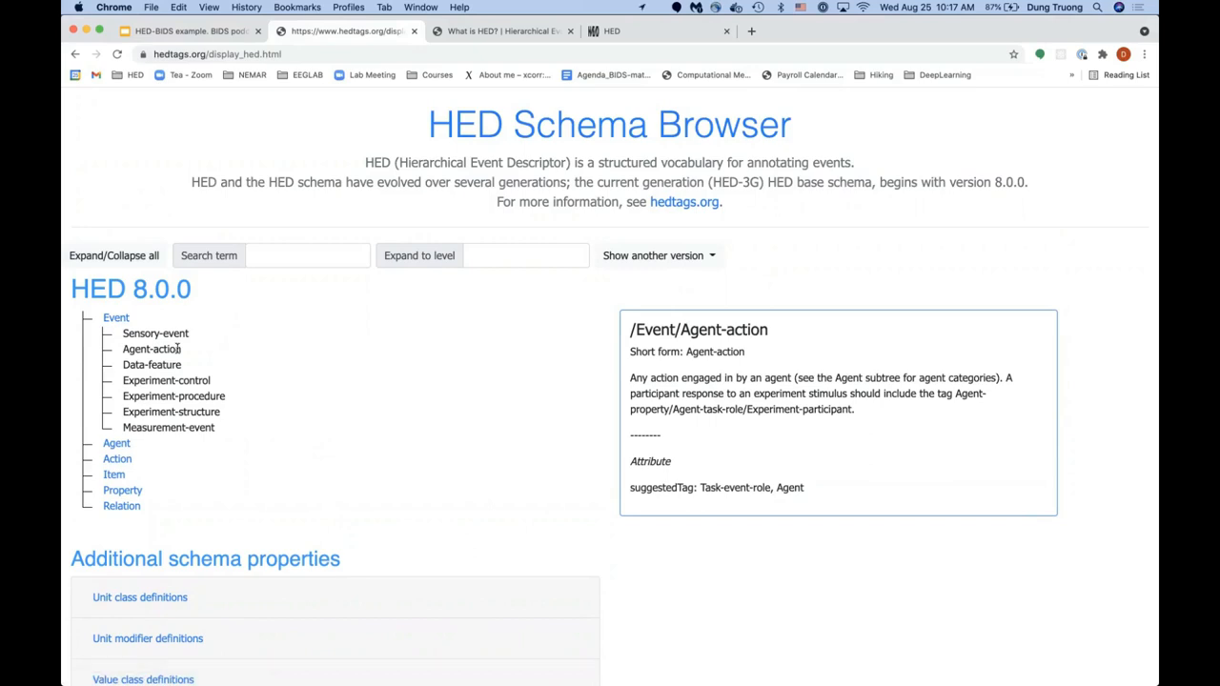
{"action": "mouse_move", "coordinate": [163, 349]}
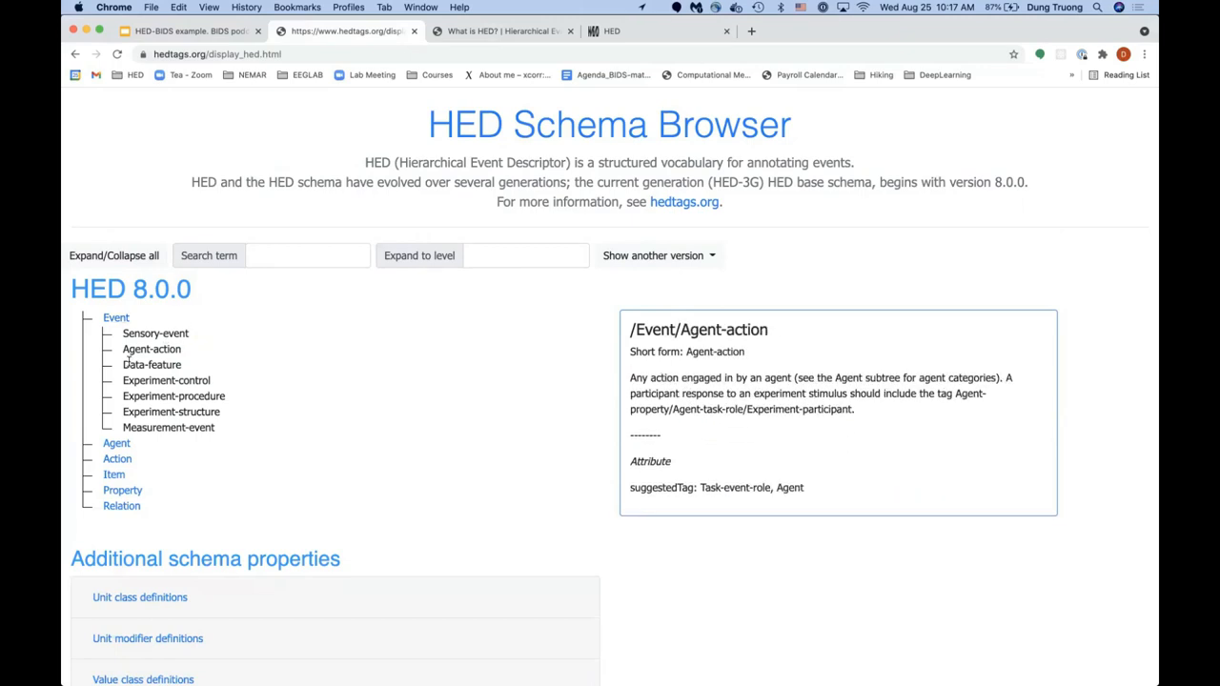
{"action": "left_click", "coordinate": [151, 366]}
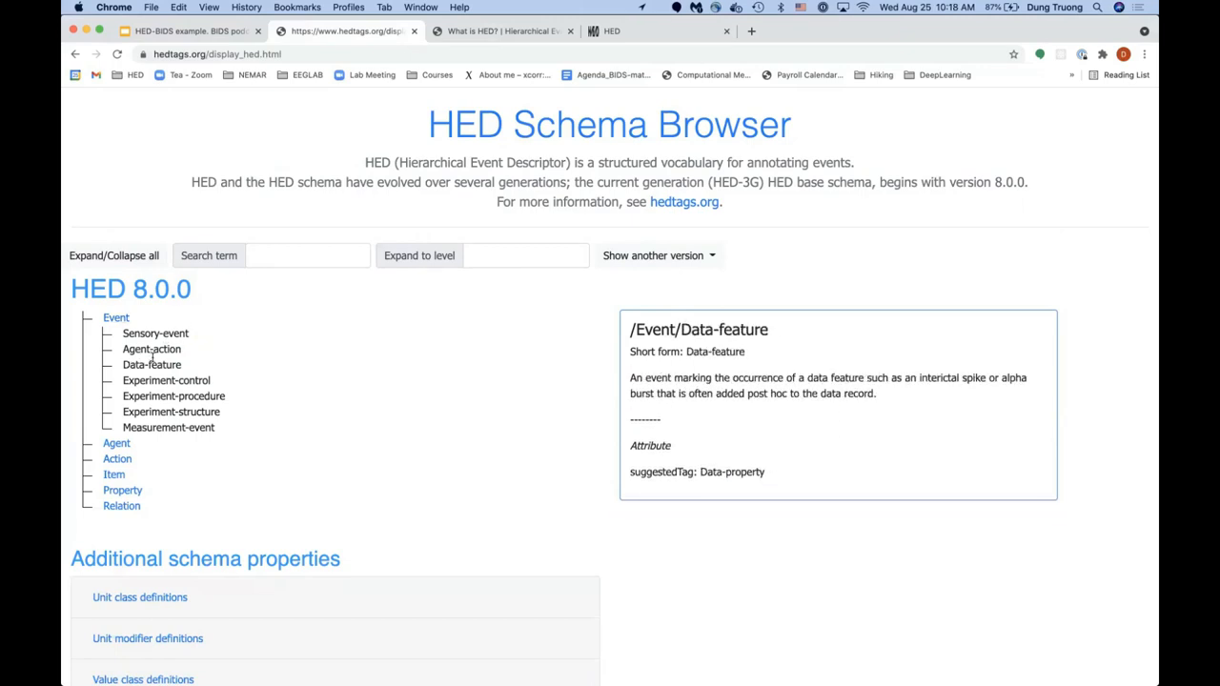
{"action": "left_click", "coordinate": [150, 349]}
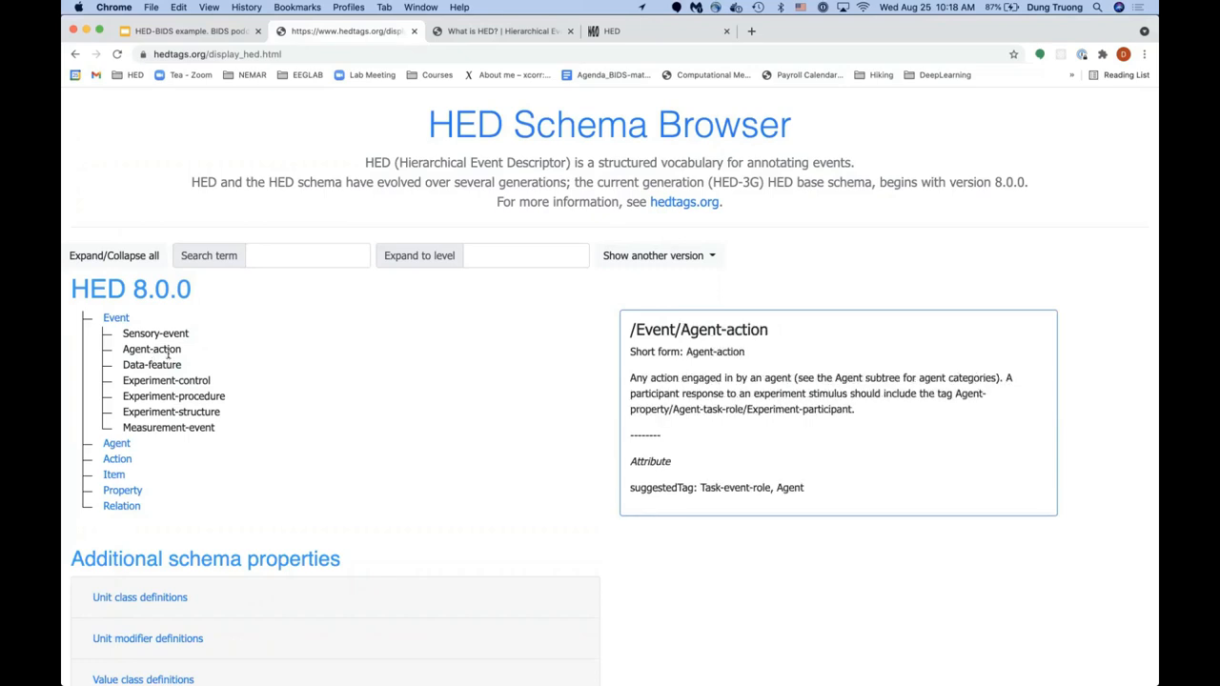
{"action": "mouse_move", "coordinate": [155, 333]}
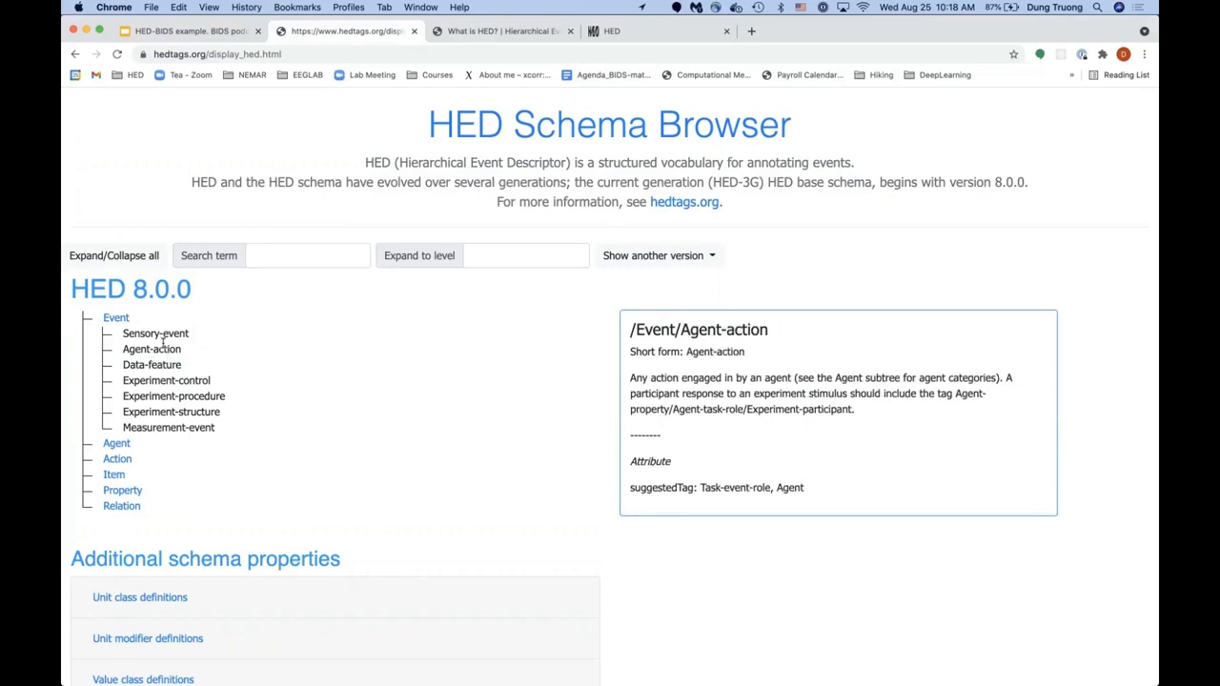
{"action": "left_click", "coordinate": [116, 318]}
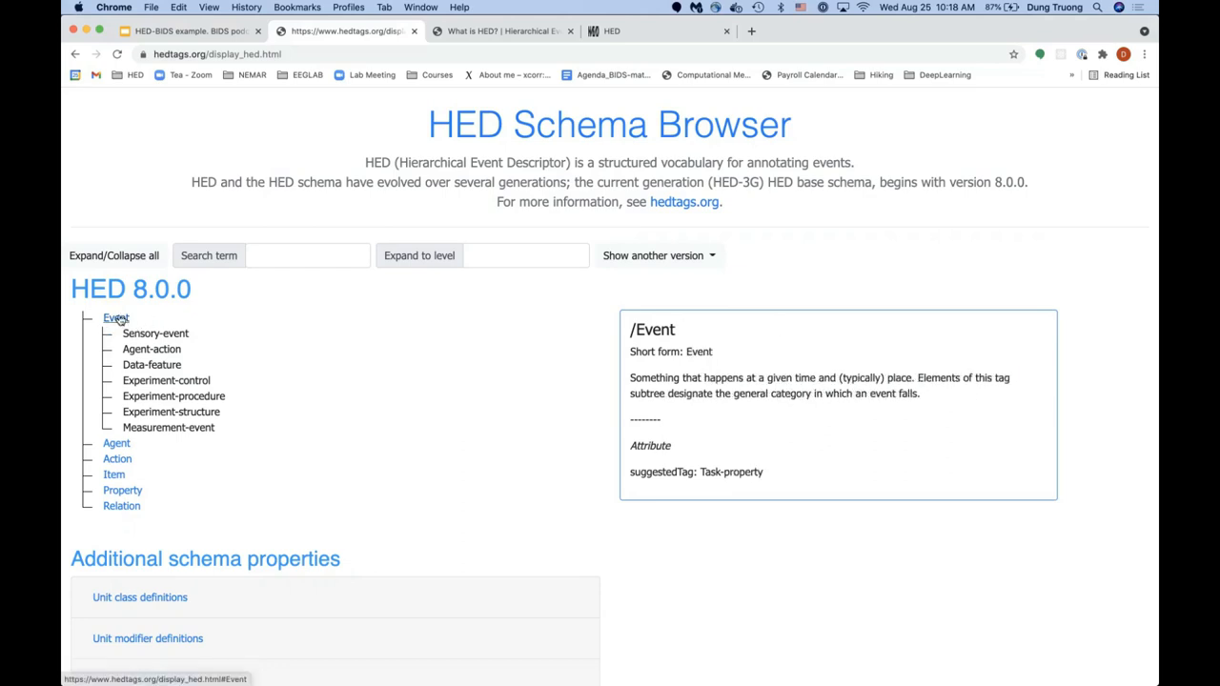
{"action": "left_click", "coordinate": [116, 443]}
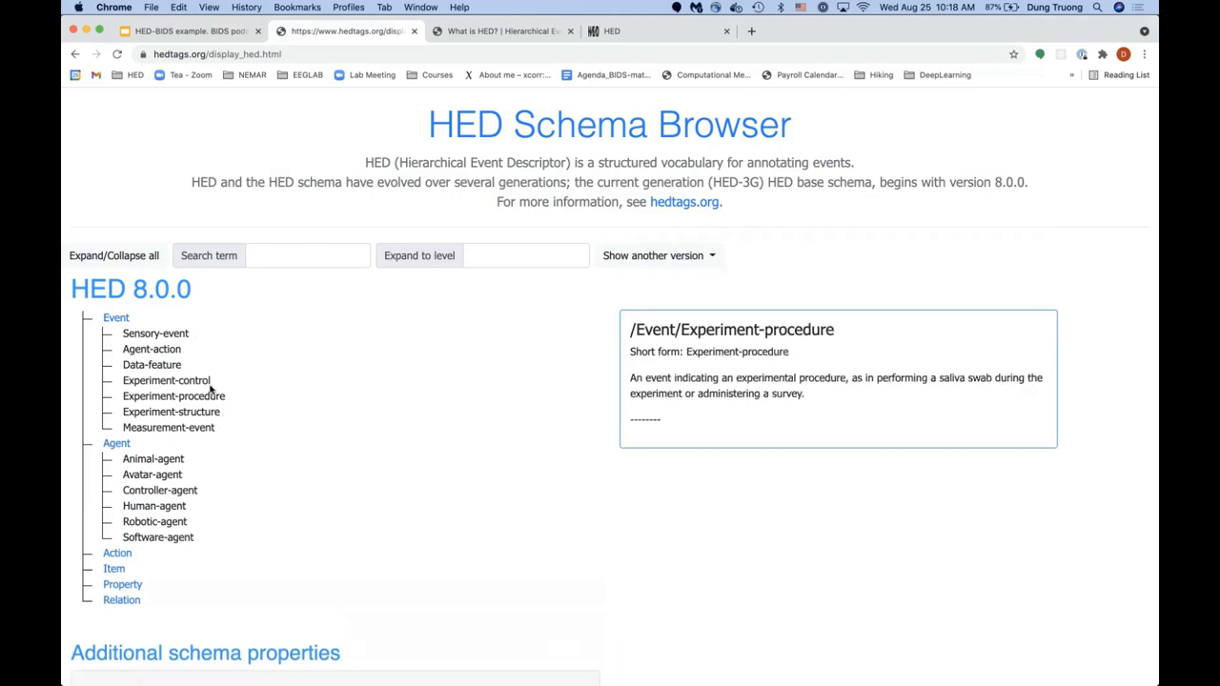
{"action": "left_click", "coordinate": [155, 332]}
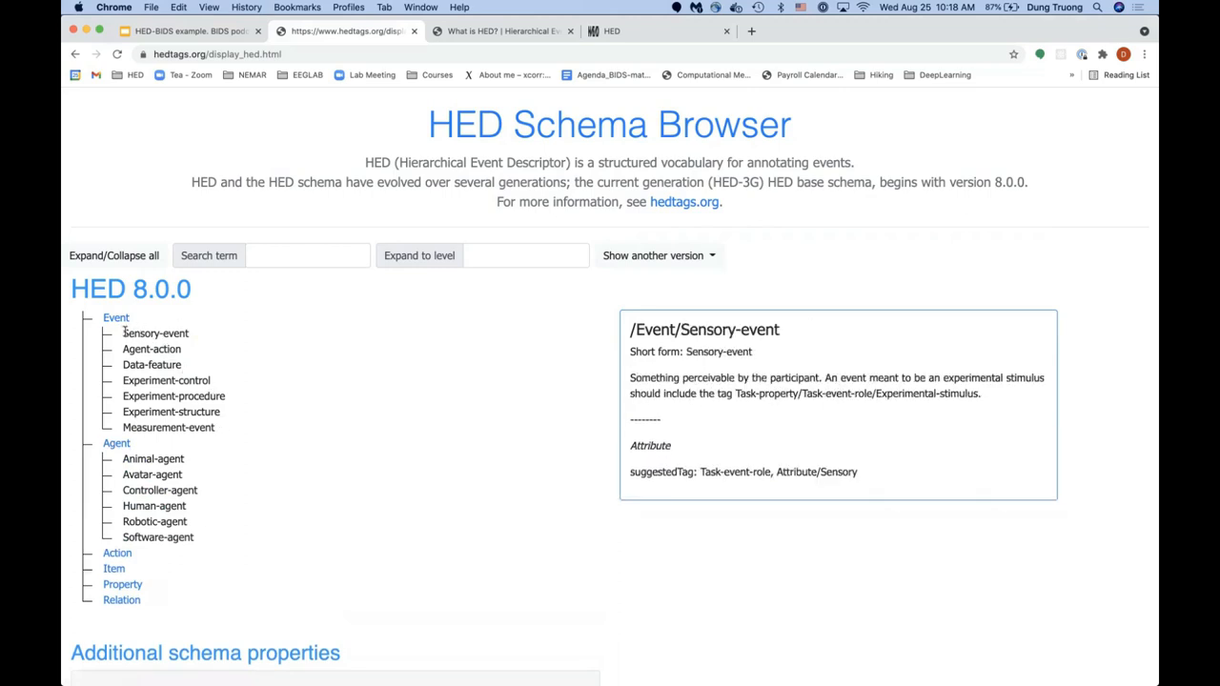
{"action": "mouse_move", "coordinate": [200, 340]}
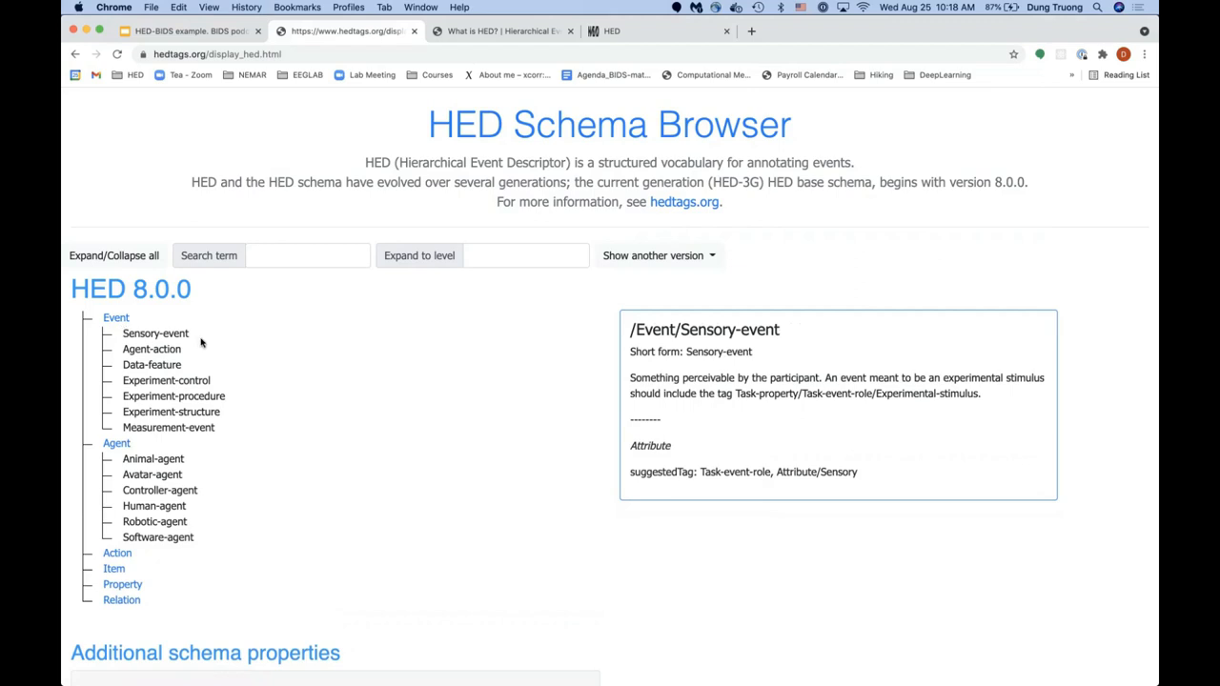
{"action": "mouse_move", "coordinate": [117, 332]}
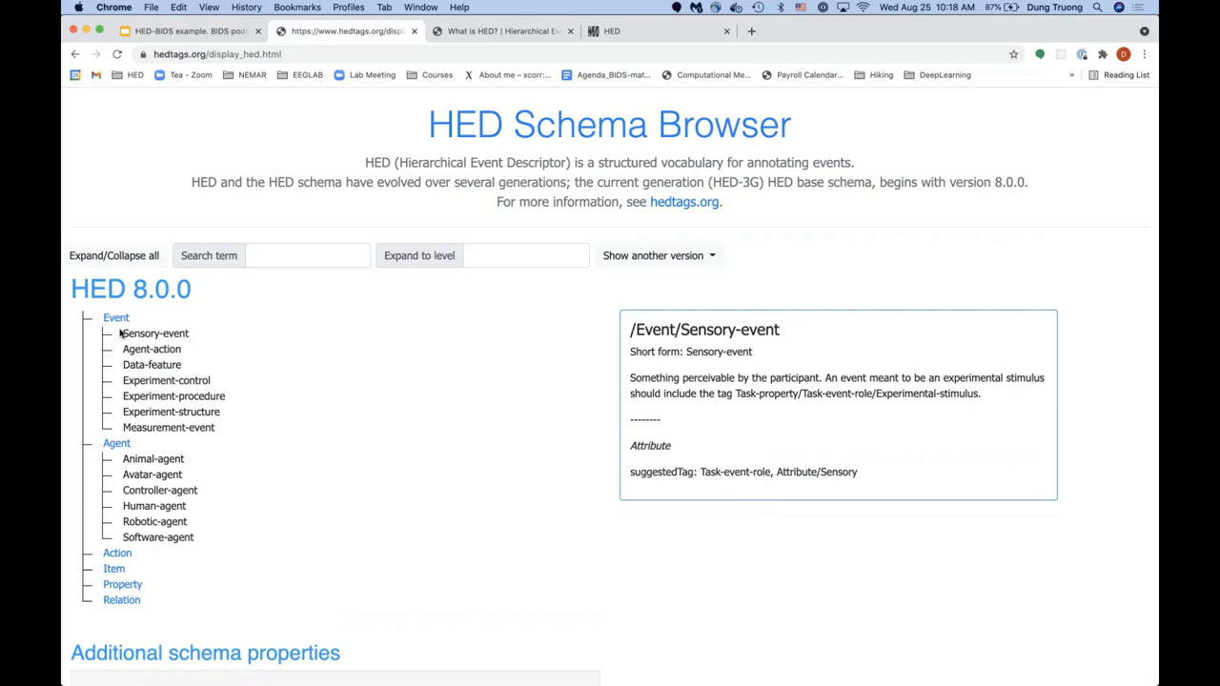
{"action": "mouse_move", "coordinate": [136, 333]}
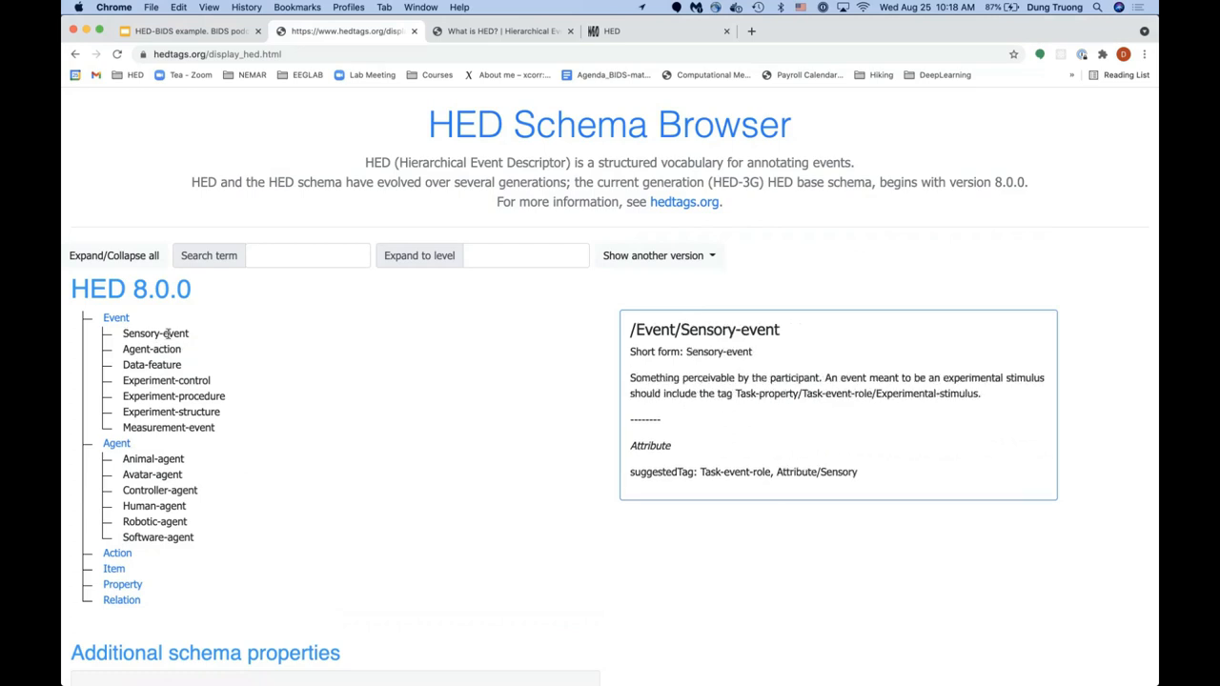
Step: Review Sensory-event, Agent-action, Measurement-event, Experiment-structure and Data-feature, ending on Event's definition
{"action": "left_click", "coordinate": [115, 317]}
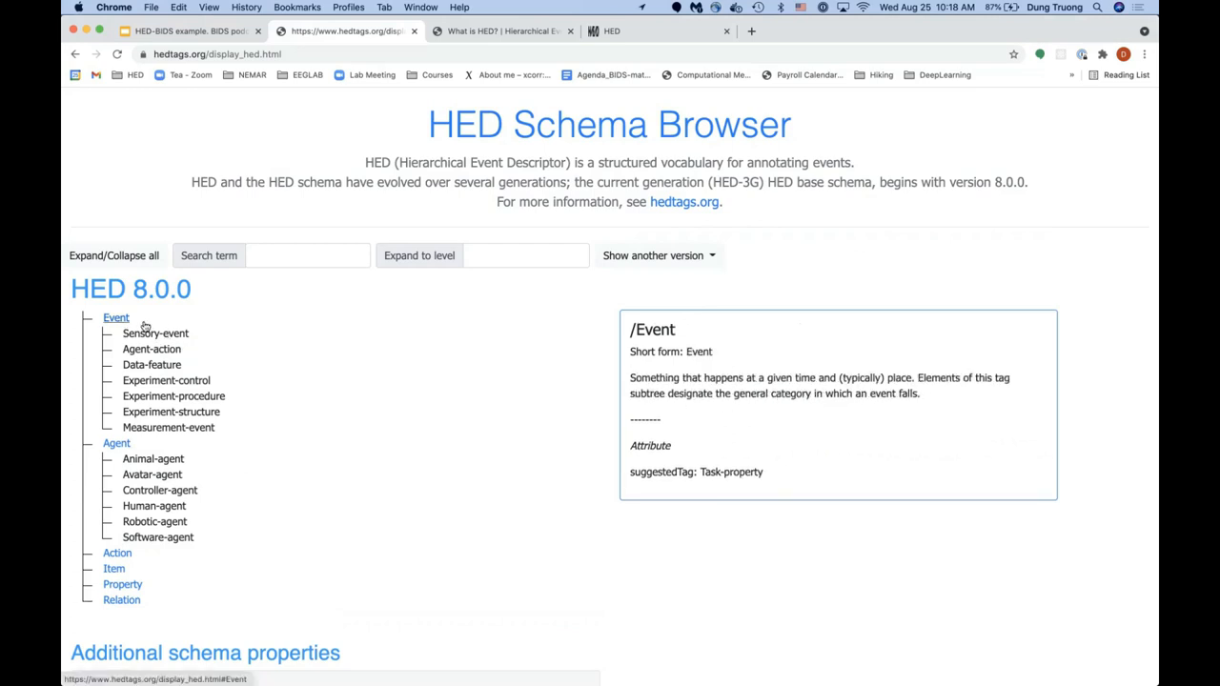
{"action": "left_click", "coordinate": [155, 333]}
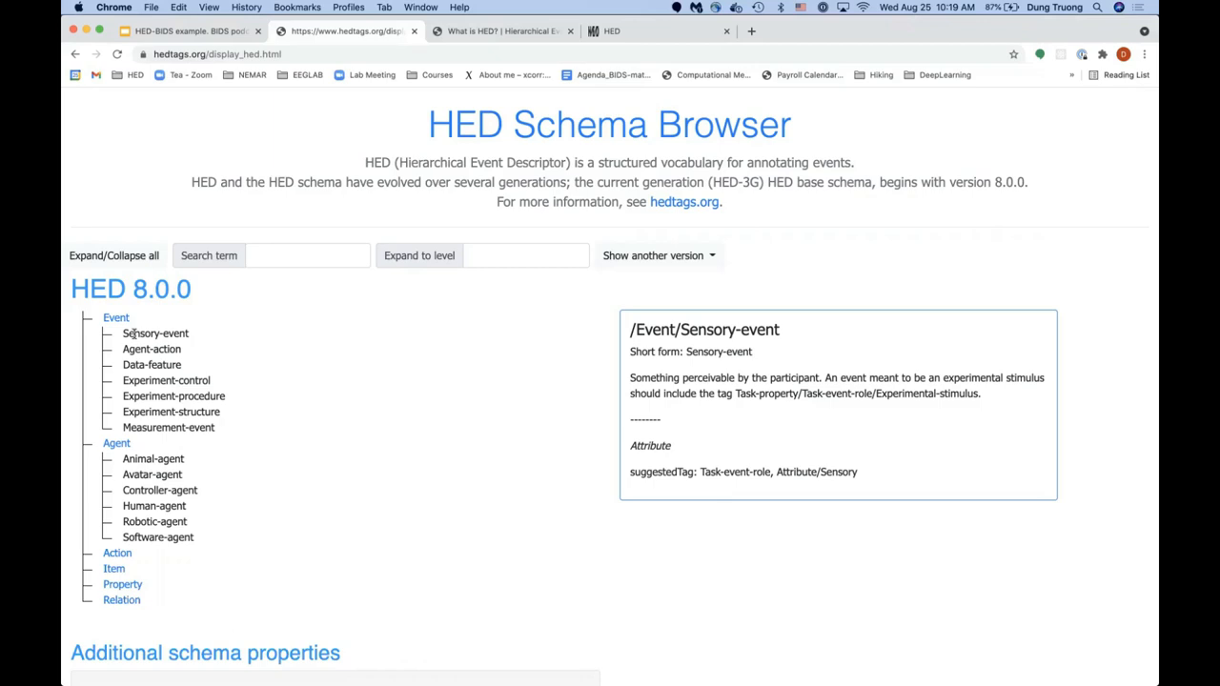
{"action": "left_click", "coordinate": [150, 349]}
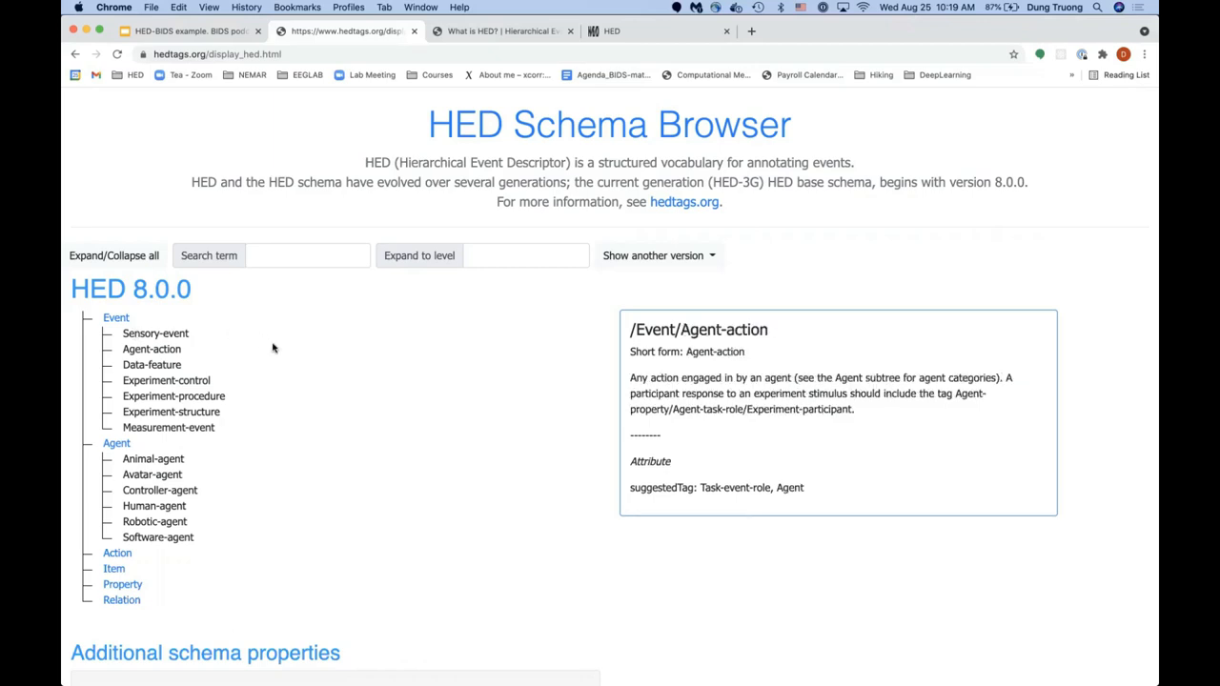
{"action": "left_click", "coordinate": [155, 333]}
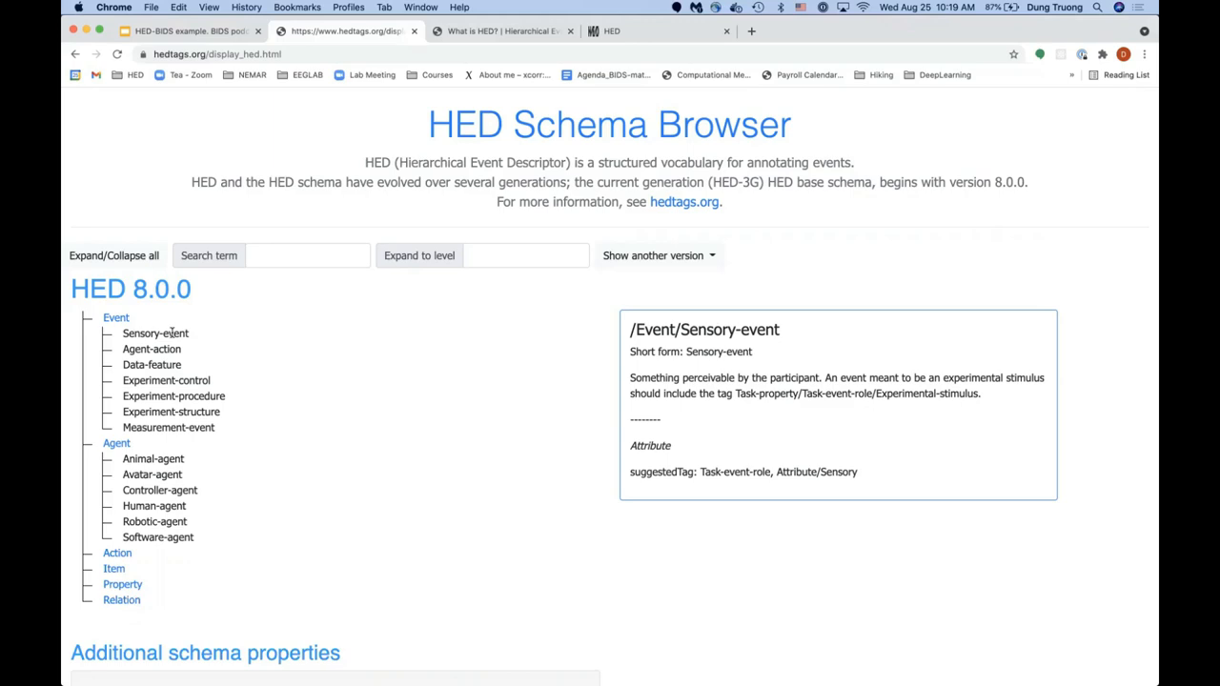
{"action": "left_click", "coordinate": [168, 427]}
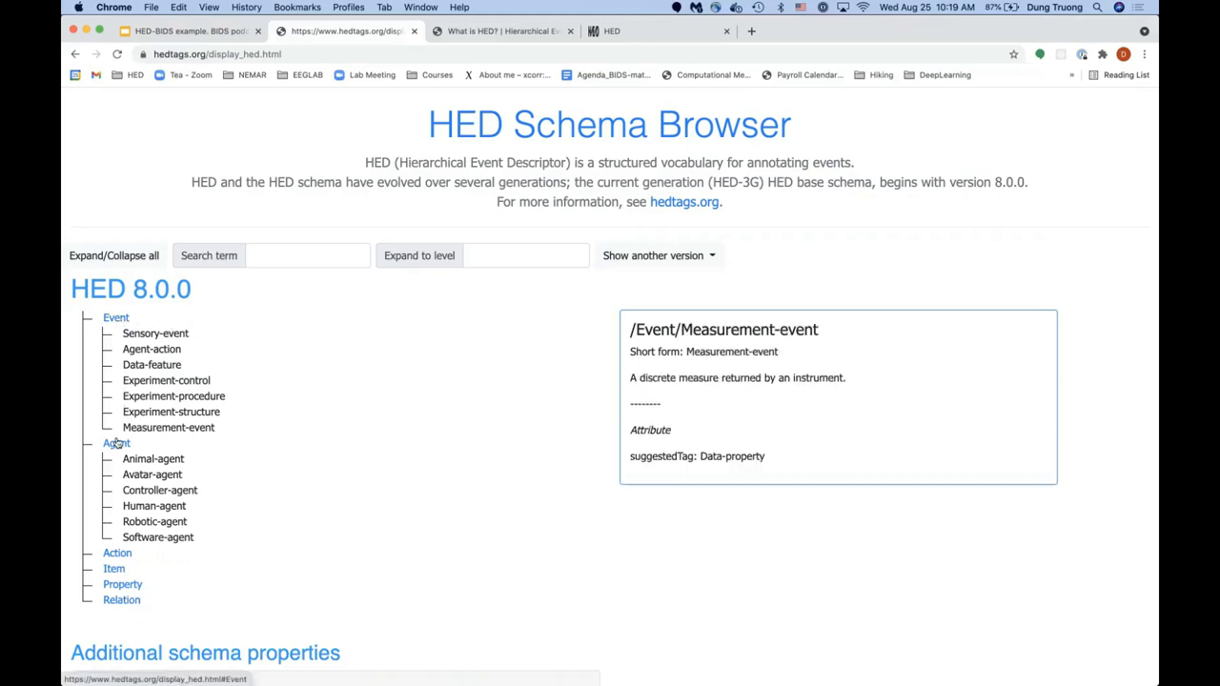
{"action": "left_click", "coordinate": [171, 411]}
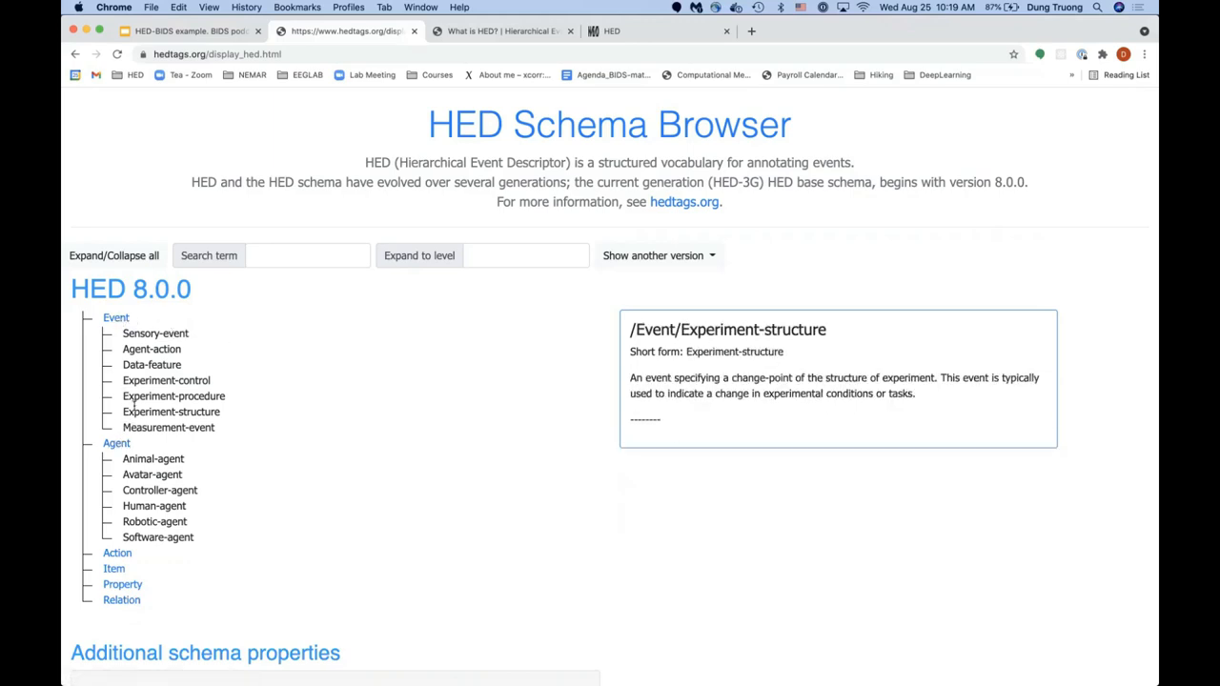
{"action": "left_click", "coordinate": [150, 364]}
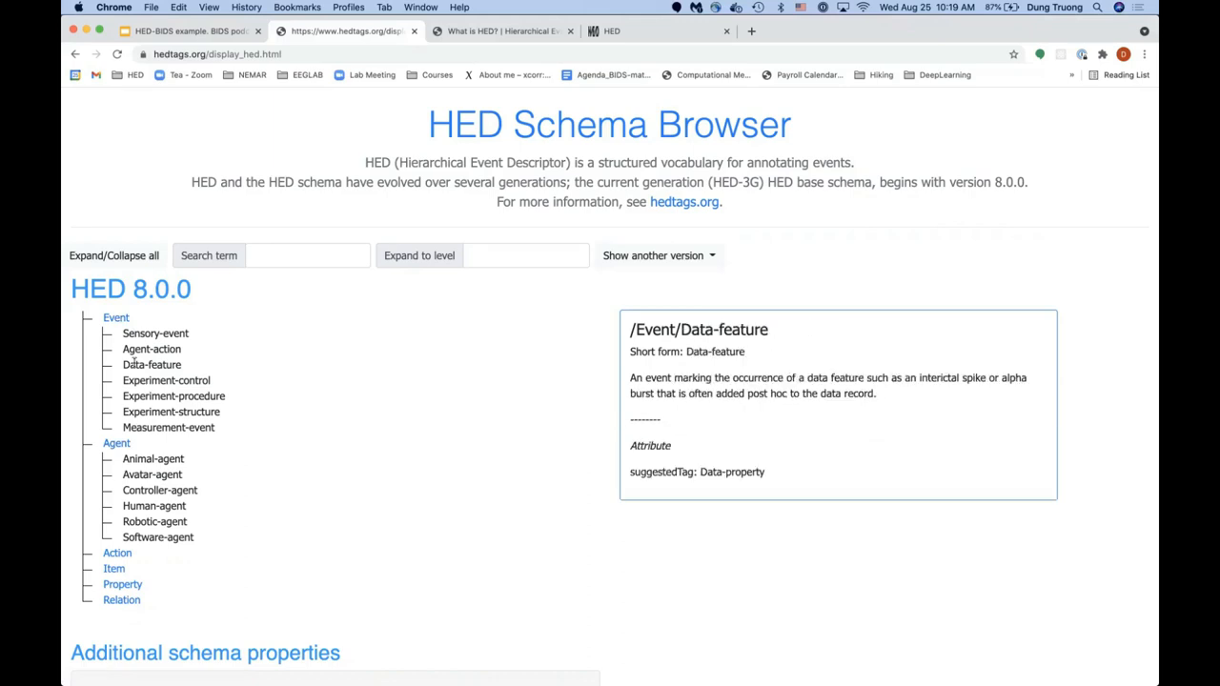
{"action": "left_click", "coordinate": [150, 349]}
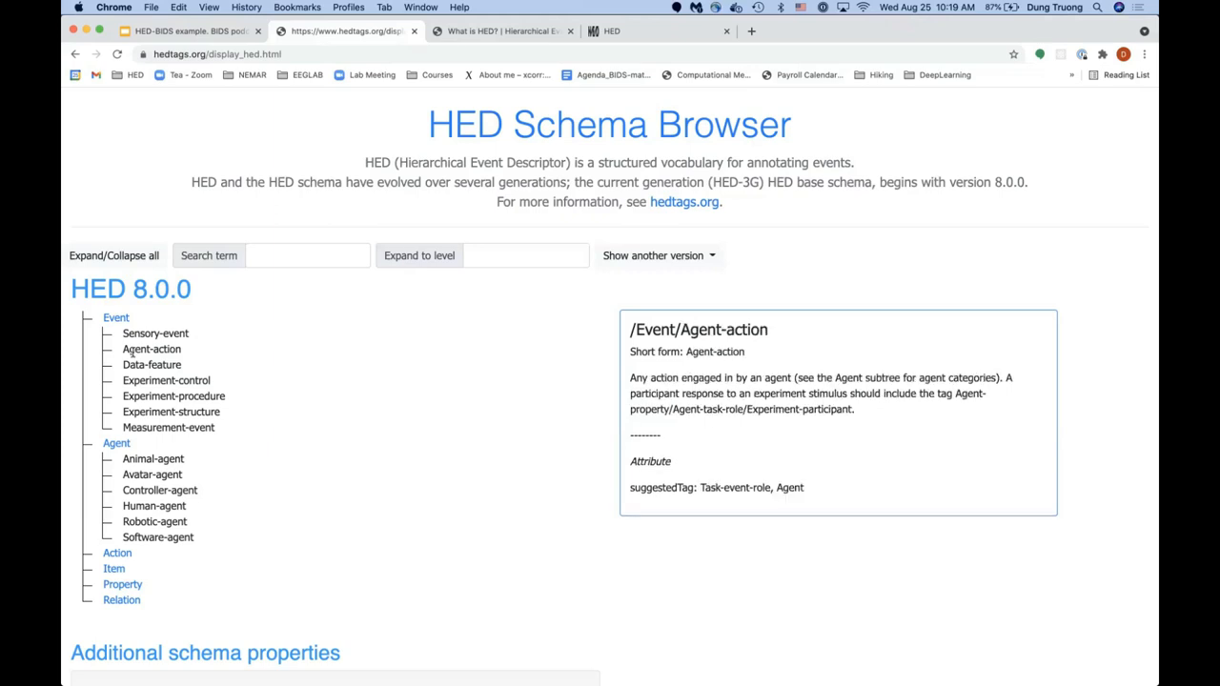
{"action": "left_click", "coordinate": [154, 333]}
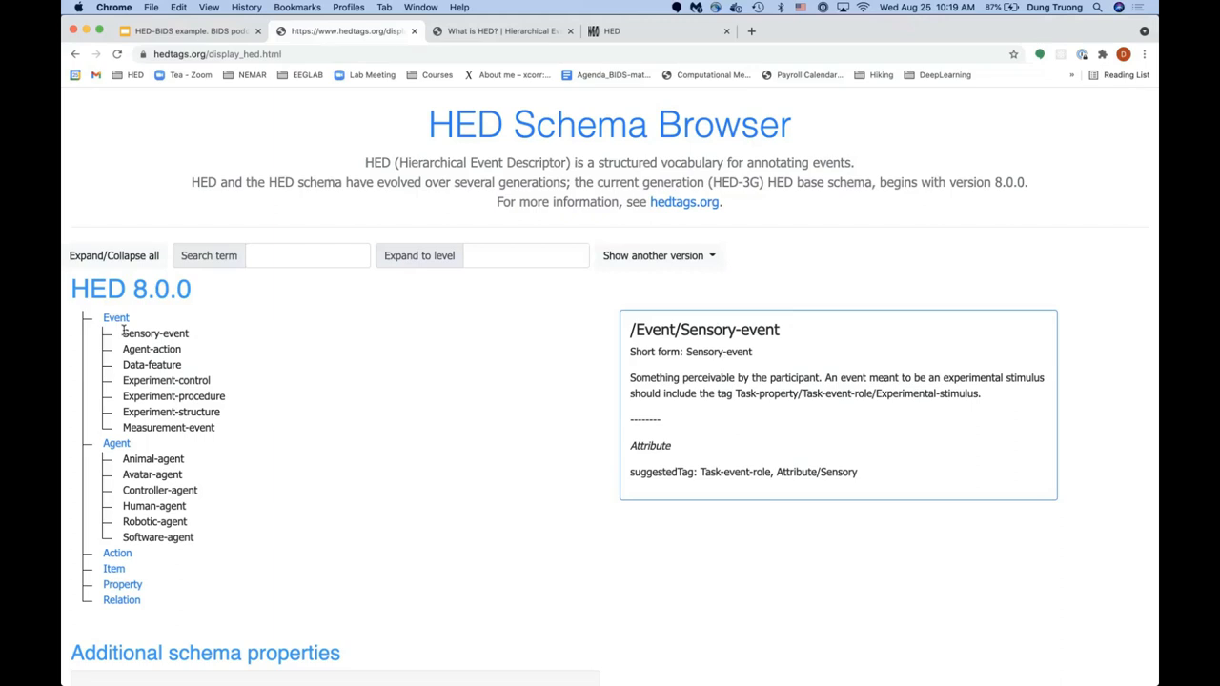
{"action": "left_click", "coordinate": [115, 318]}
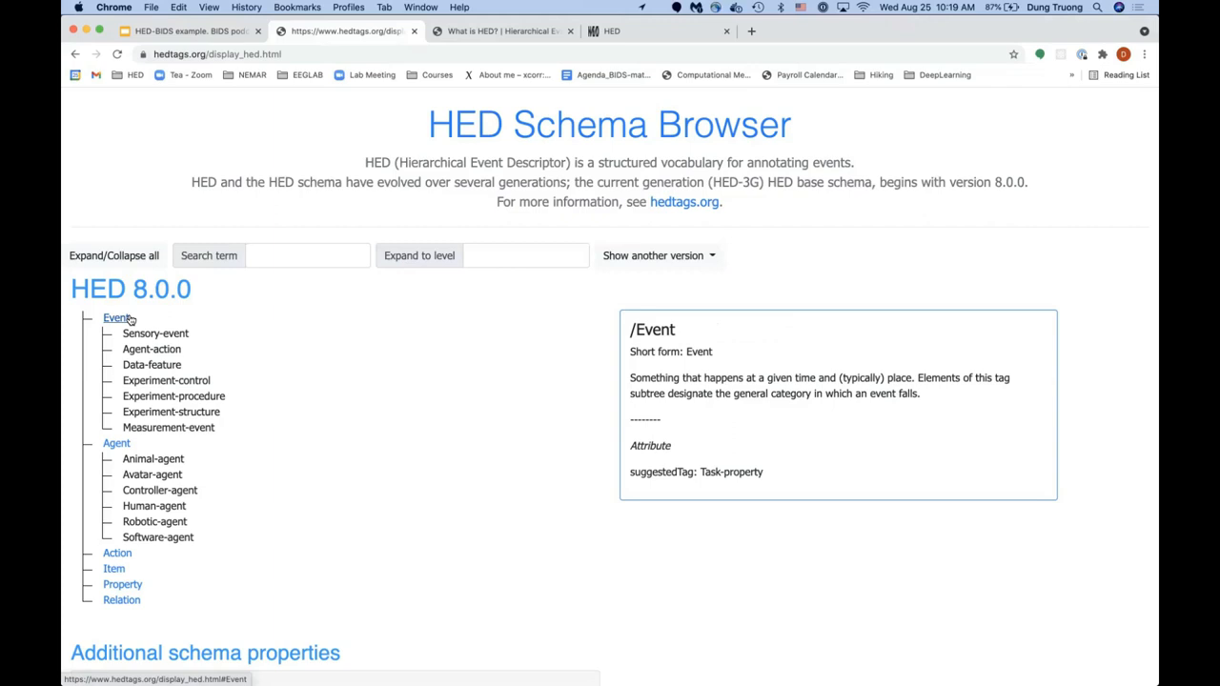
{"action": "mouse_move", "coordinate": [153, 319]}
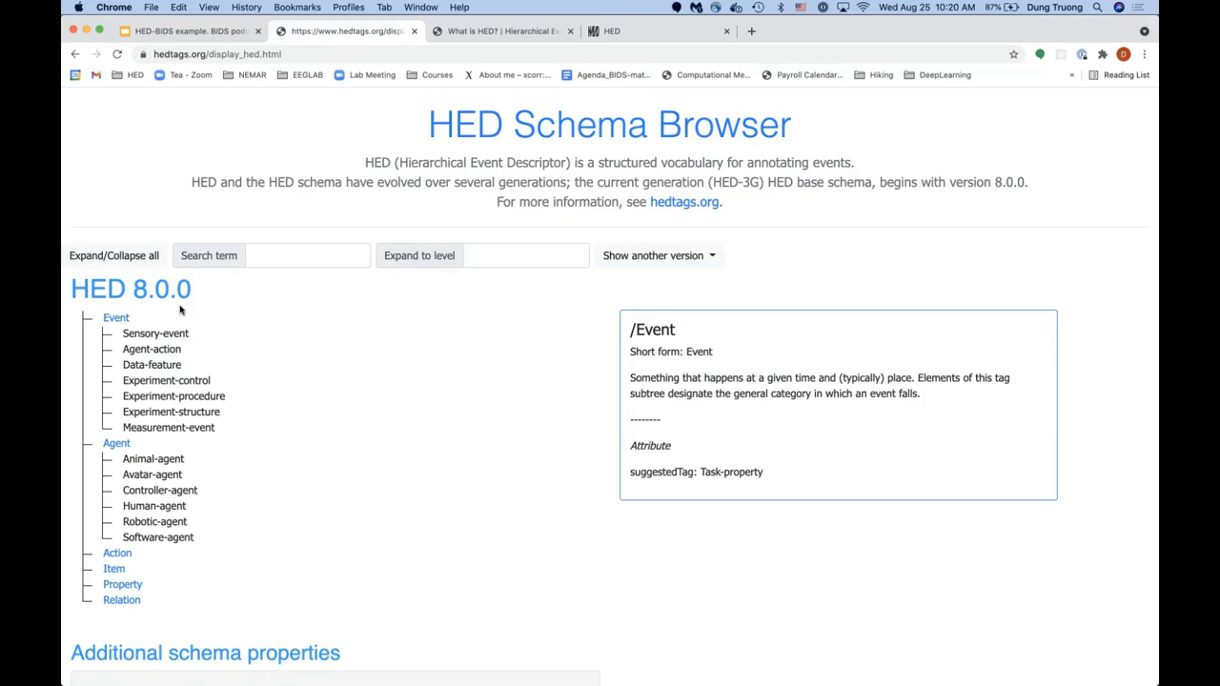
{"action": "mouse_move", "coordinate": [115, 318]}
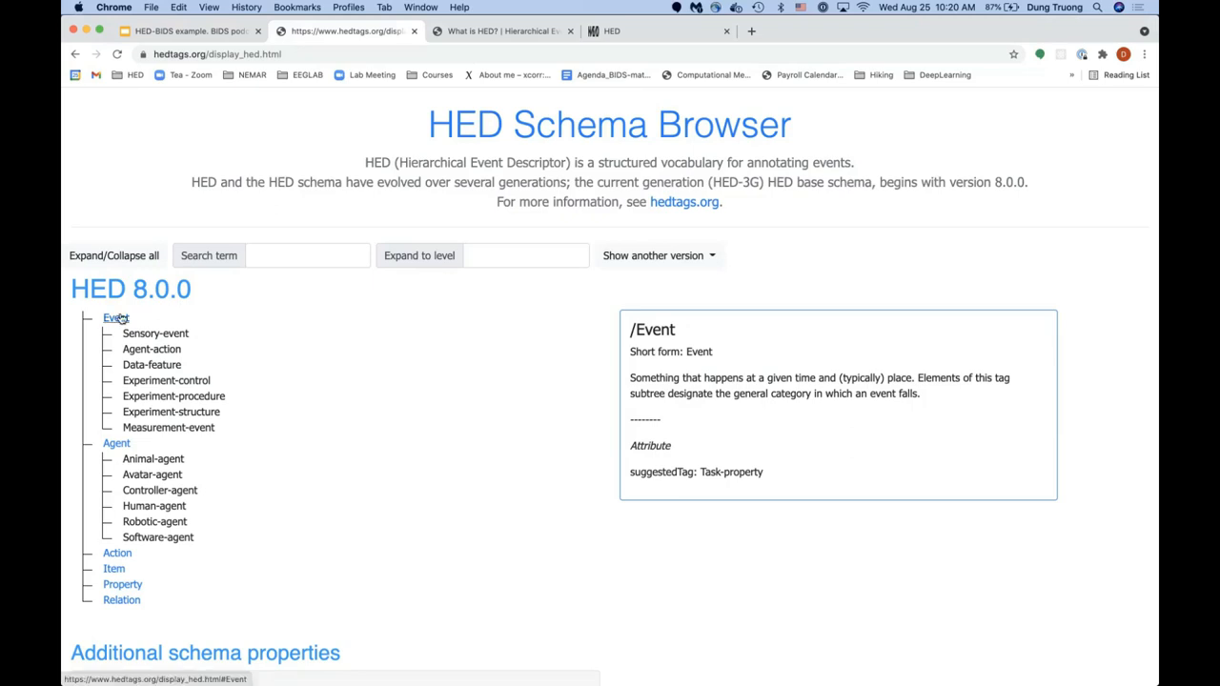
{"action": "mouse_move", "coordinate": [136, 319]}
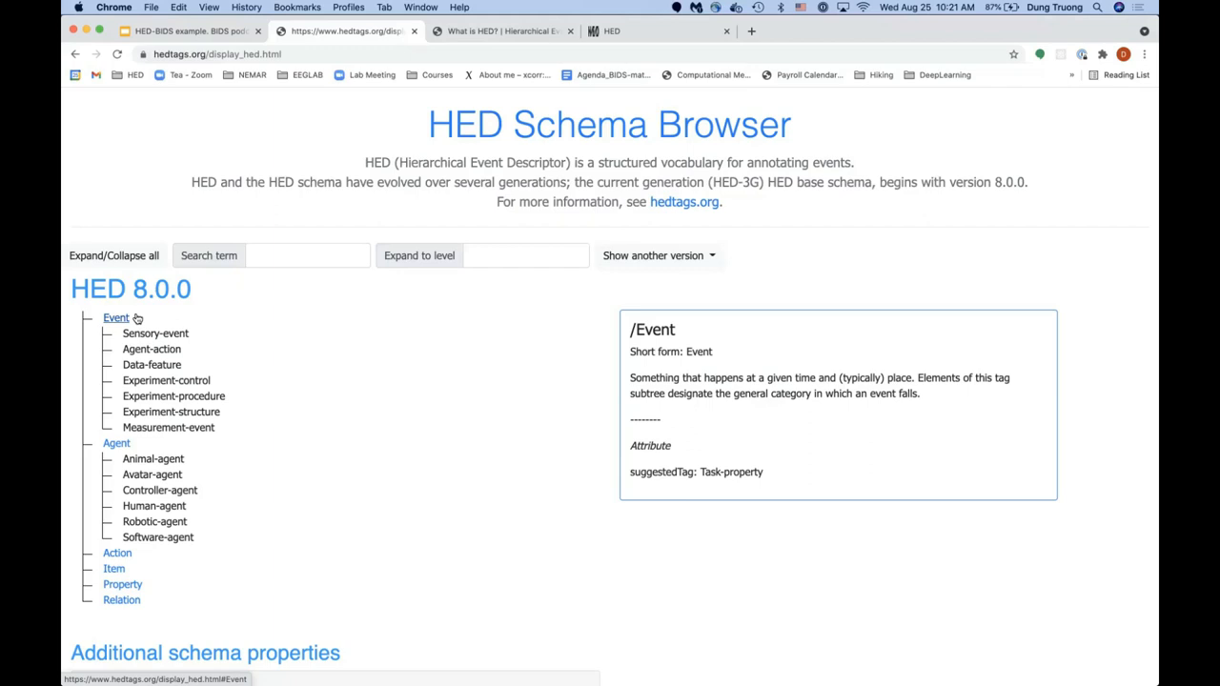
Step: Collapse Event's subtypes and display the Agent tag's definition
{"action": "left_click", "coordinate": [114, 317]}
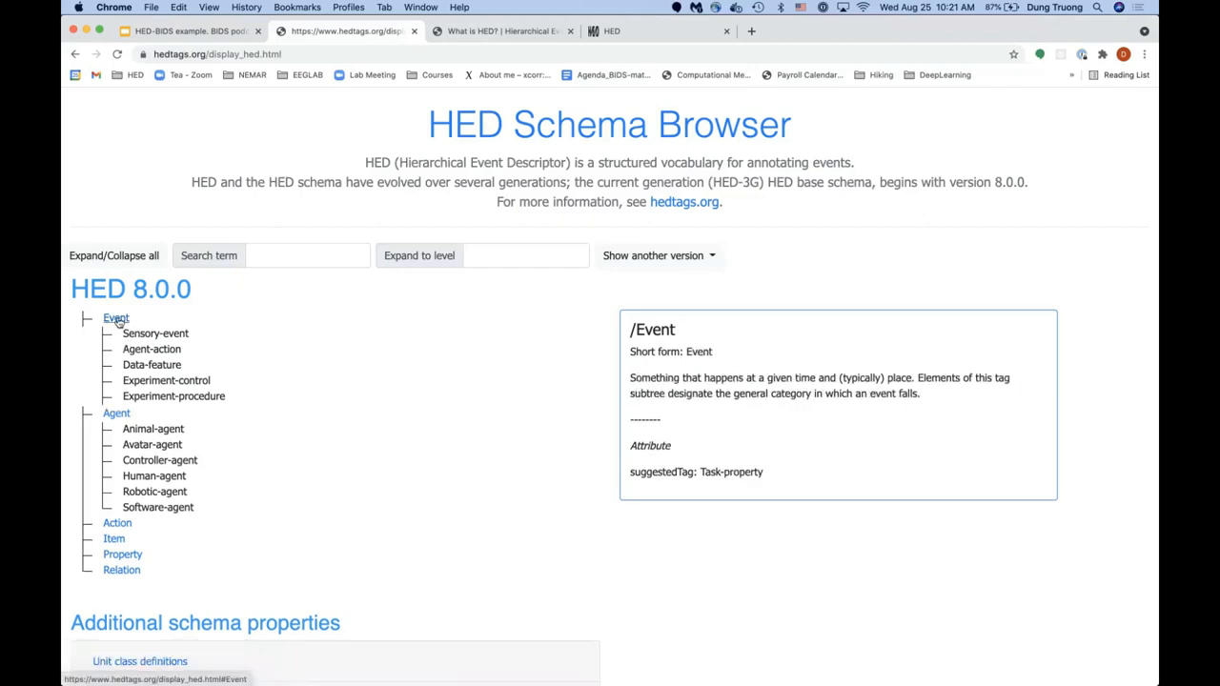
{"action": "left_click", "coordinate": [116, 333]}
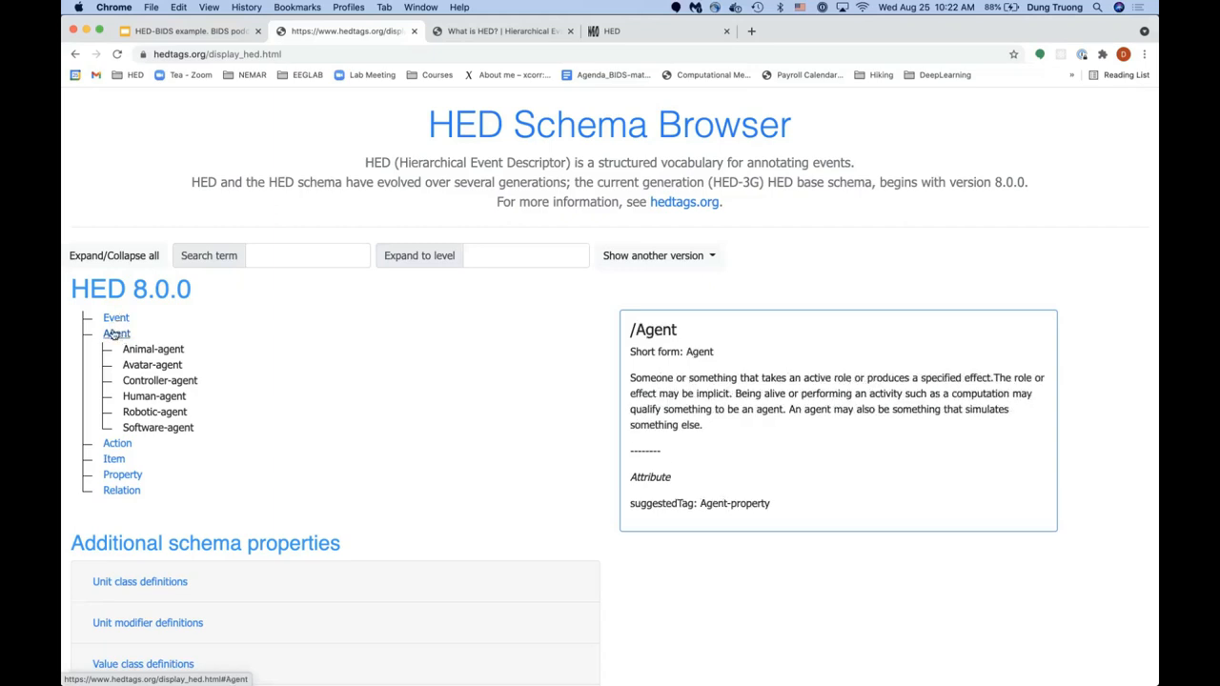
Step: Collapse Agent so only six top-level categories remain, then return to the HED-BIDS slides
{"action": "left_click", "coordinate": [115, 333]}
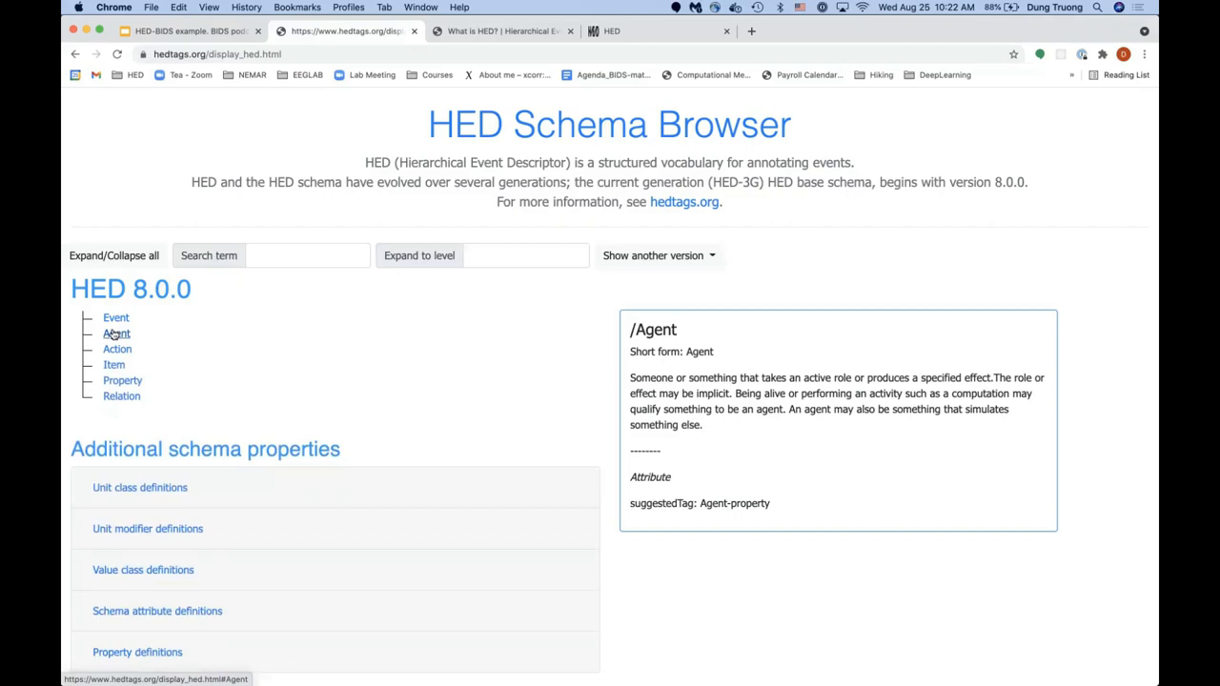
{"action": "mouse_move", "coordinate": [127, 338]}
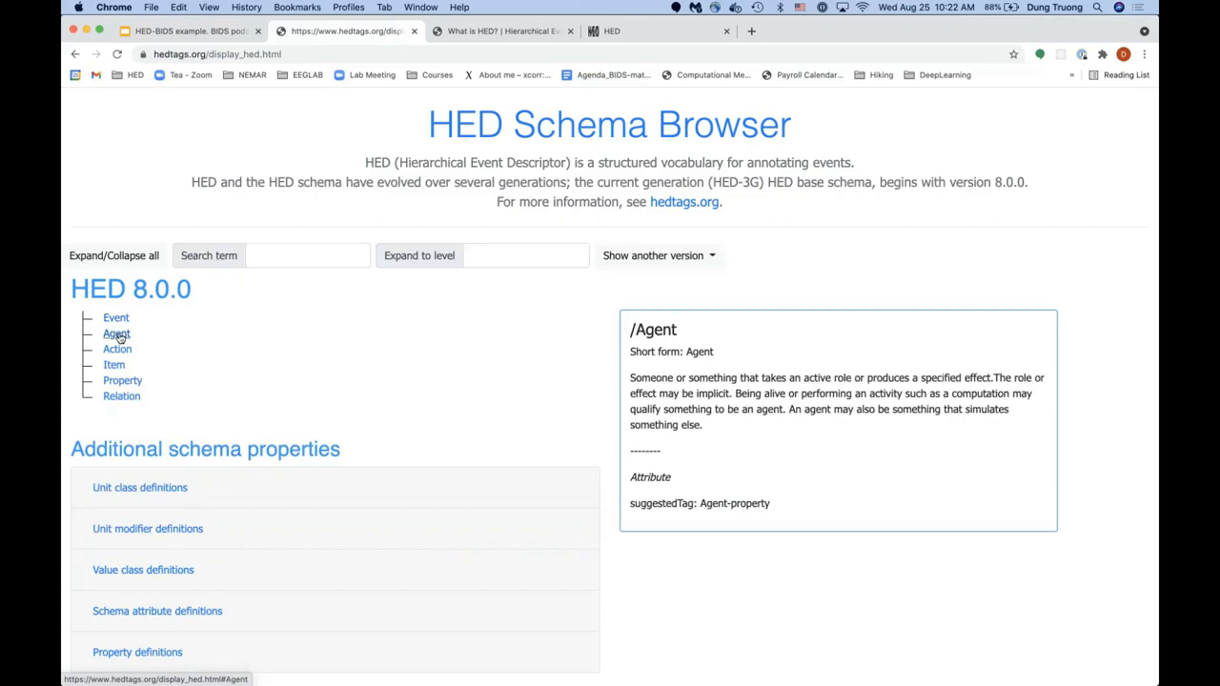
{"action": "left_click", "coordinate": [116, 318]}
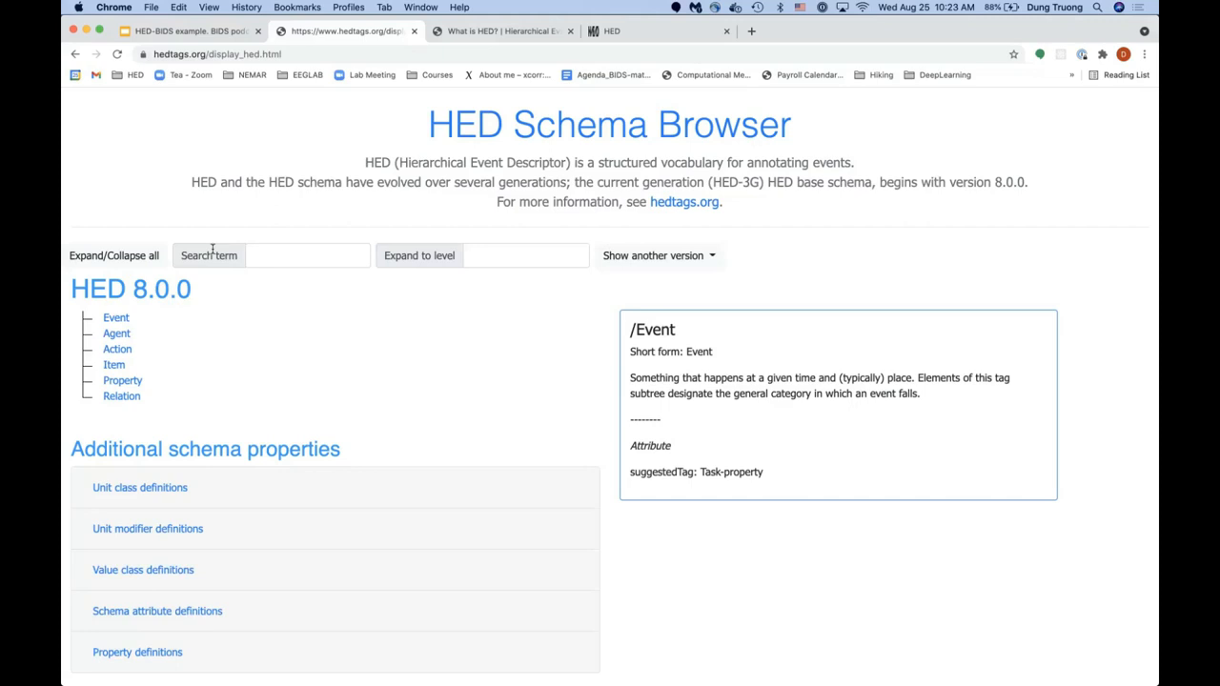
{"action": "mouse_move", "coordinate": [223, 256]}
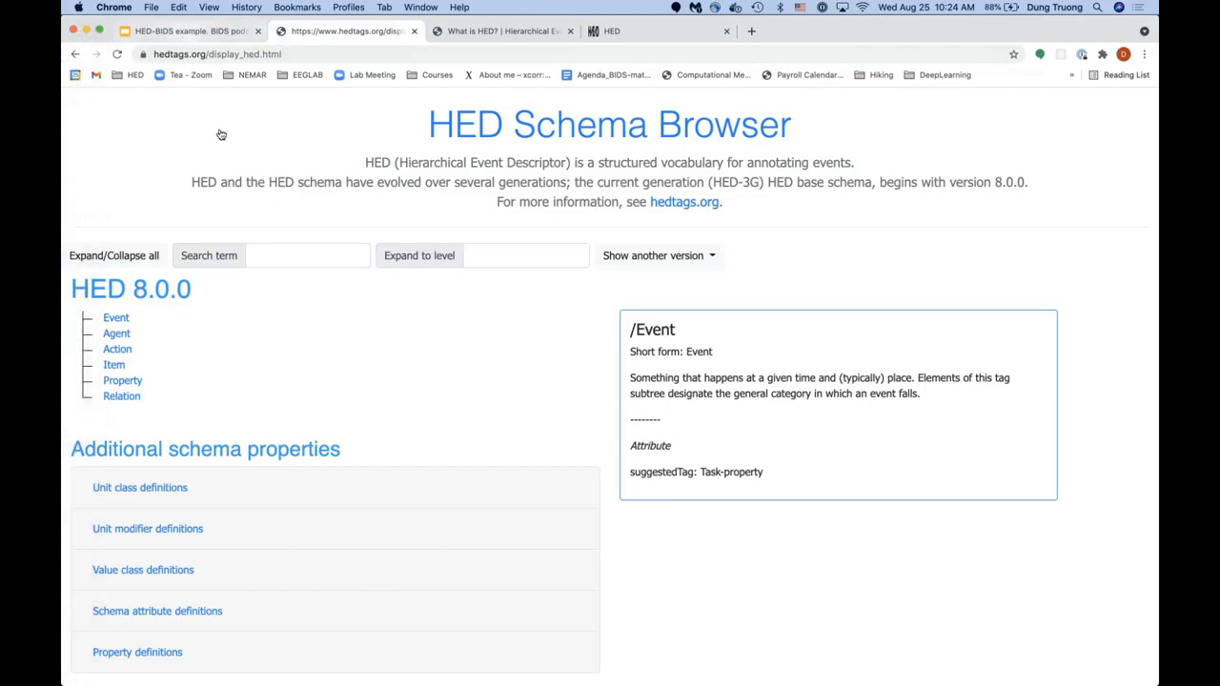
{"action": "left_click", "coordinate": [177, 31]}
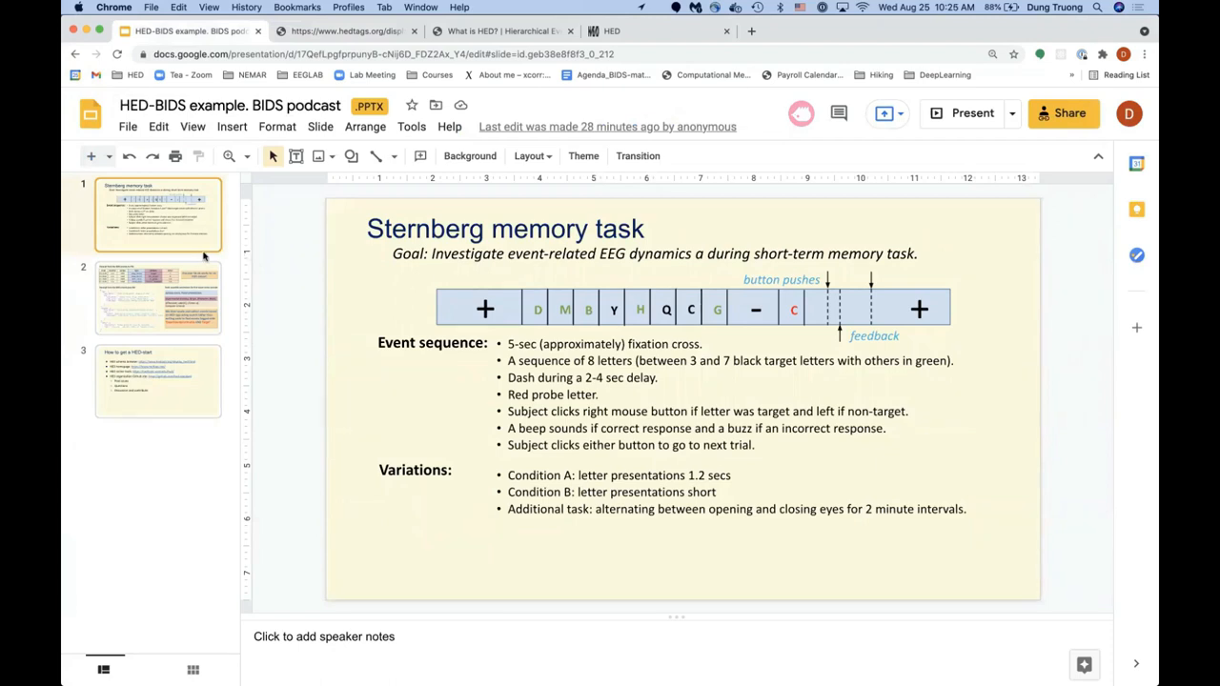
{"action": "mouse_move", "coordinate": [566, 373]}
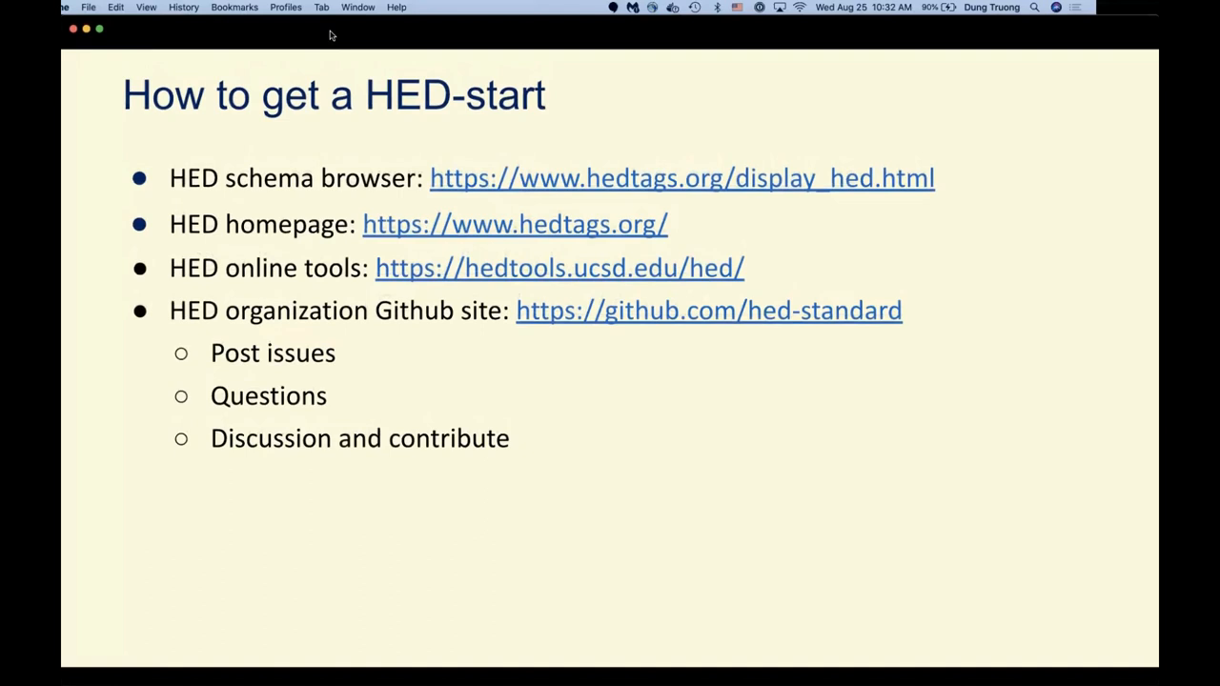
Step: Return to the browser, switch to hedtools.ucsd.edu/hed and launch the Process events tool
{"action": "left_click", "coordinate": [682, 179]}
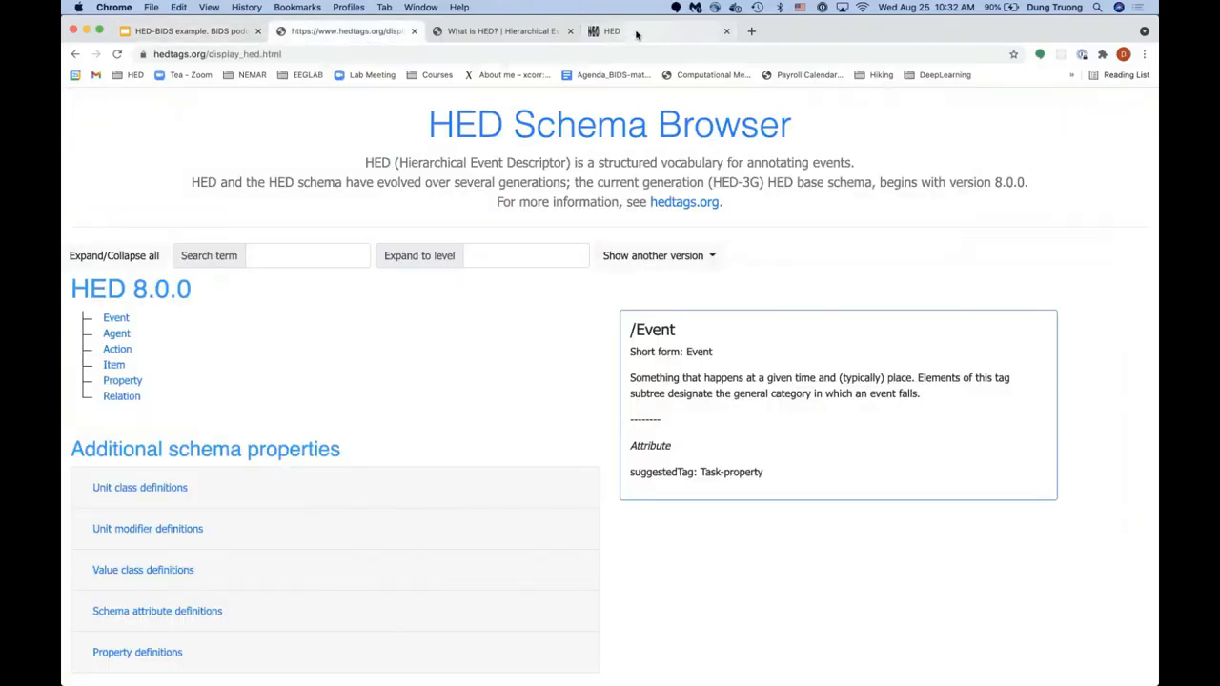
{"action": "left_click", "coordinate": [615, 31]}
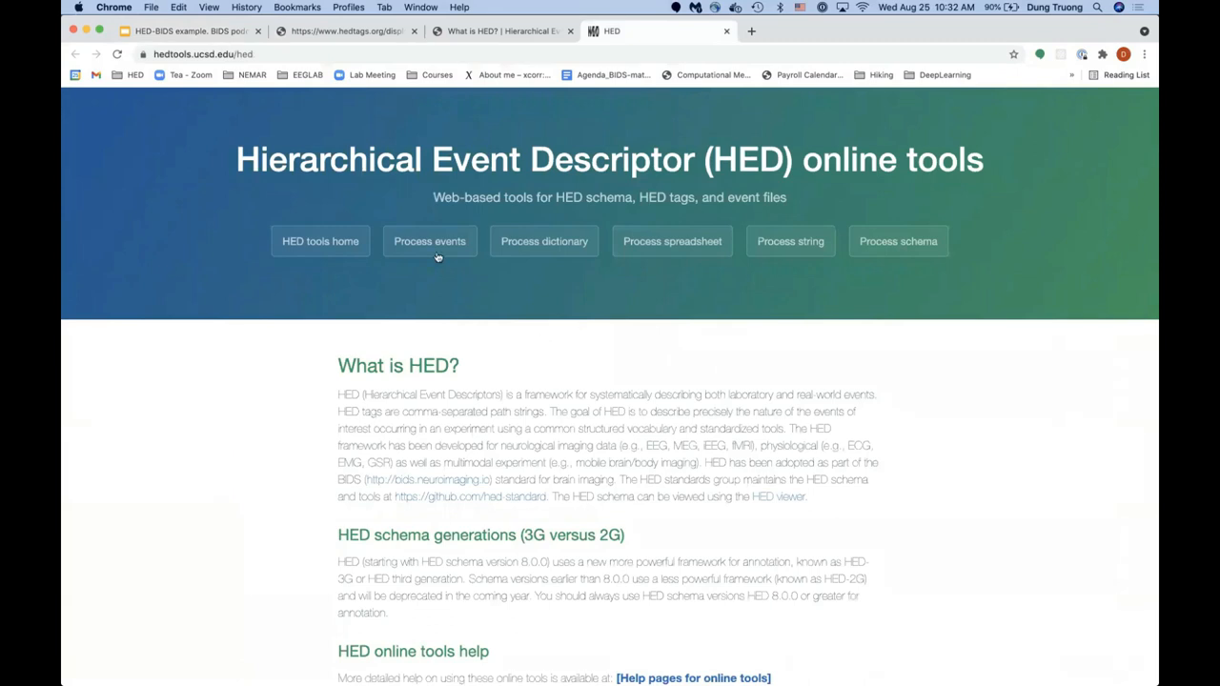
{"action": "left_click", "coordinate": [430, 241]}
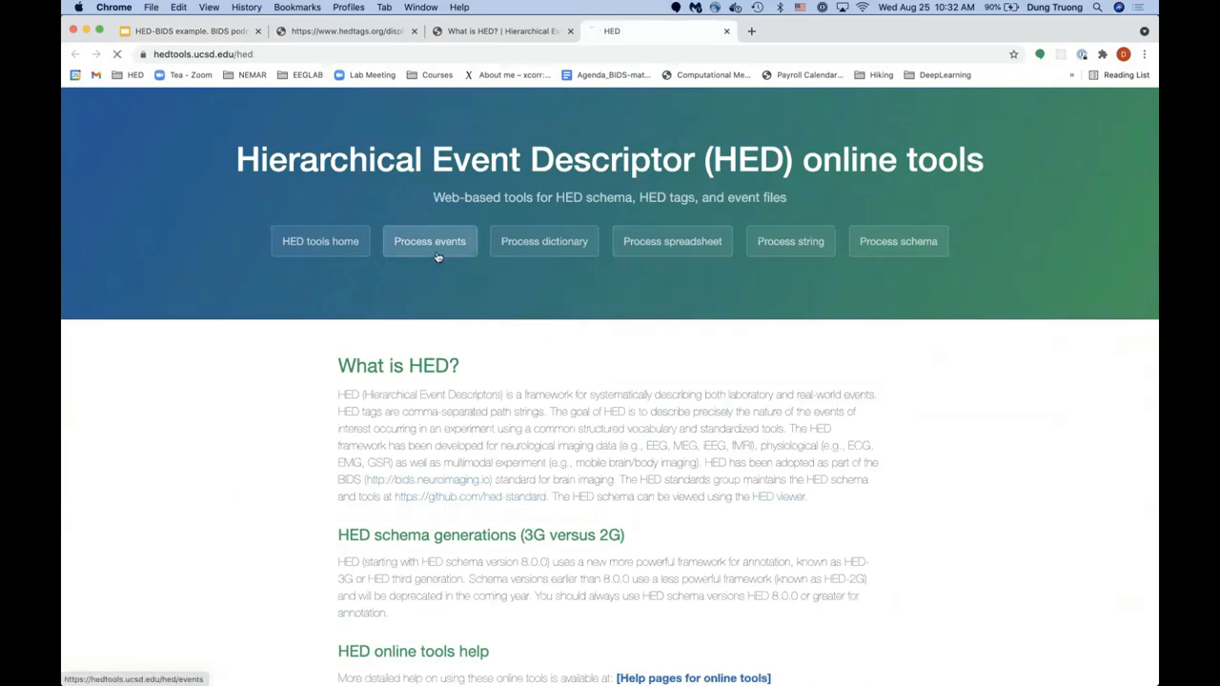
{"action": "left_click", "coordinate": [430, 242]}
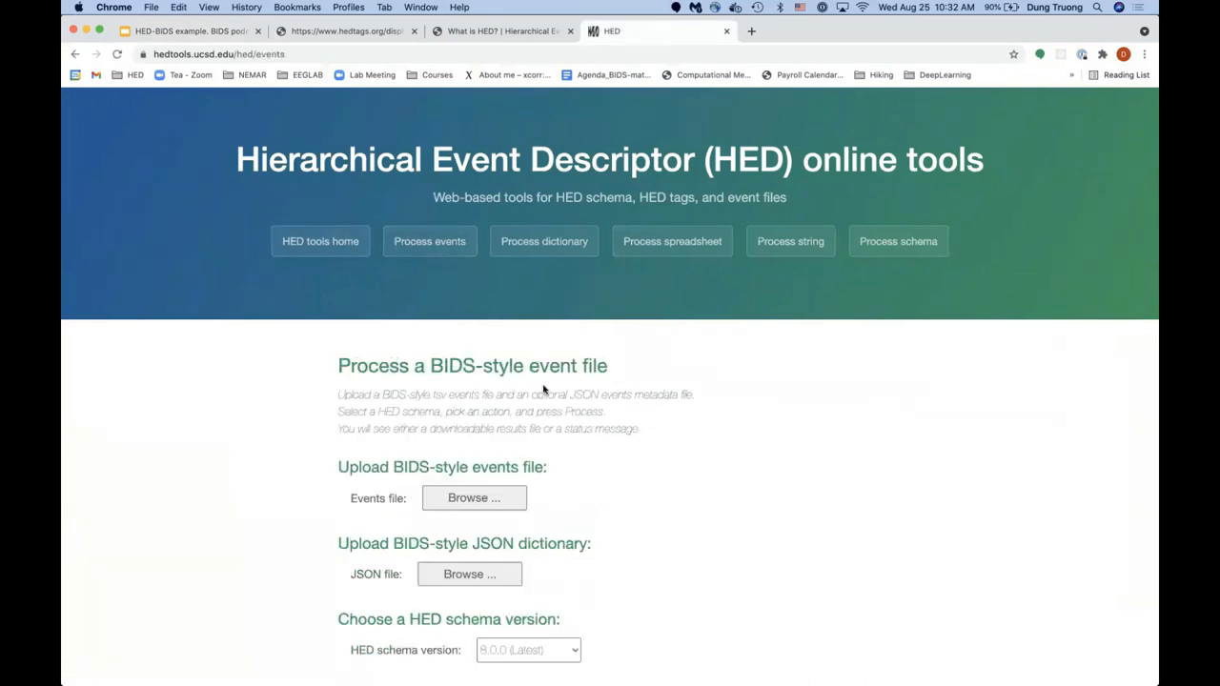
{"action": "scroll", "scroll_direction": "down", "scroll_amount": 3}
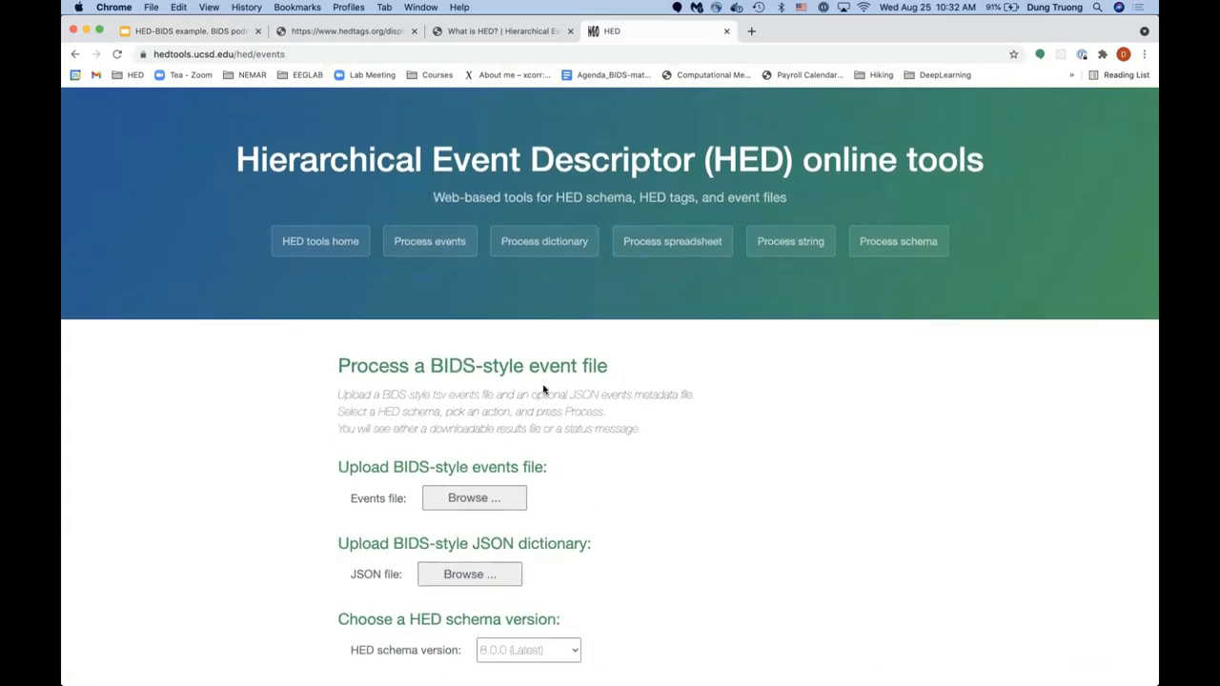
{"action": "scroll", "scroll_direction": "down", "scroll_amount": 3}
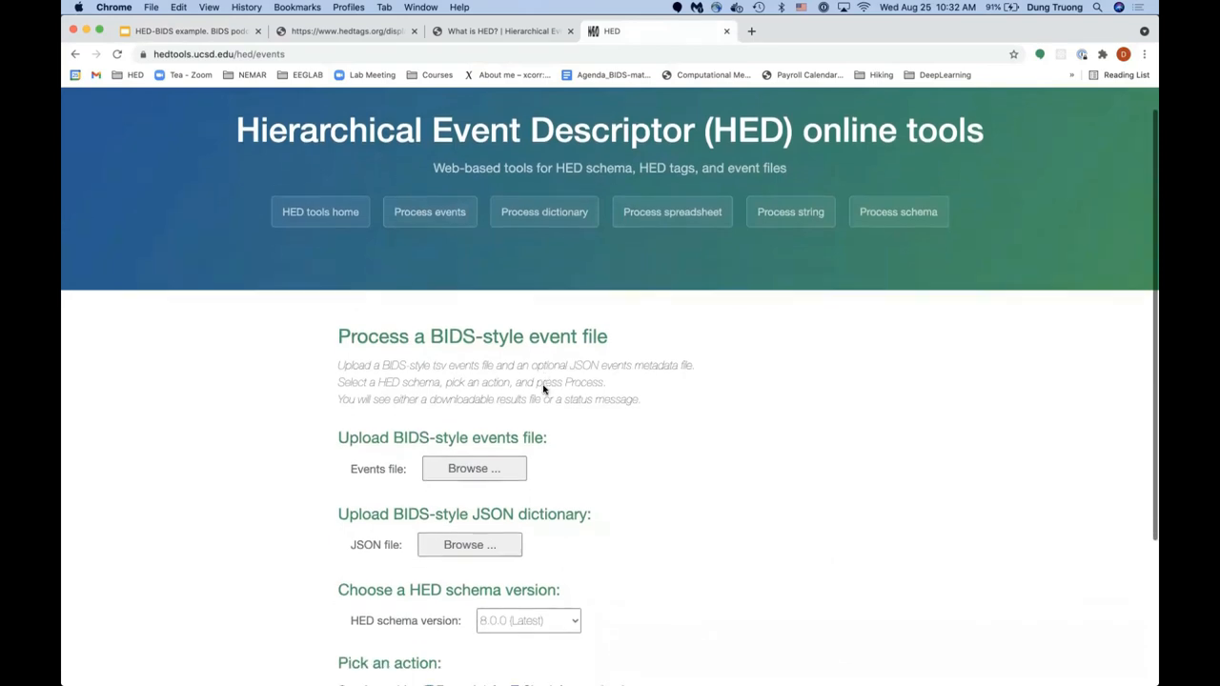
{"action": "mouse_move", "coordinate": [543, 389]}
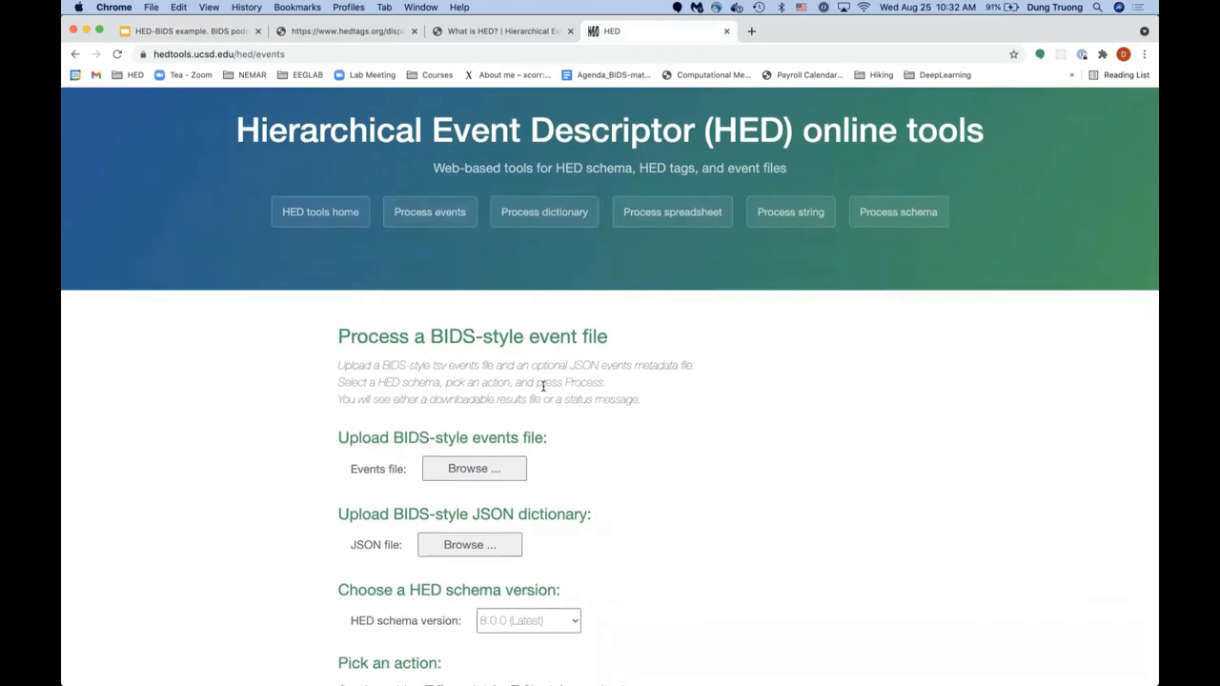
{"action": "scroll", "scroll_direction": "down", "scroll_amount": 3}
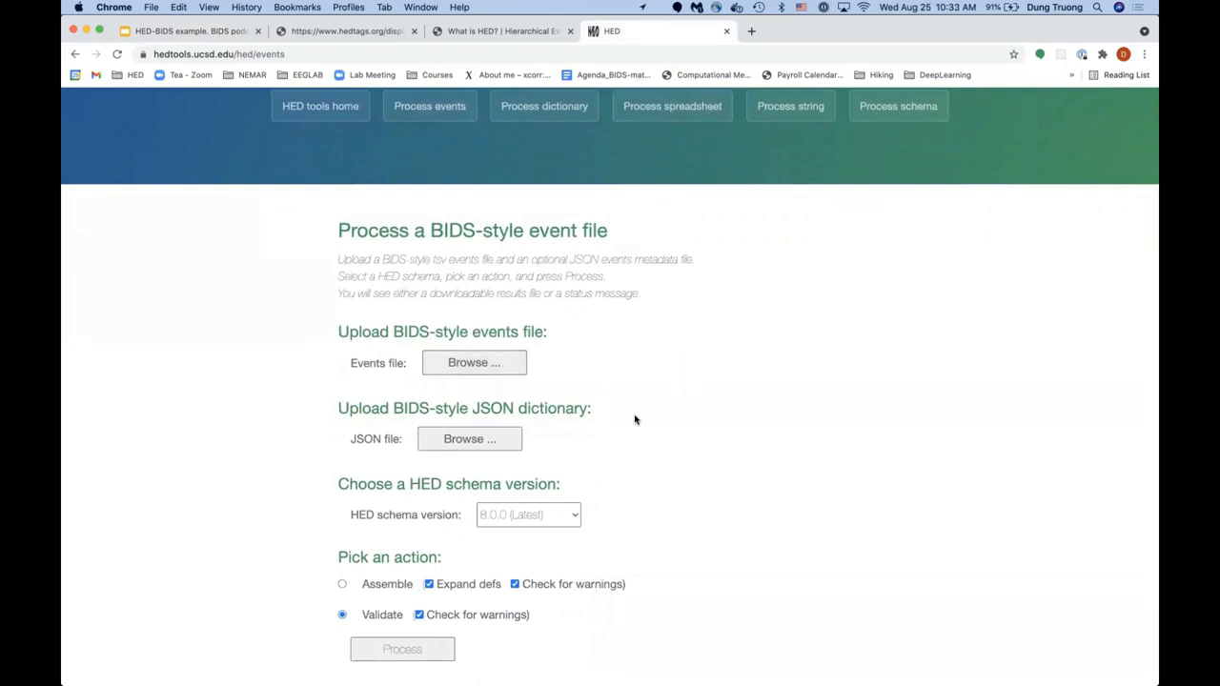
{"action": "mouse_move", "coordinate": [543, 439]}
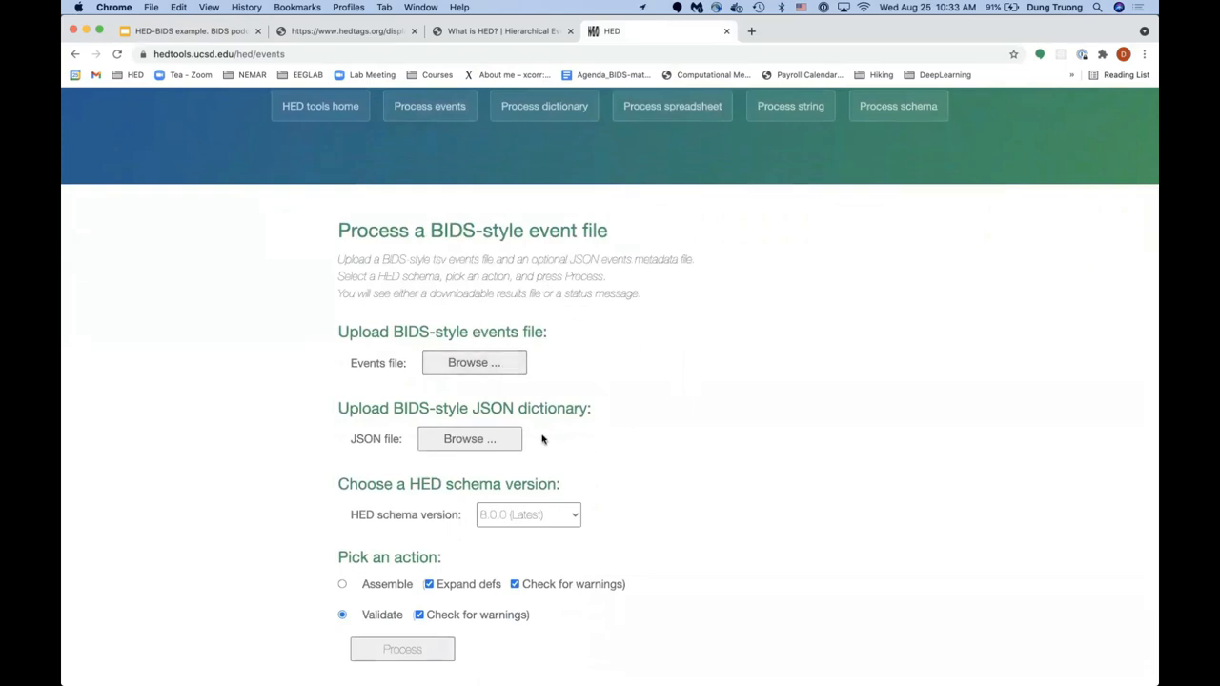
{"action": "scroll", "scroll_direction": "down", "scroll_amount": 3}
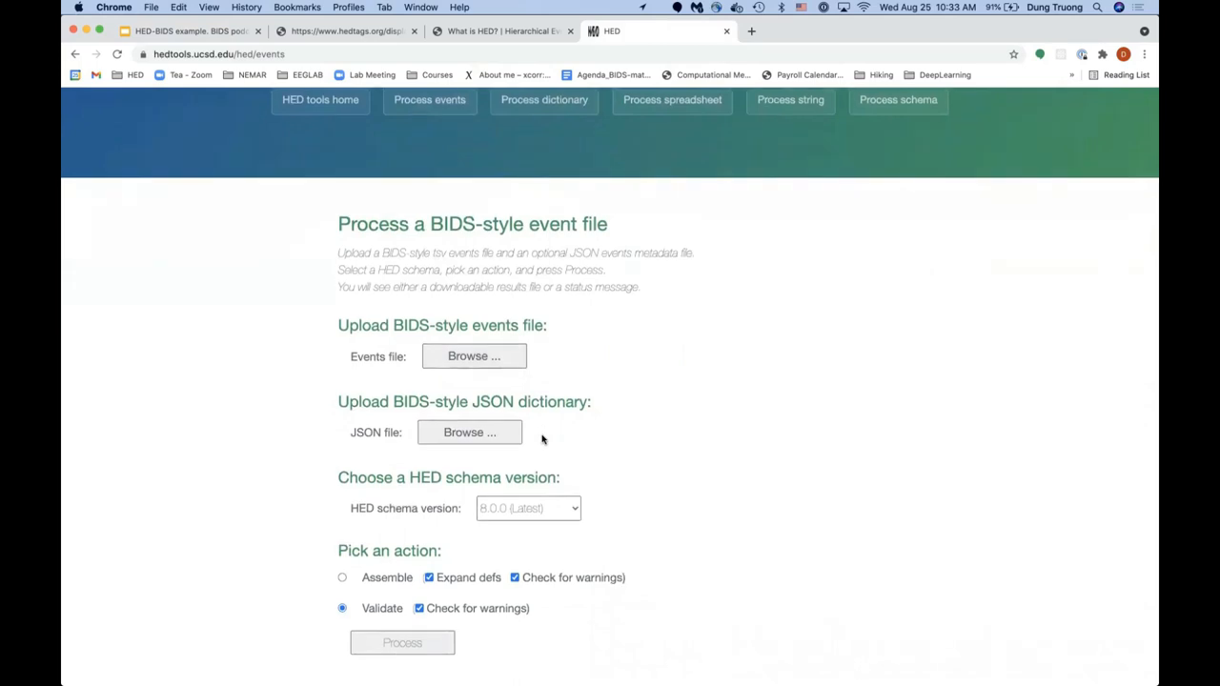
{"action": "scroll", "scroll_direction": "down", "scroll_amount": 3}
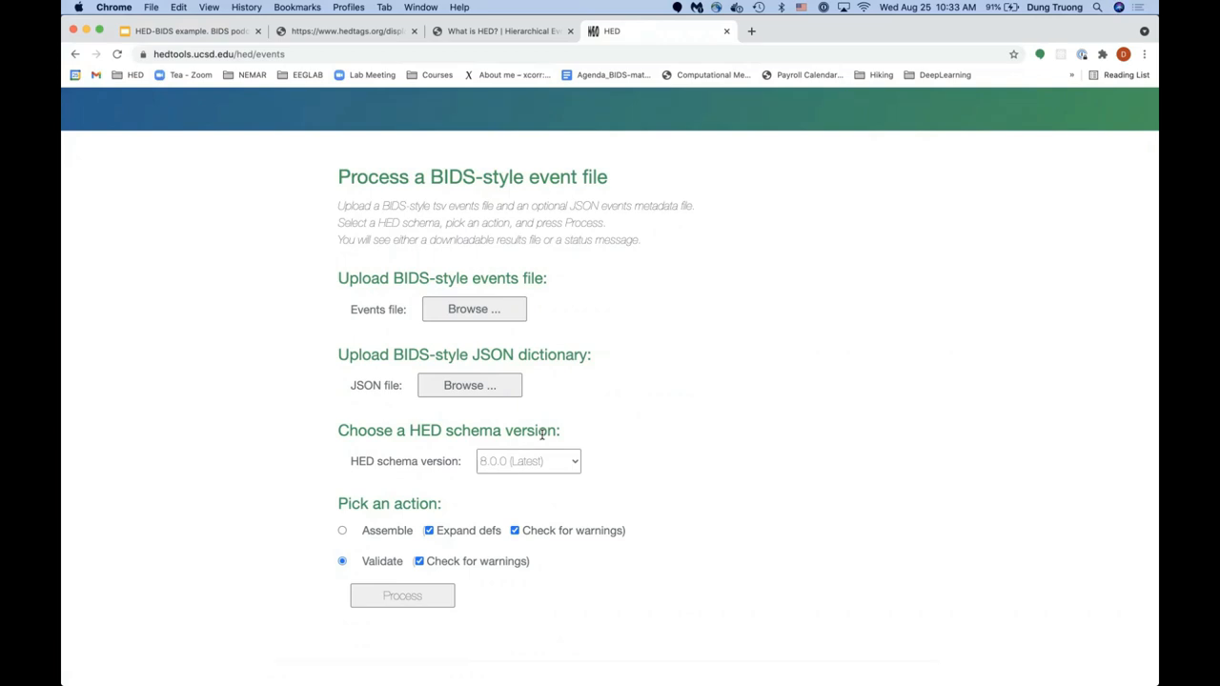
{"action": "mouse_move", "coordinate": [564, 383]}
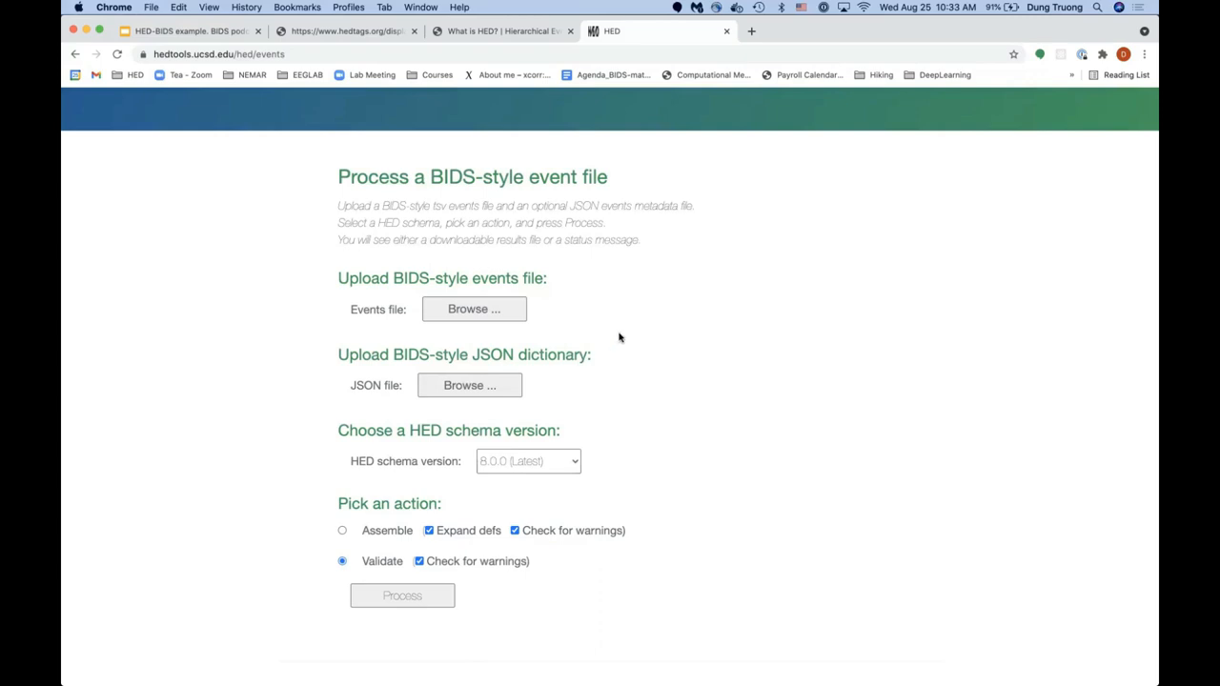
{"action": "mouse_move", "coordinate": [619, 310]}
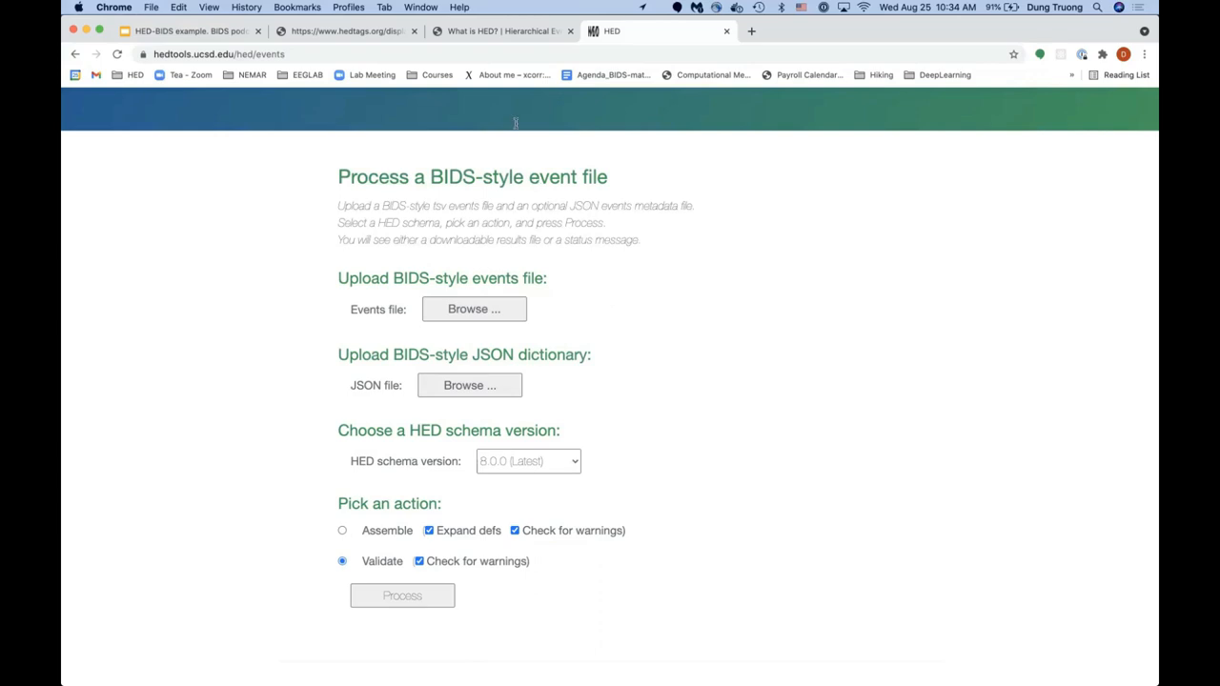
{"action": "mouse_move", "coordinate": [503, 32]}
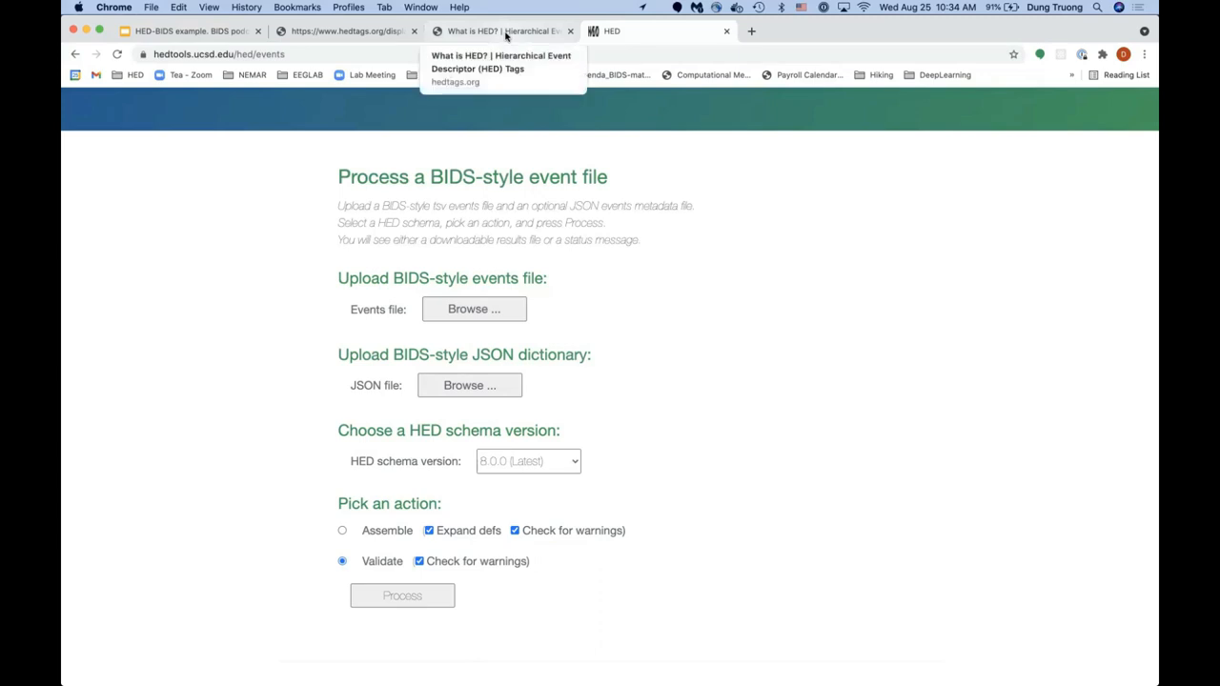
Step: From the What is HED? site, open the HED documentation page and scroll through it
{"action": "left_click", "coordinate": [493, 32]}
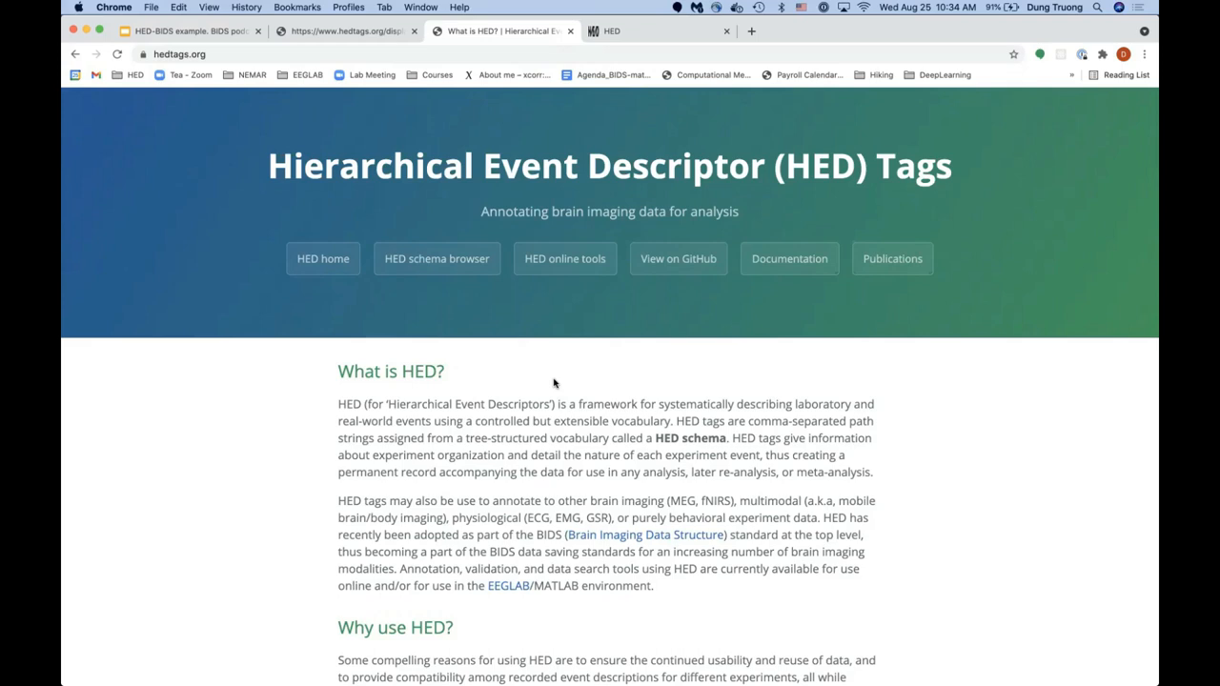
{"action": "mouse_move", "coordinate": [589, 273]}
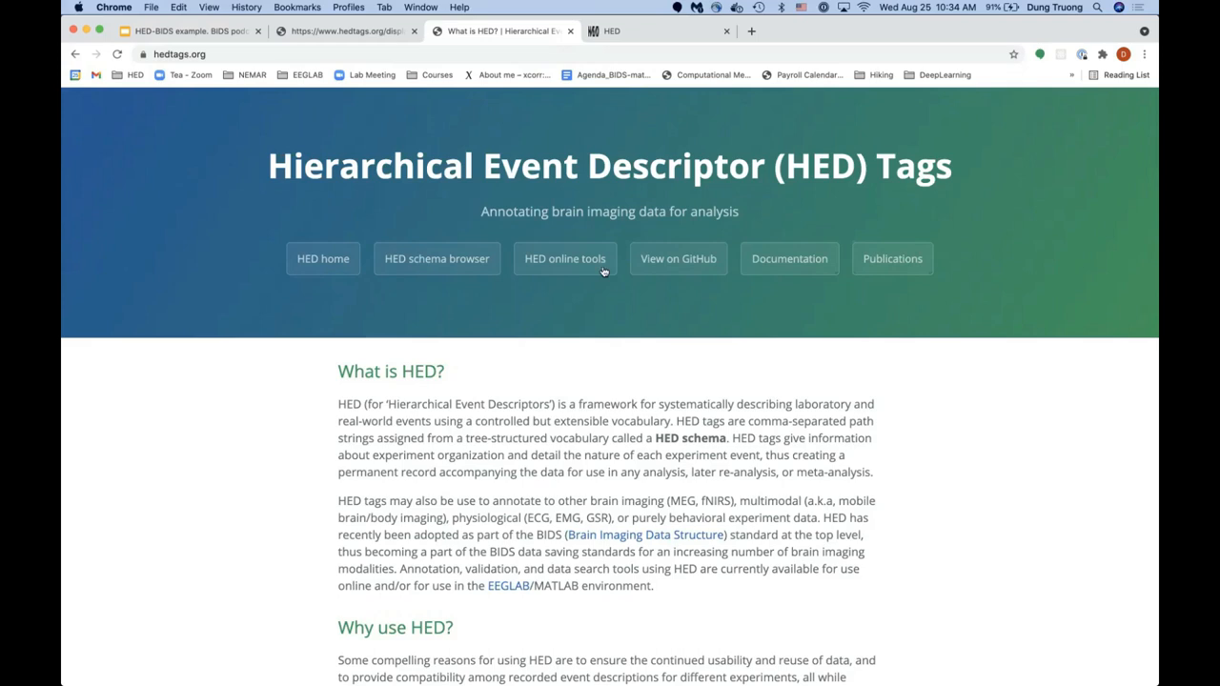
{"action": "mouse_move", "coordinate": [655, 211]}
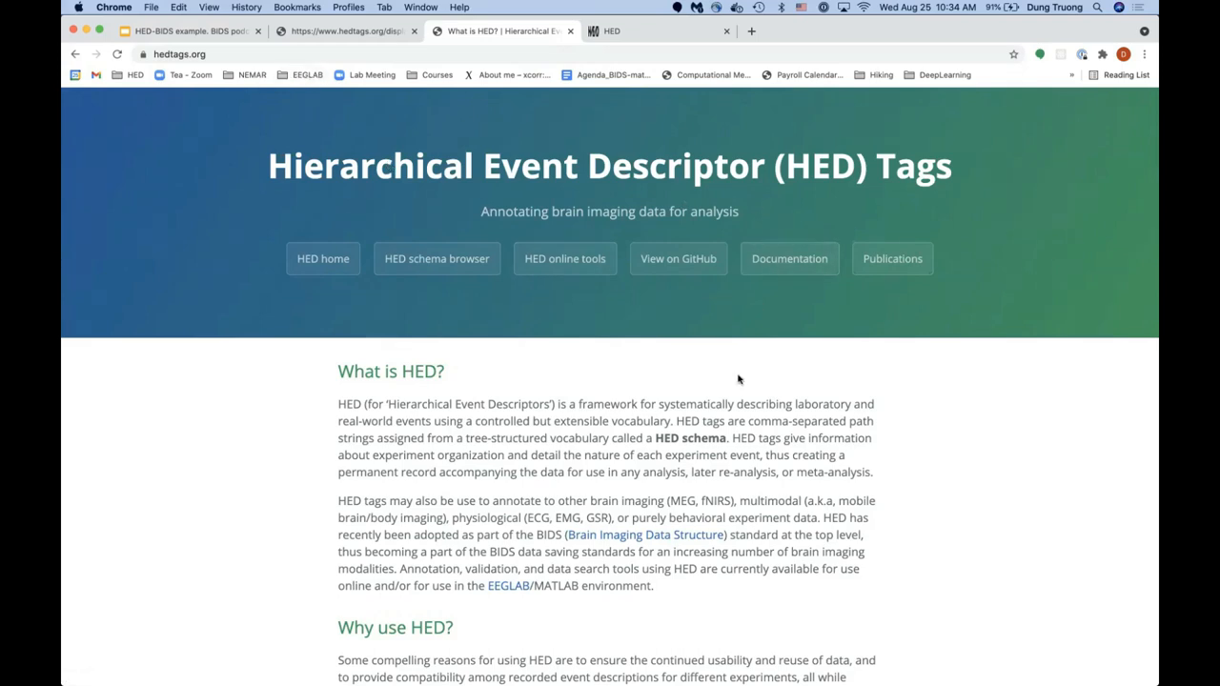
{"action": "mouse_move", "coordinate": [792, 266]}
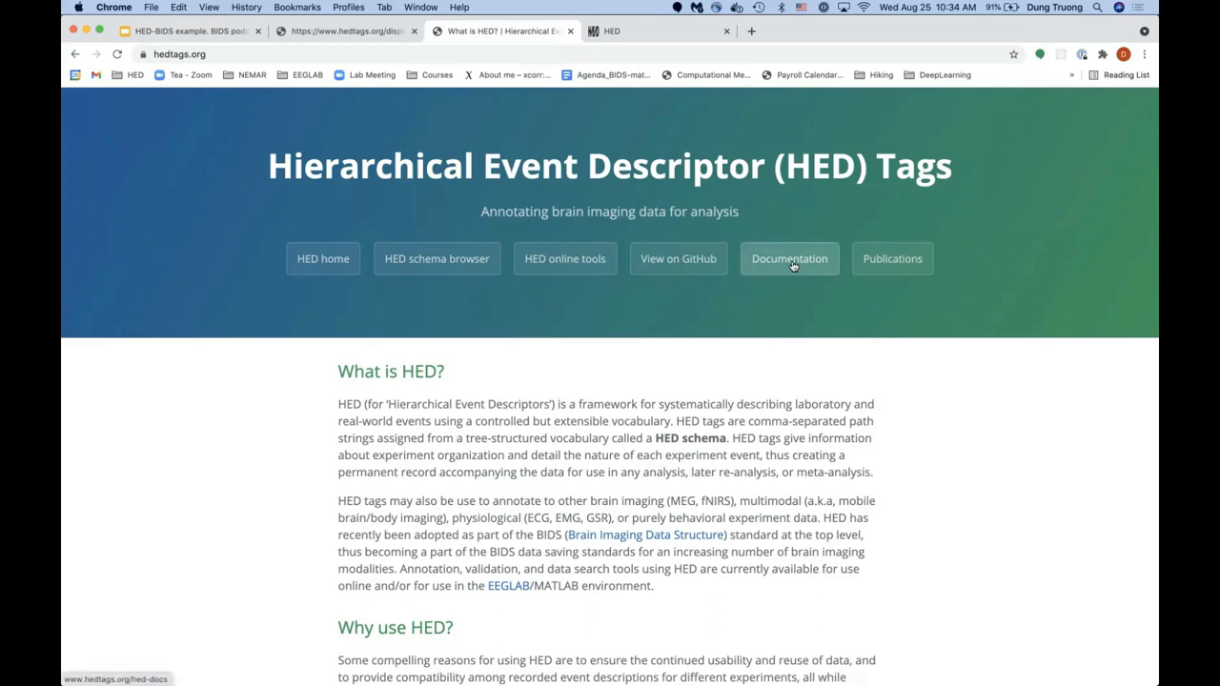
{"action": "left_click", "coordinate": [789, 259]}
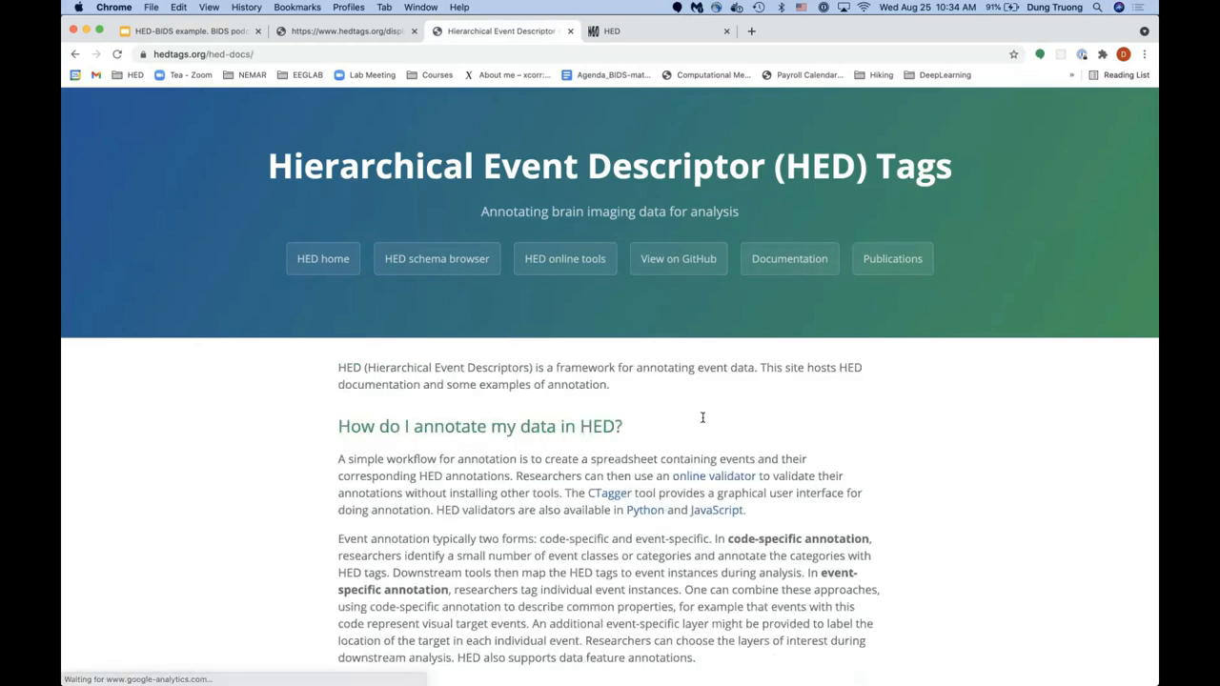
{"action": "scroll", "scroll_direction": "down", "scroll_amount": 3}
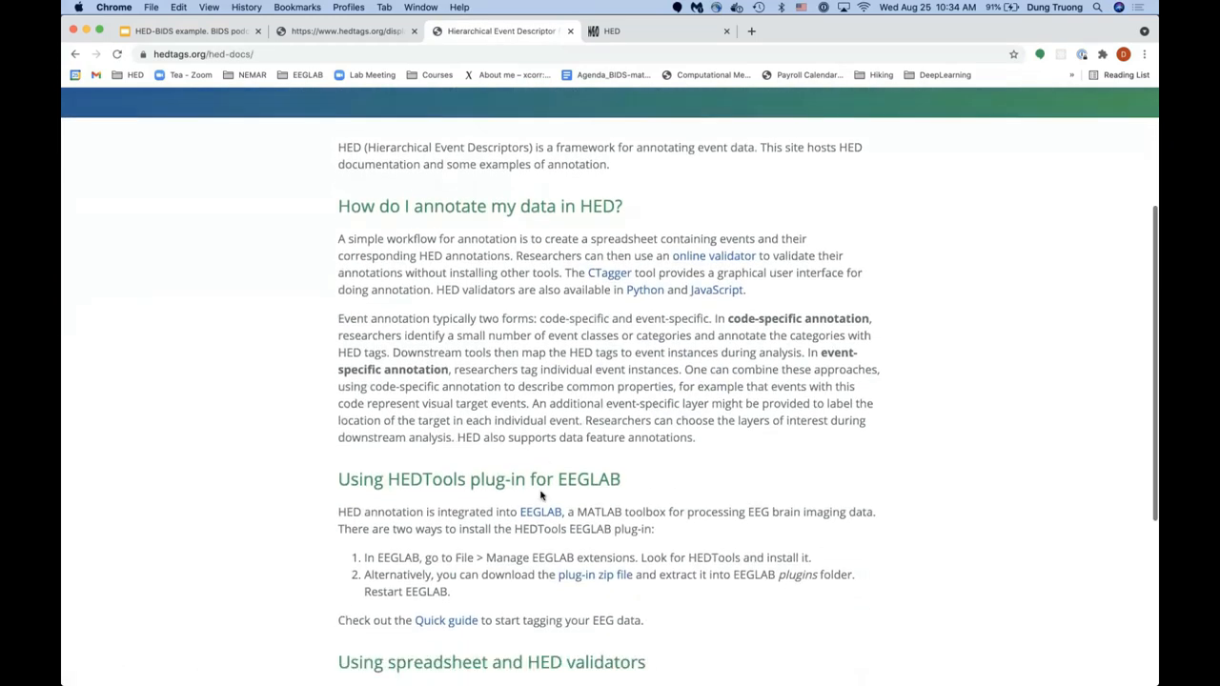
{"action": "scroll", "scroll_direction": "down", "scroll_amount": 3}
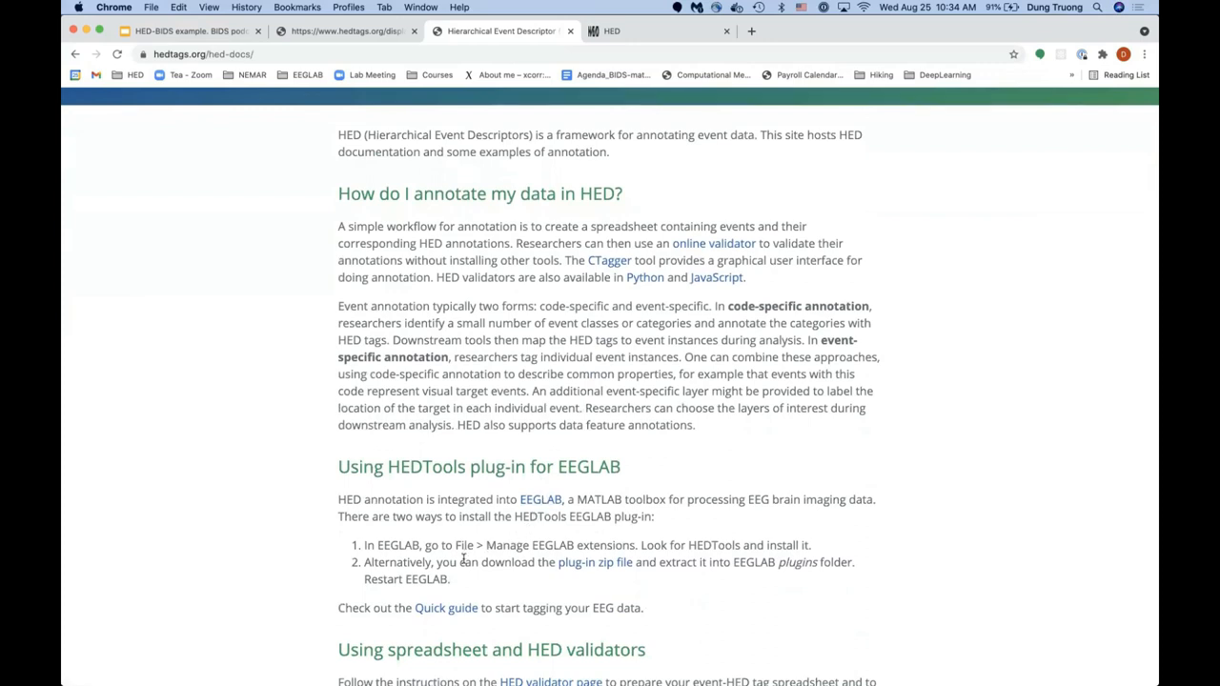
{"action": "mouse_move", "coordinate": [520, 467]}
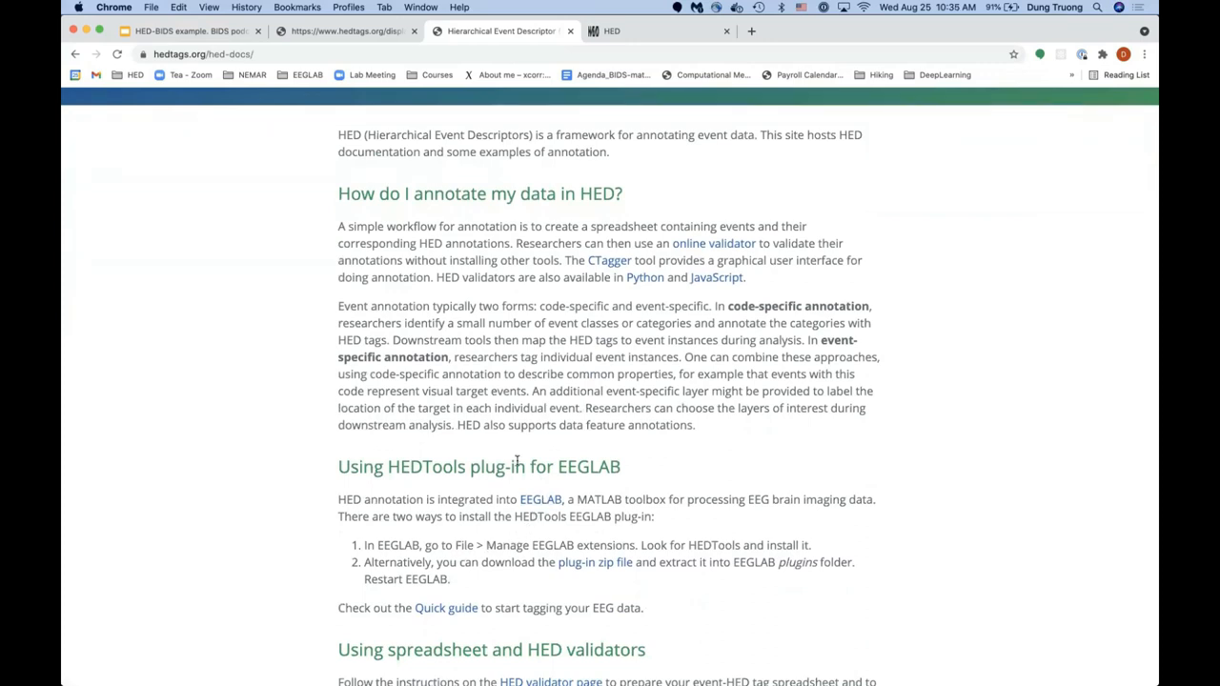
{"action": "mouse_move", "coordinate": [605, 442]}
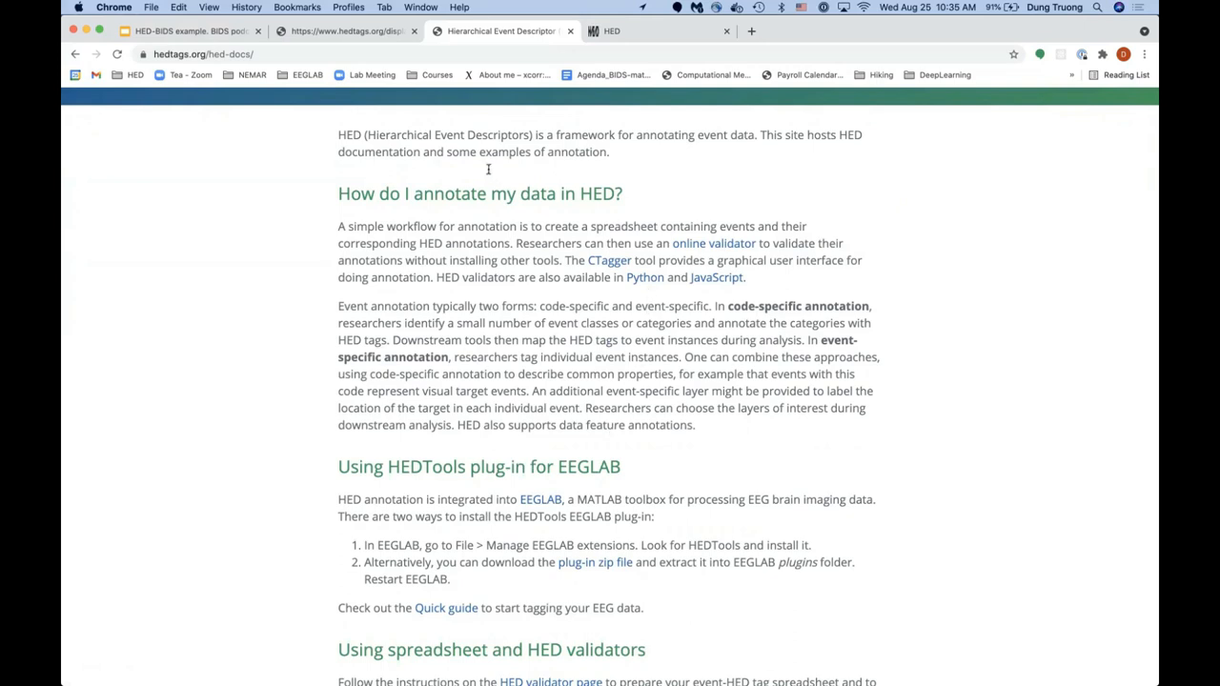
{"action": "scroll", "scroll_direction": "up", "scroll_amount": 3}
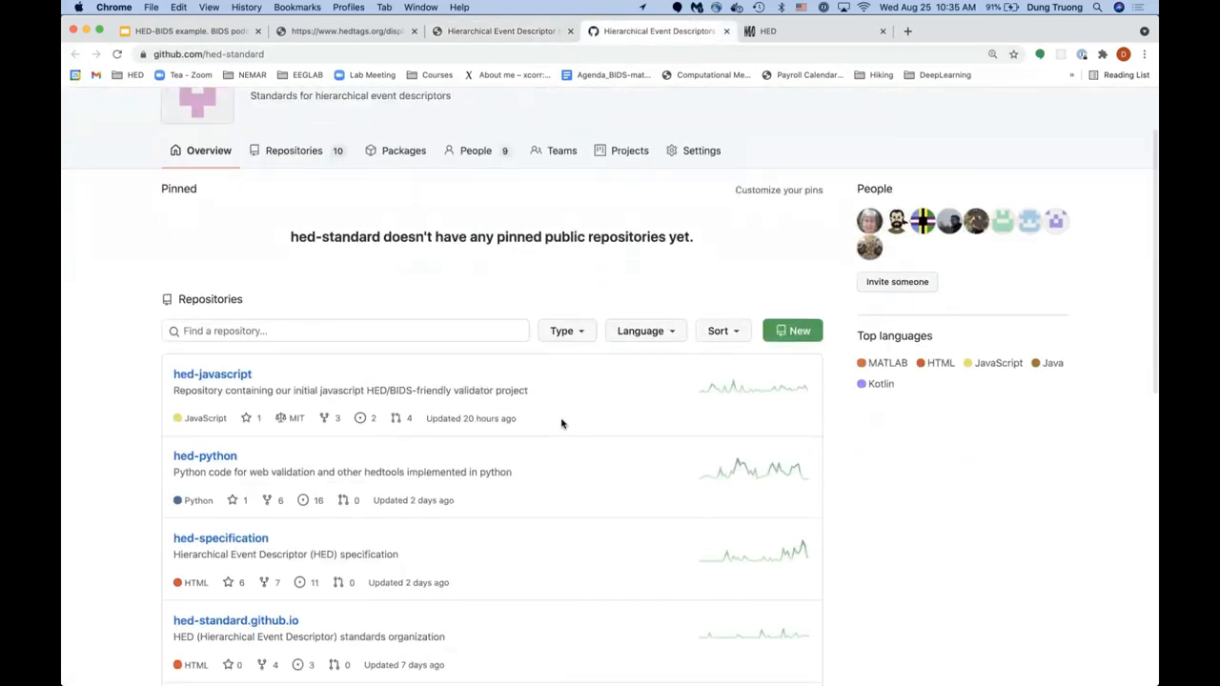
Step: Scroll the hed-standard repository list, then open hed-specification and scroll its files and README
{"action": "scroll", "scroll_direction": "down", "scroll_amount": 3}
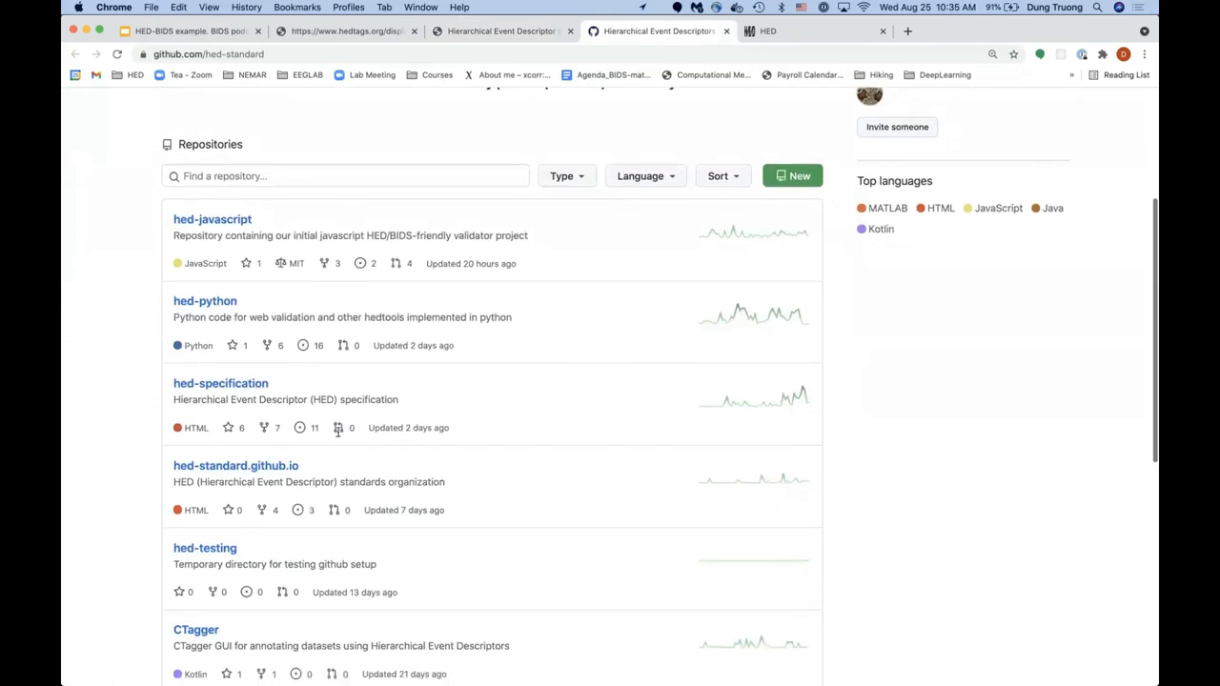
{"action": "mouse_move", "coordinate": [293, 396]}
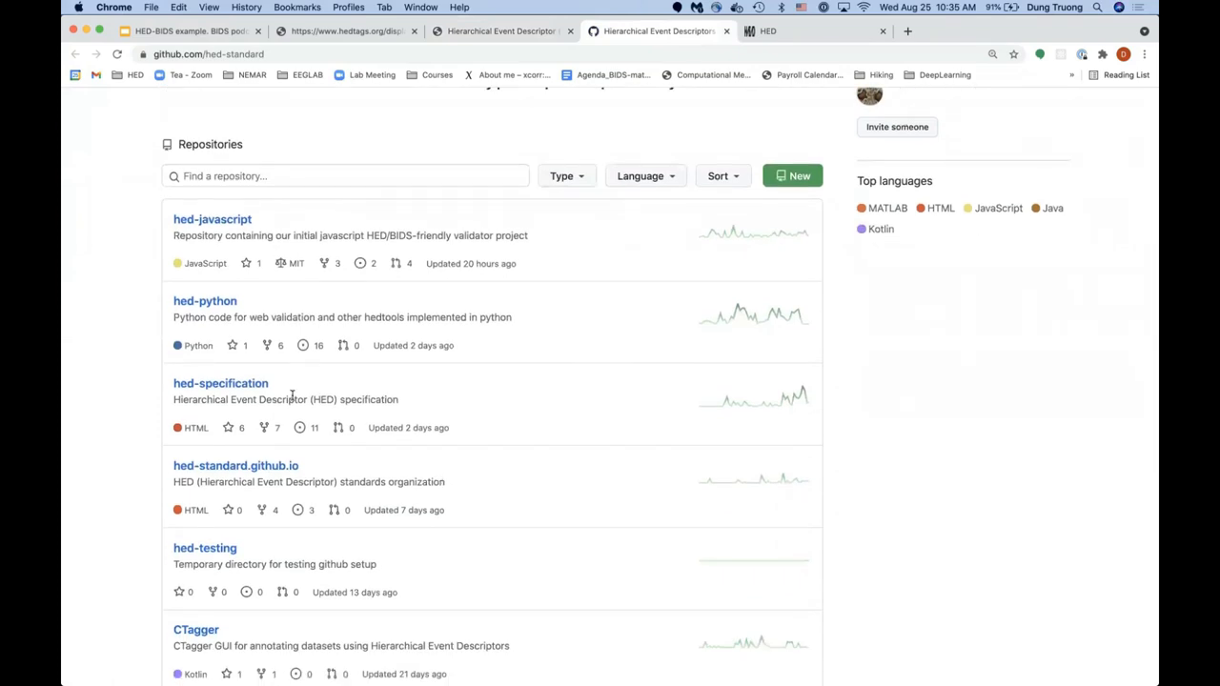
{"action": "scroll", "scroll_direction": "down", "scroll_amount": 3}
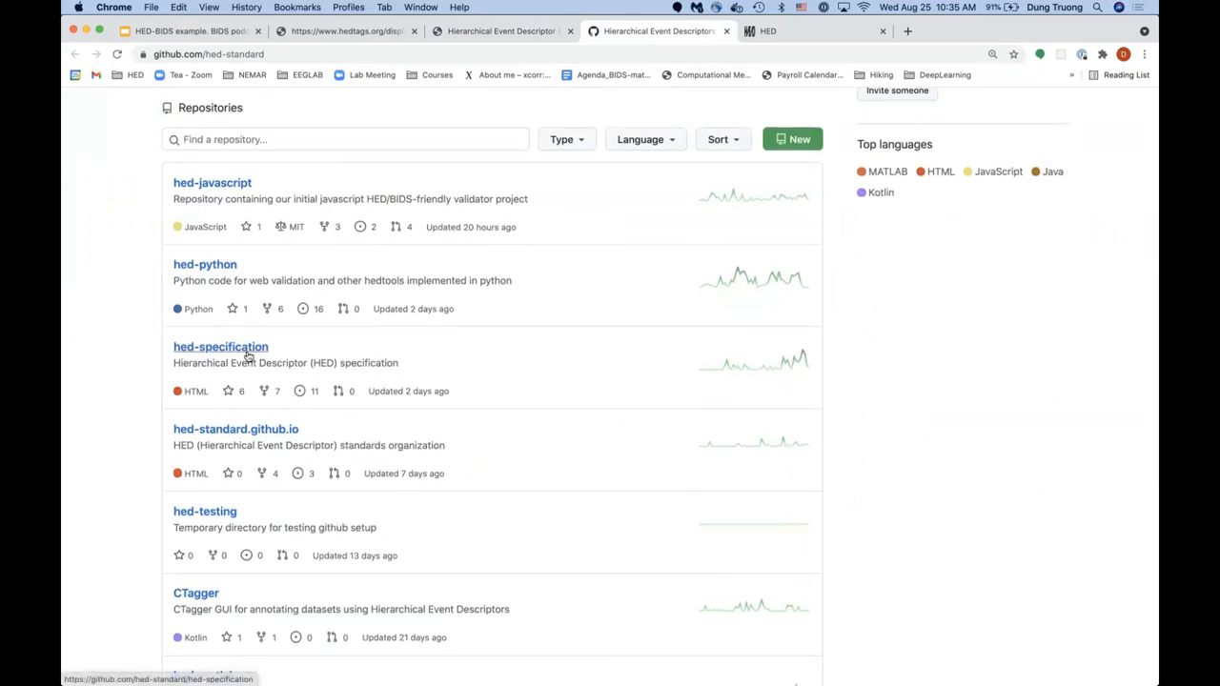
{"action": "mouse_move", "coordinate": [199, 349]}
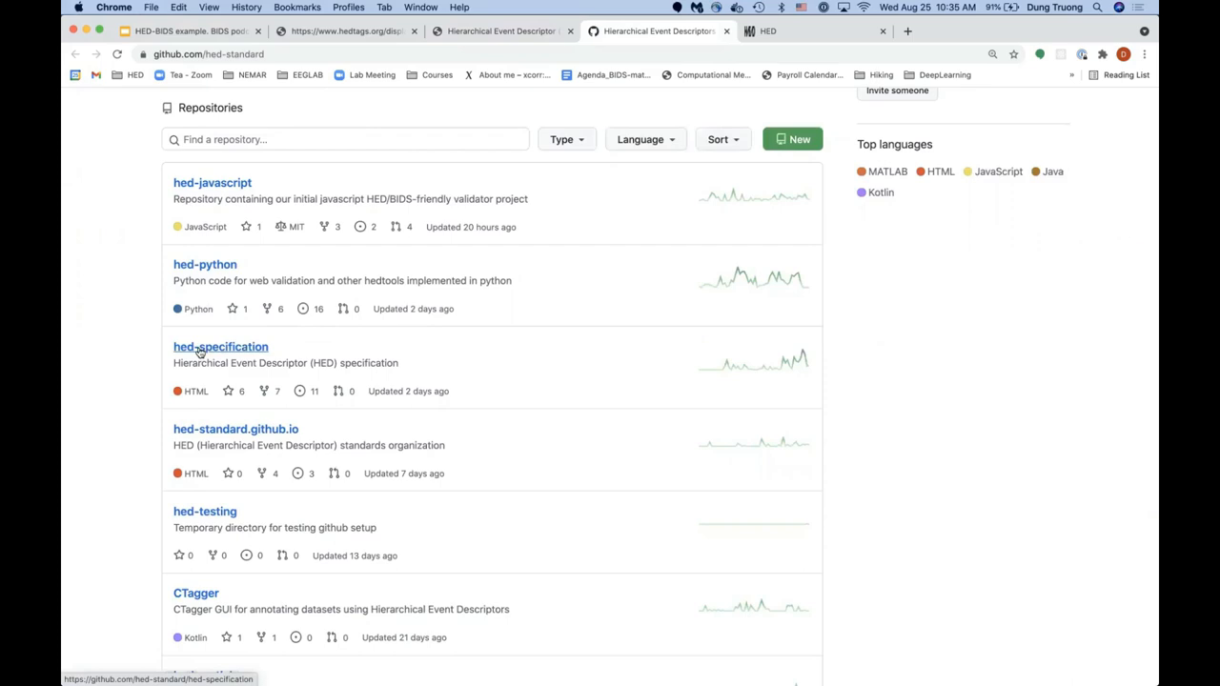
{"action": "left_click", "coordinate": [220, 346]}
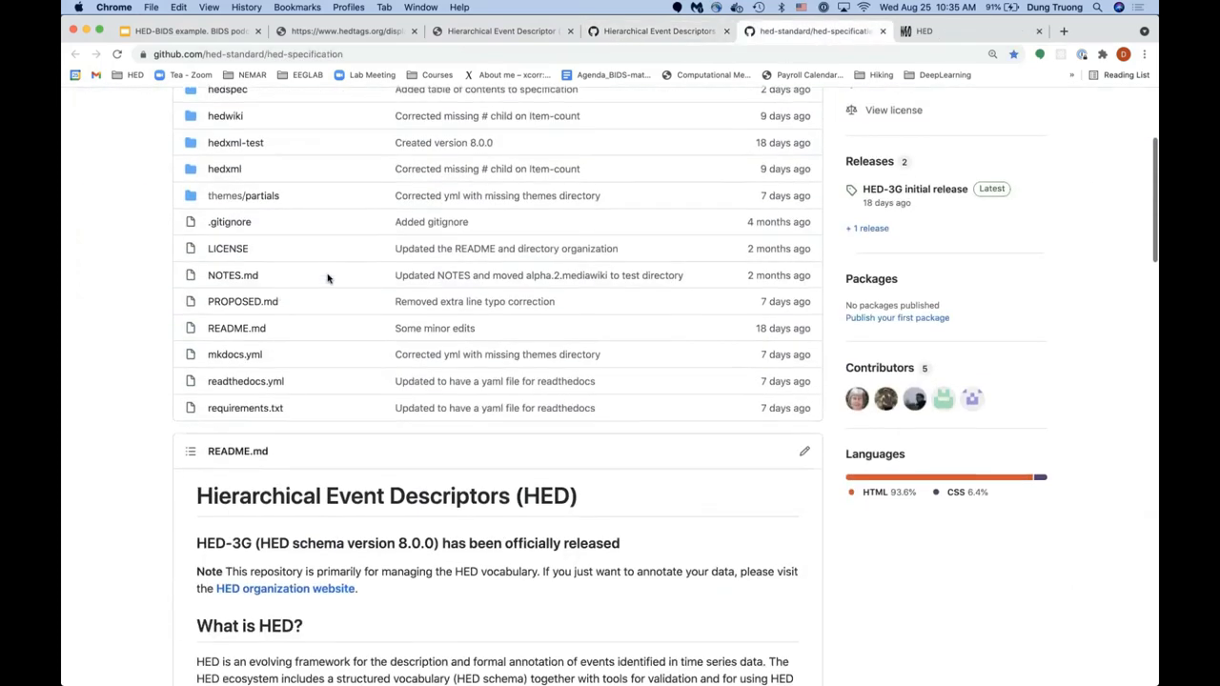
{"action": "scroll", "scroll_direction": "down", "scroll_amount": 3}
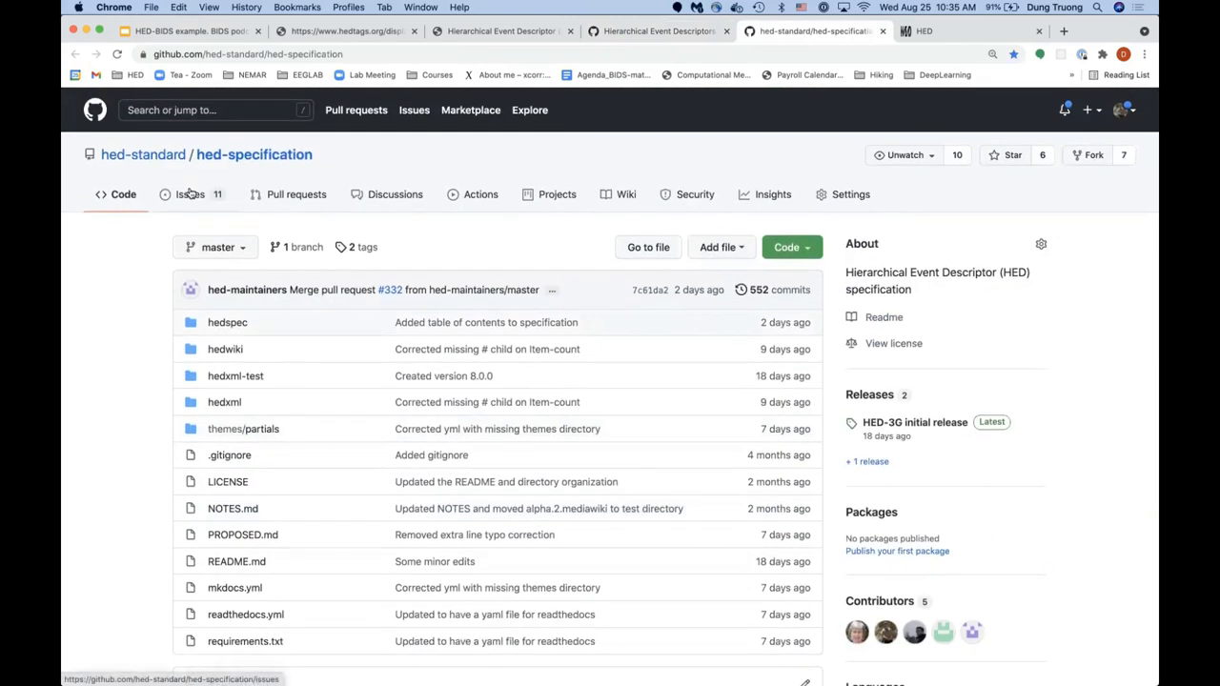
{"action": "mouse_move", "coordinate": [412, 198]}
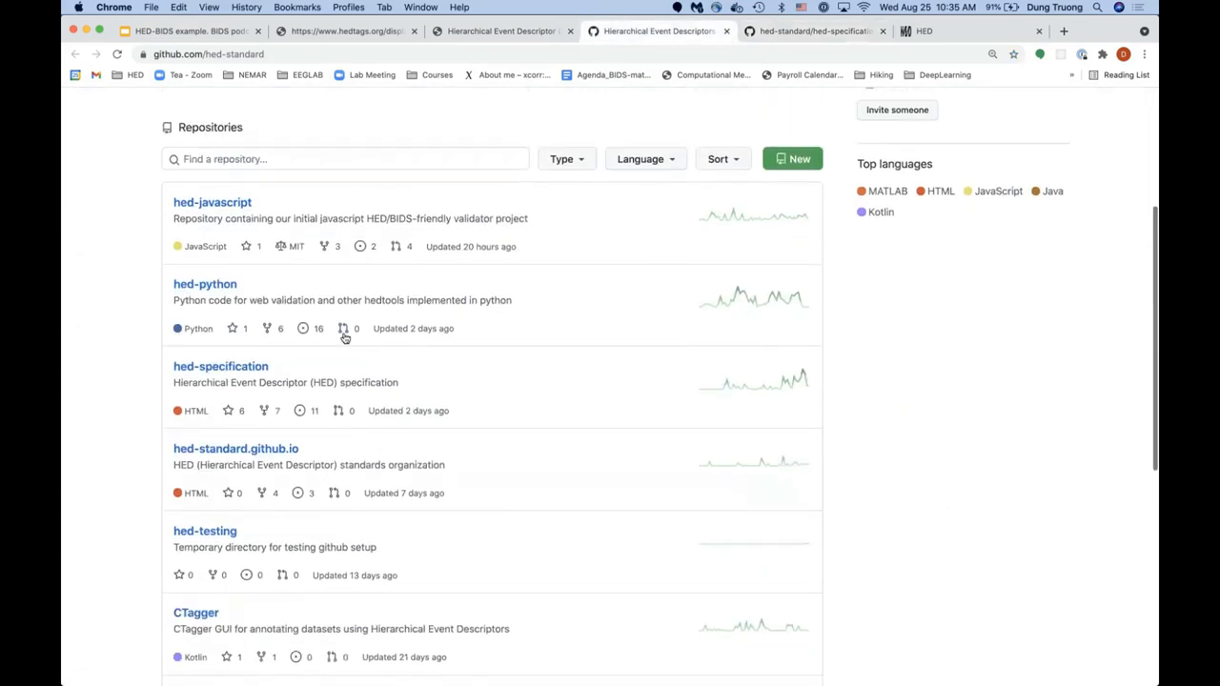
{"action": "mouse_move", "coordinate": [205, 289]}
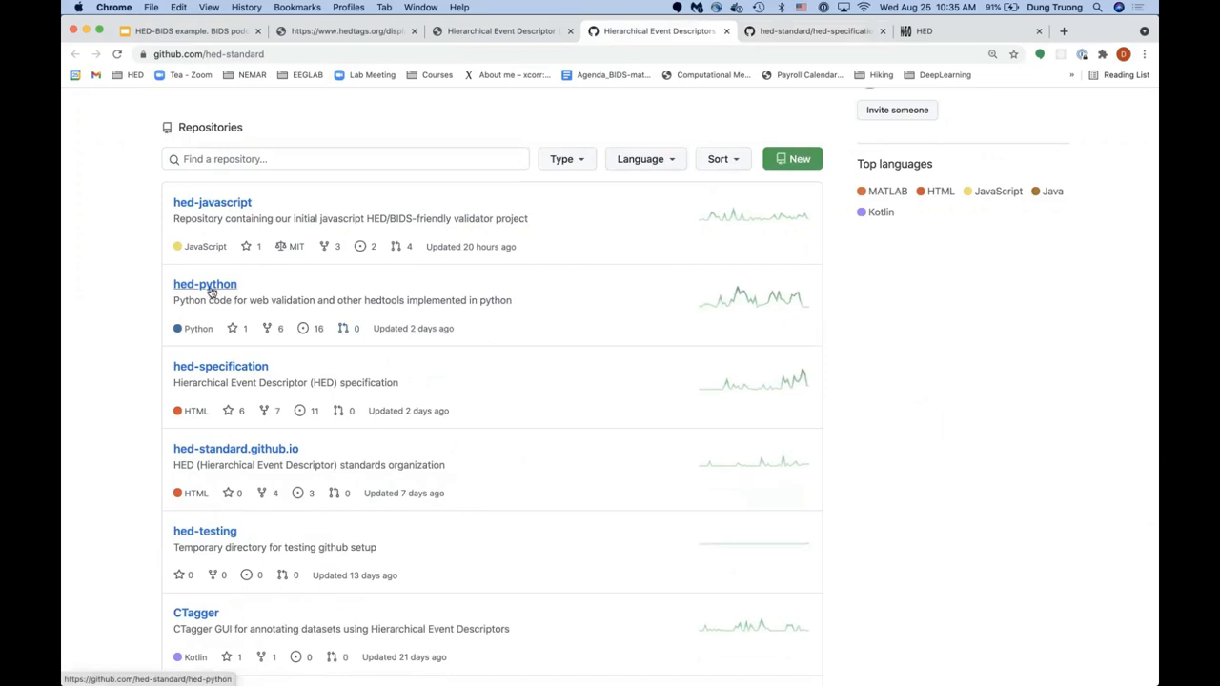
{"action": "mouse_move", "coordinate": [212, 291]}
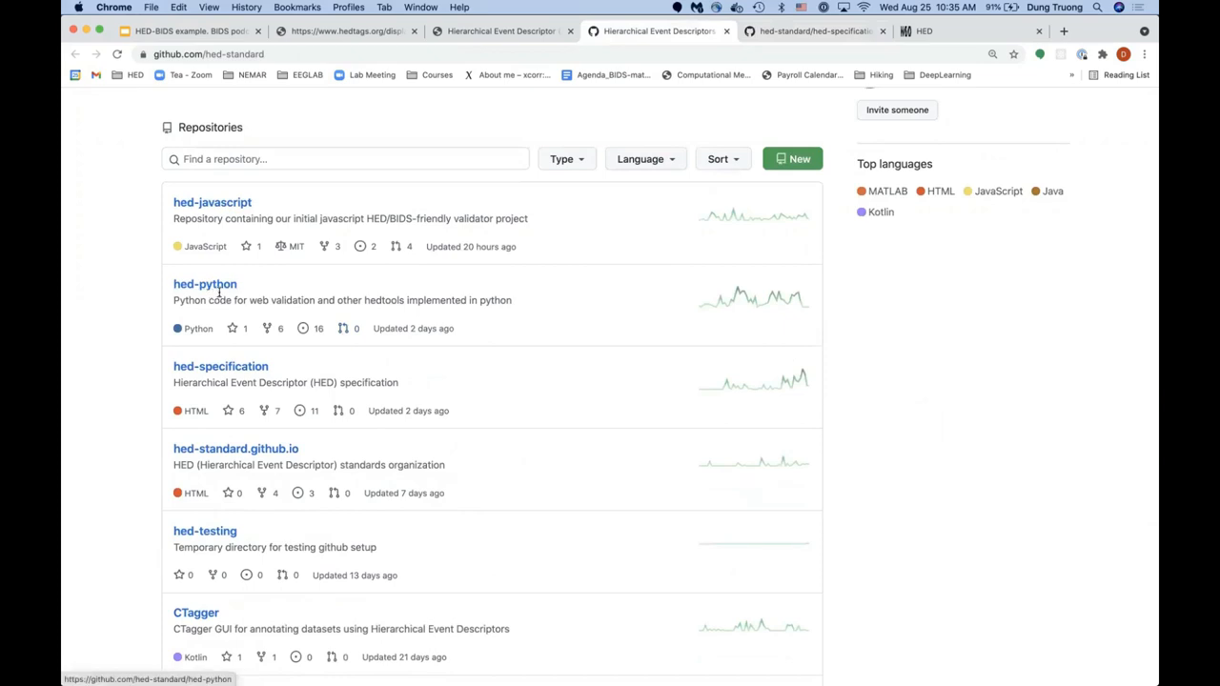
{"action": "scroll", "scroll_direction": "down", "scroll_amount": 3}
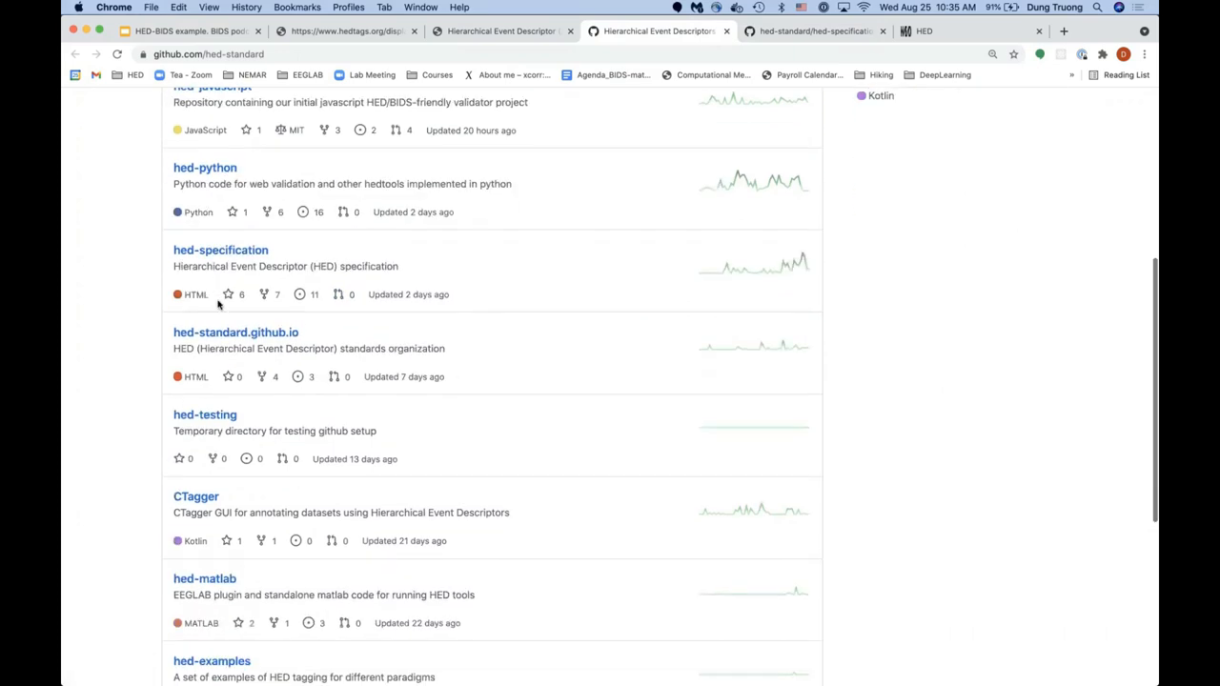
{"action": "scroll", "scroll_direction": "down", "scroll_amount": 3}
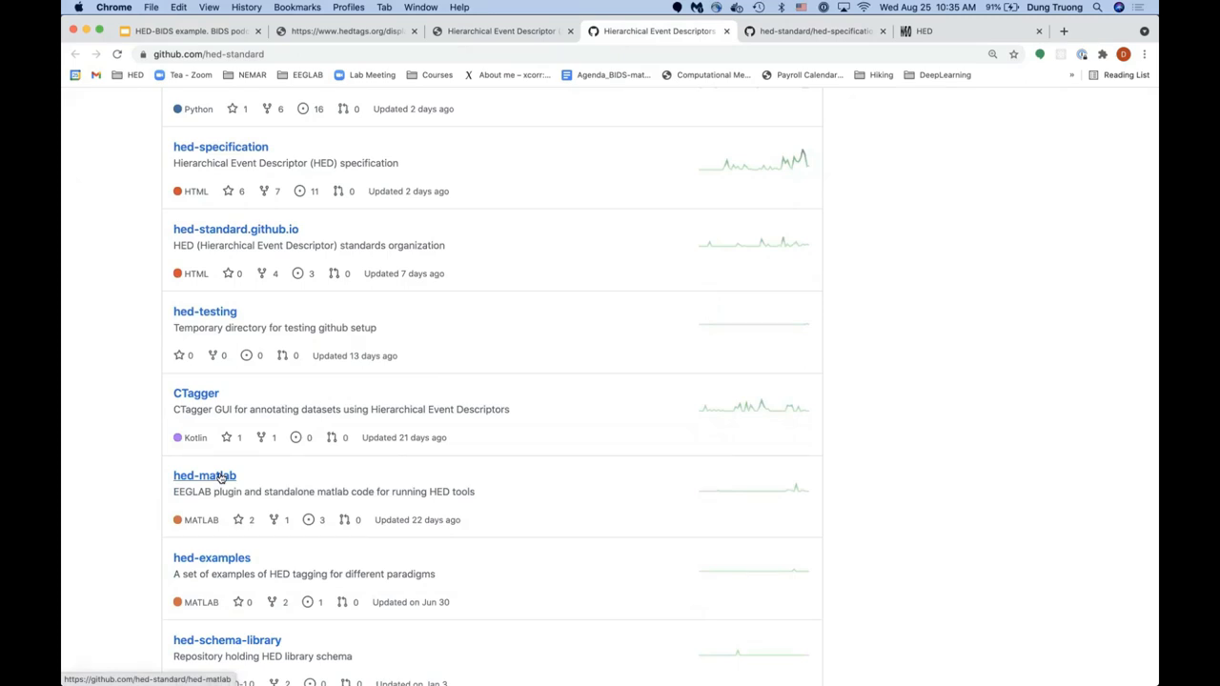
{"action": "left_click", "coordinate": [204, 476]}
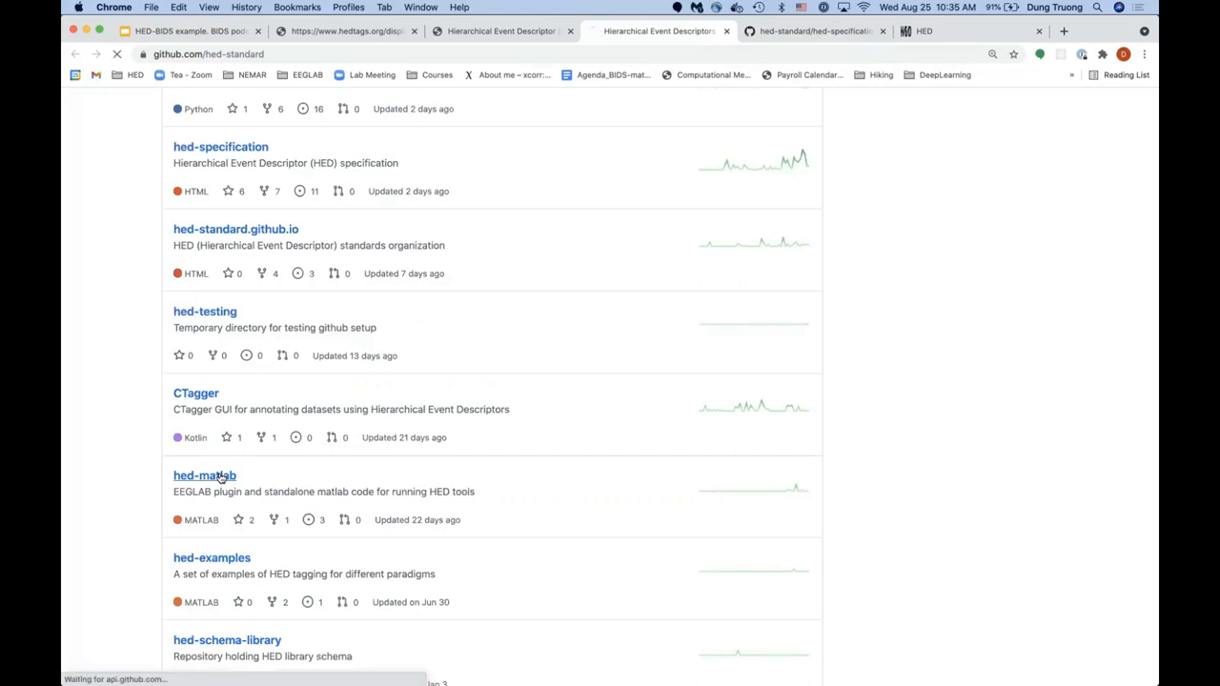
{"action": "left_click", "coordinate": [204, 475]}
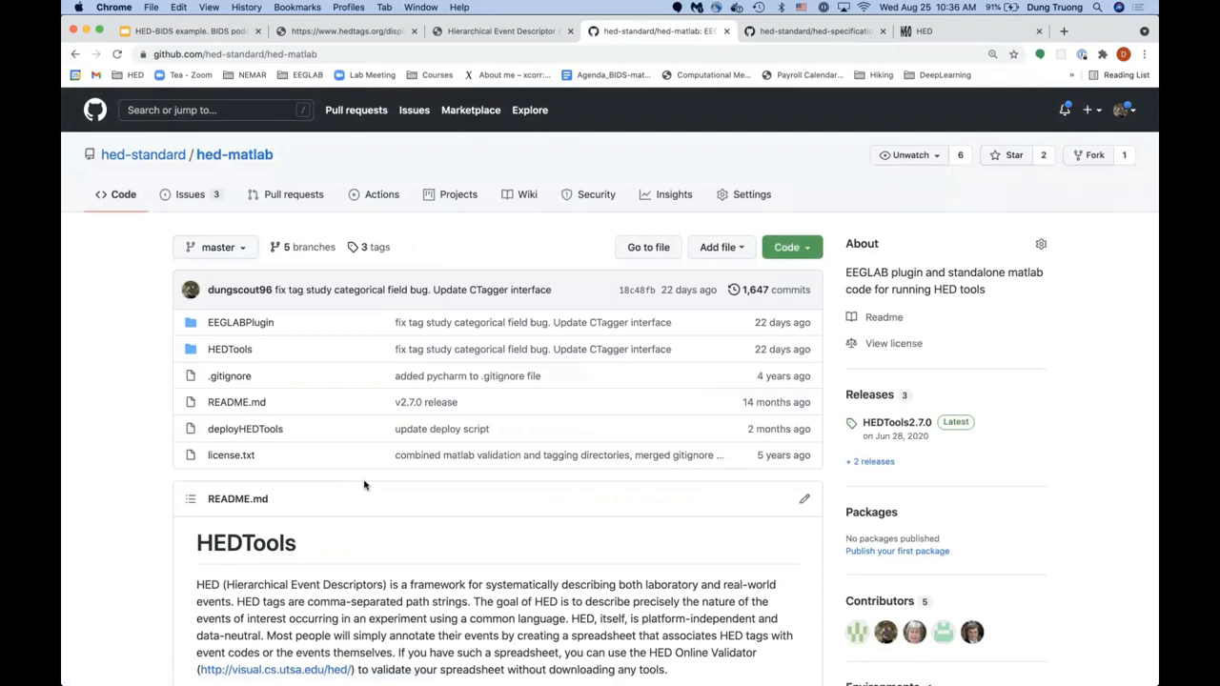
{"action": "mouse_move", "coordinate": [399, 402]}
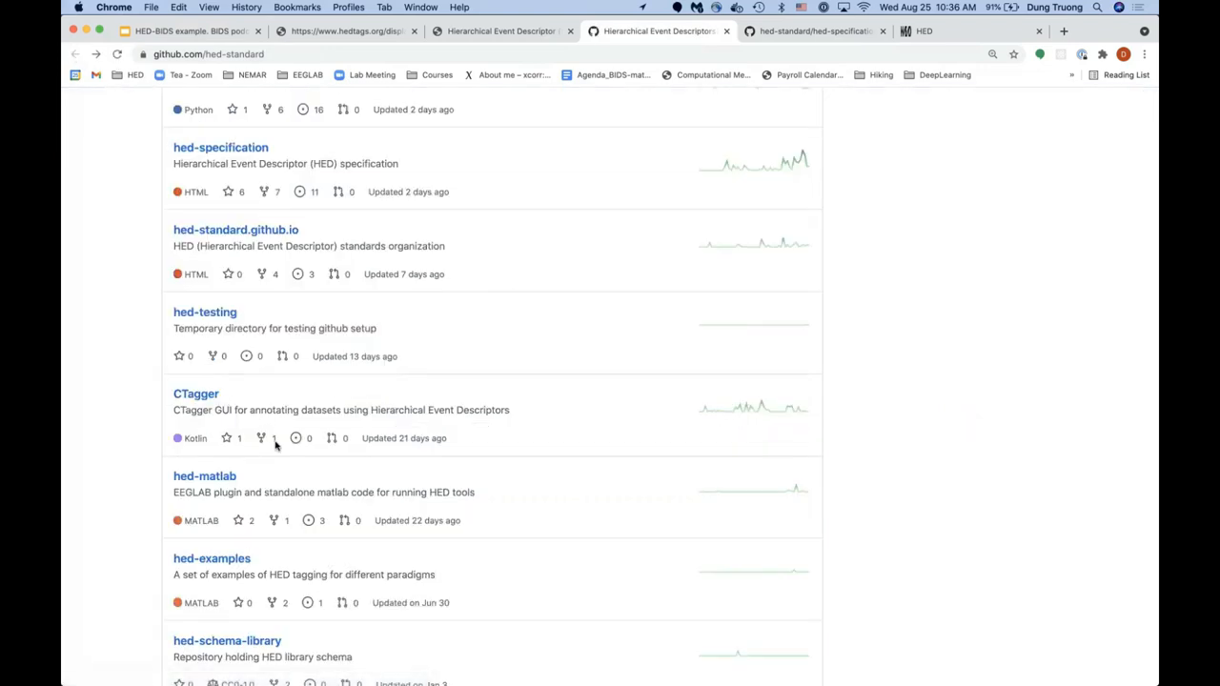
{"action": "mouse_move", "coordinate": [284, 461]}
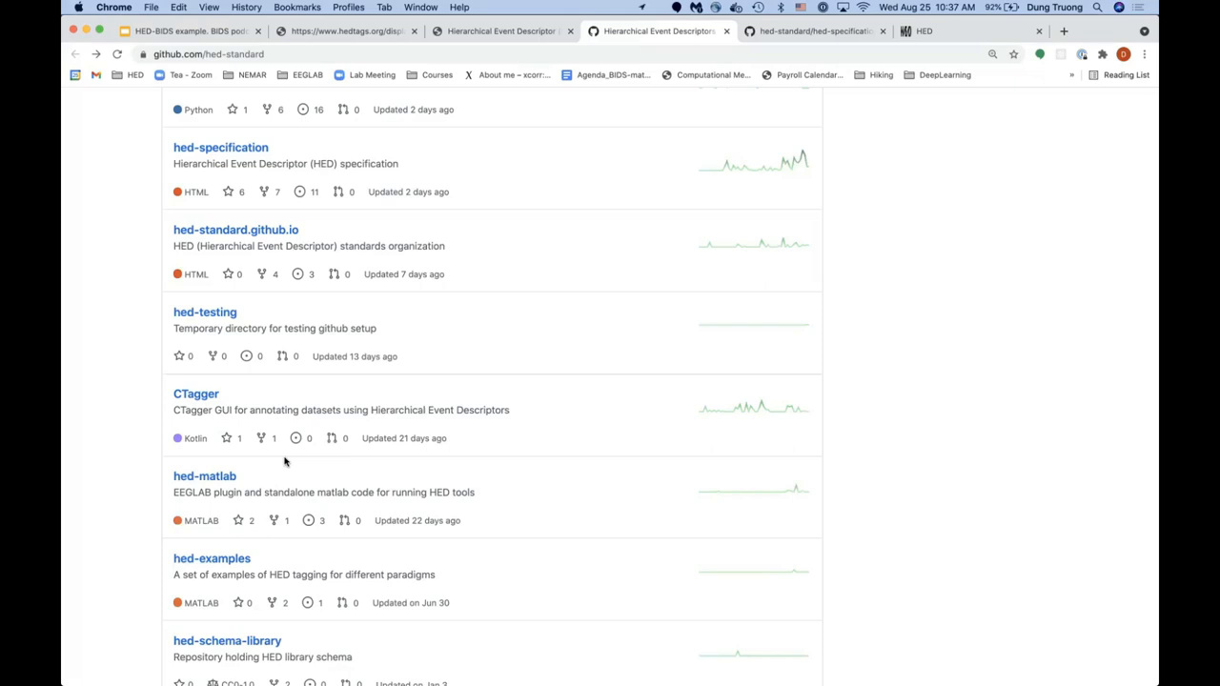
{"action": "mouse_move", "coordinate": [747, 121]}
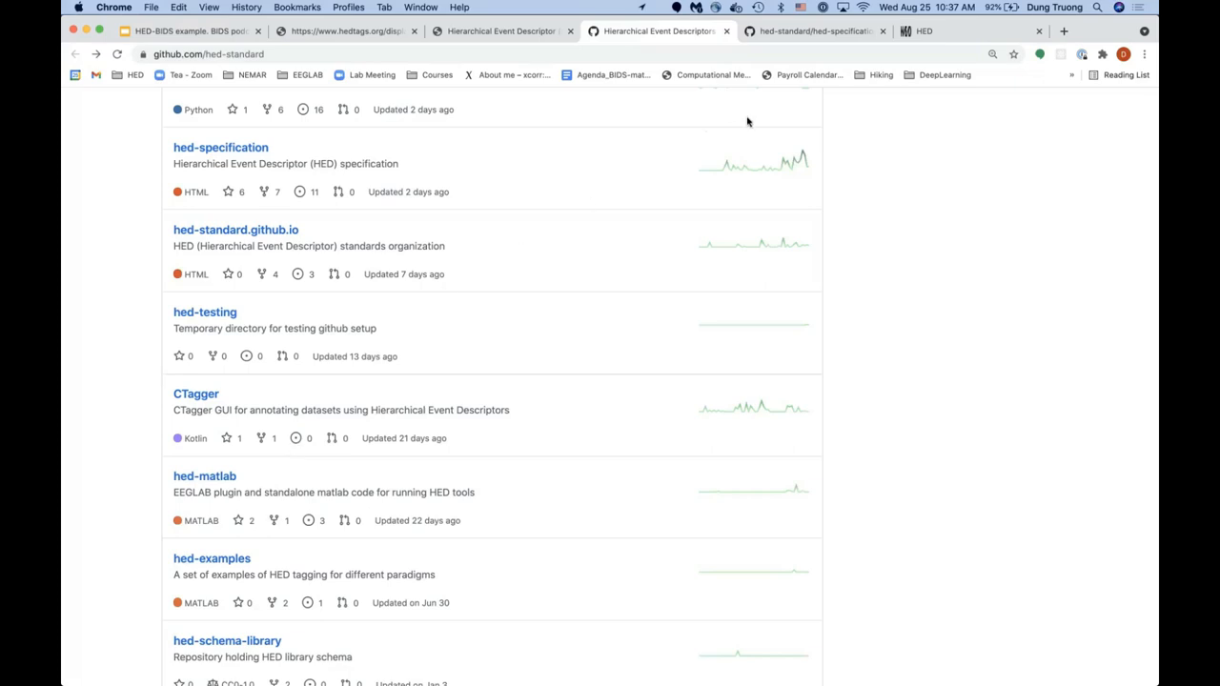